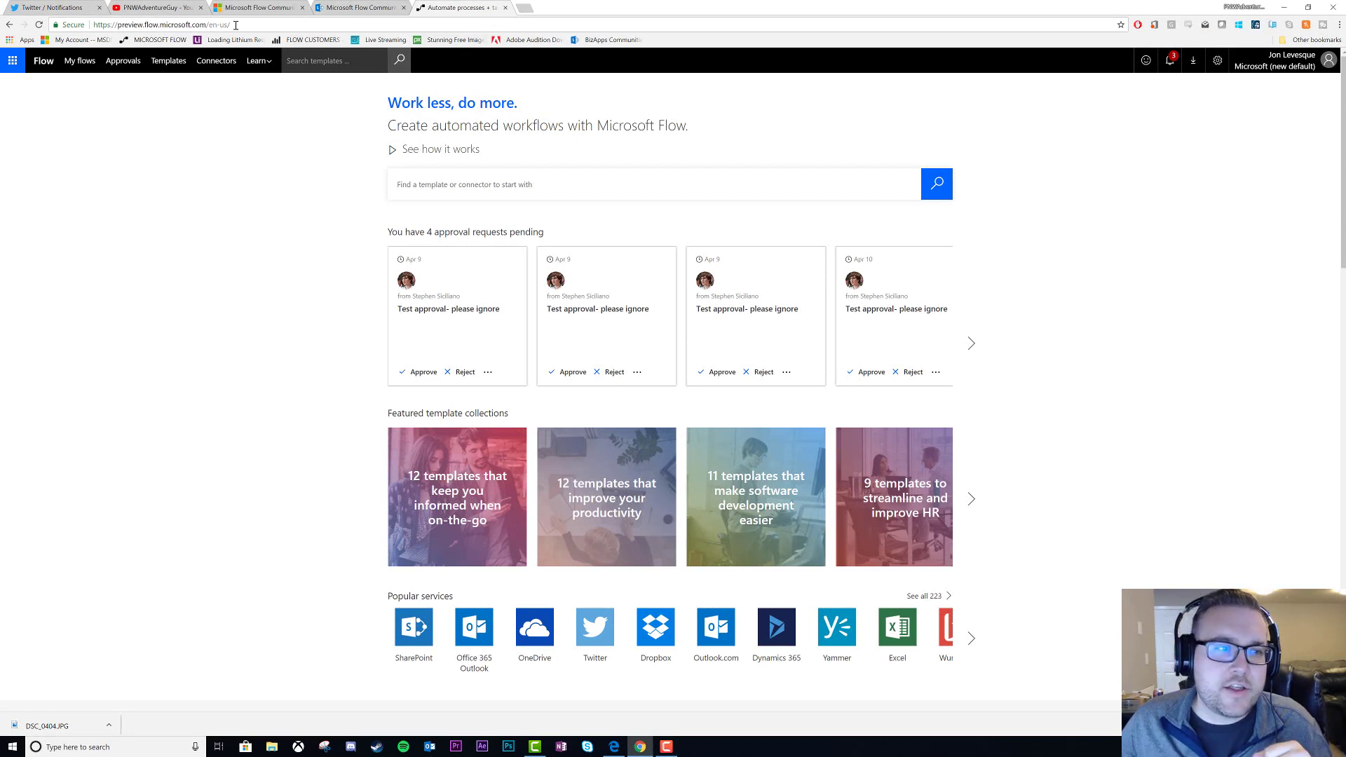
# From My flows, show Team flows and select the Send #FOTW Reminder Emails flow
pyautogui.click(171, 24)
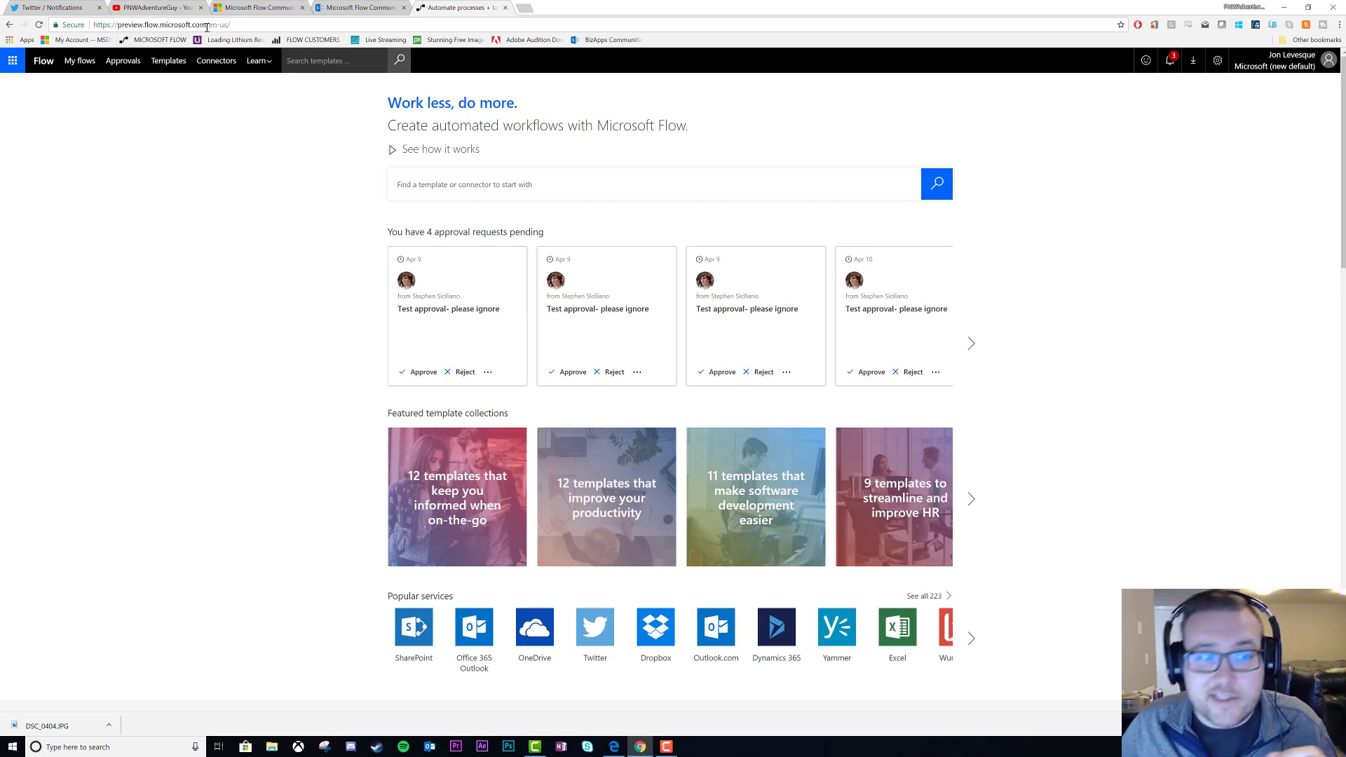
pyautogui.click(79, 60)
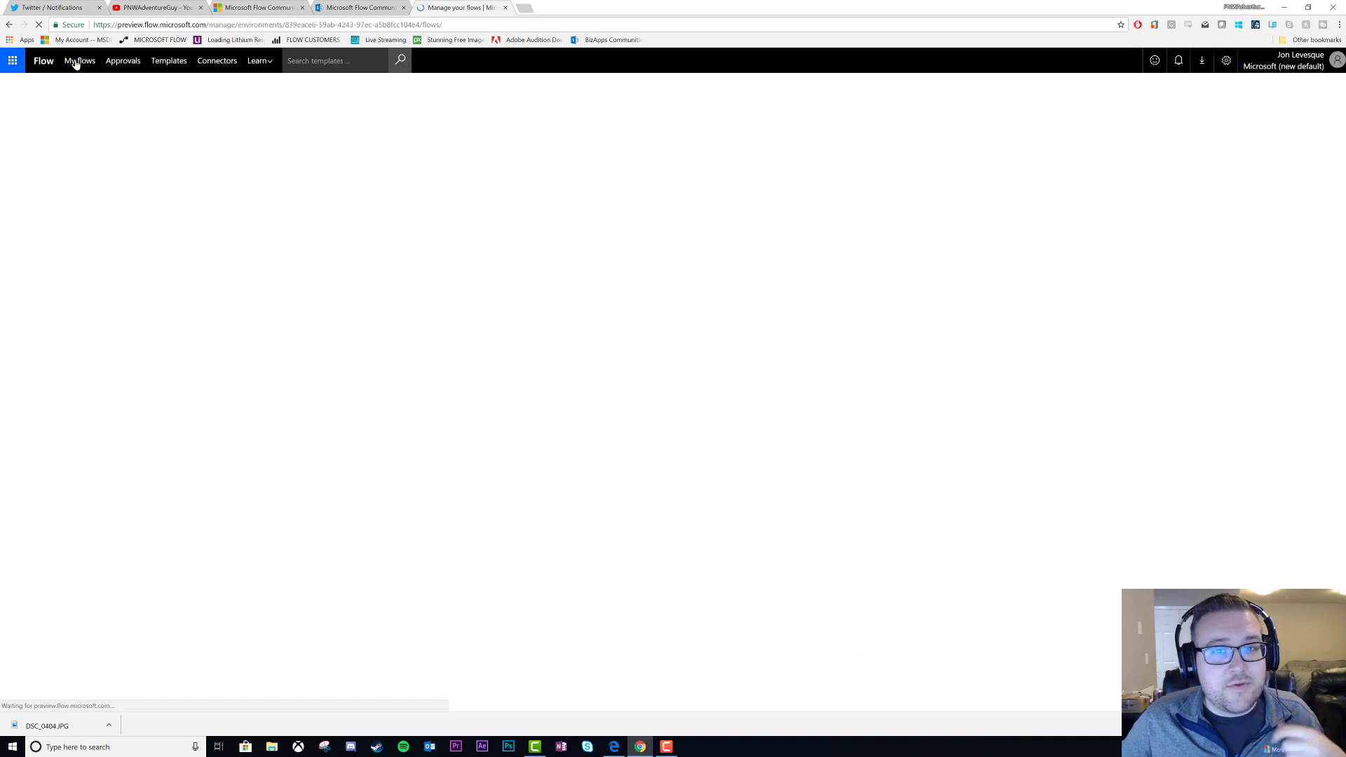
pyautogui.click(78, 60)
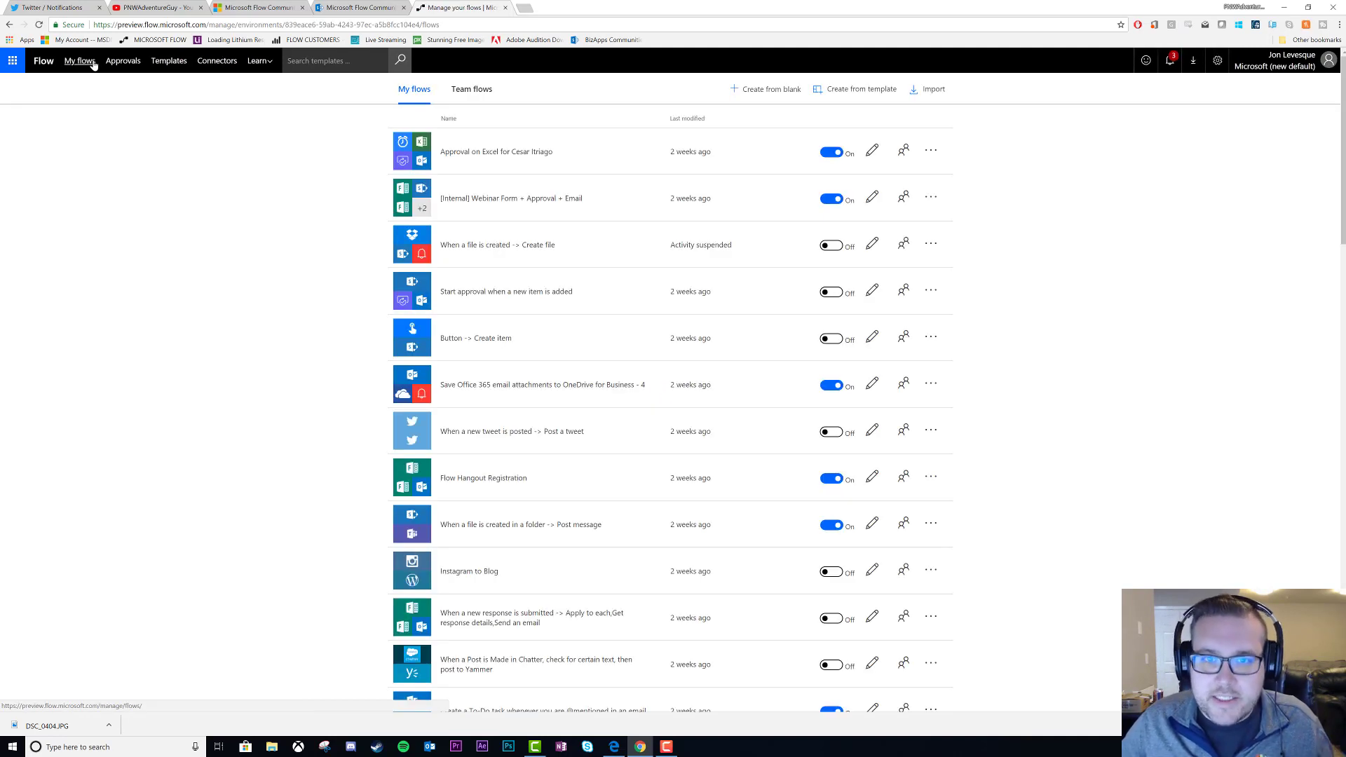
pyautogui.moveTo(112, 109)
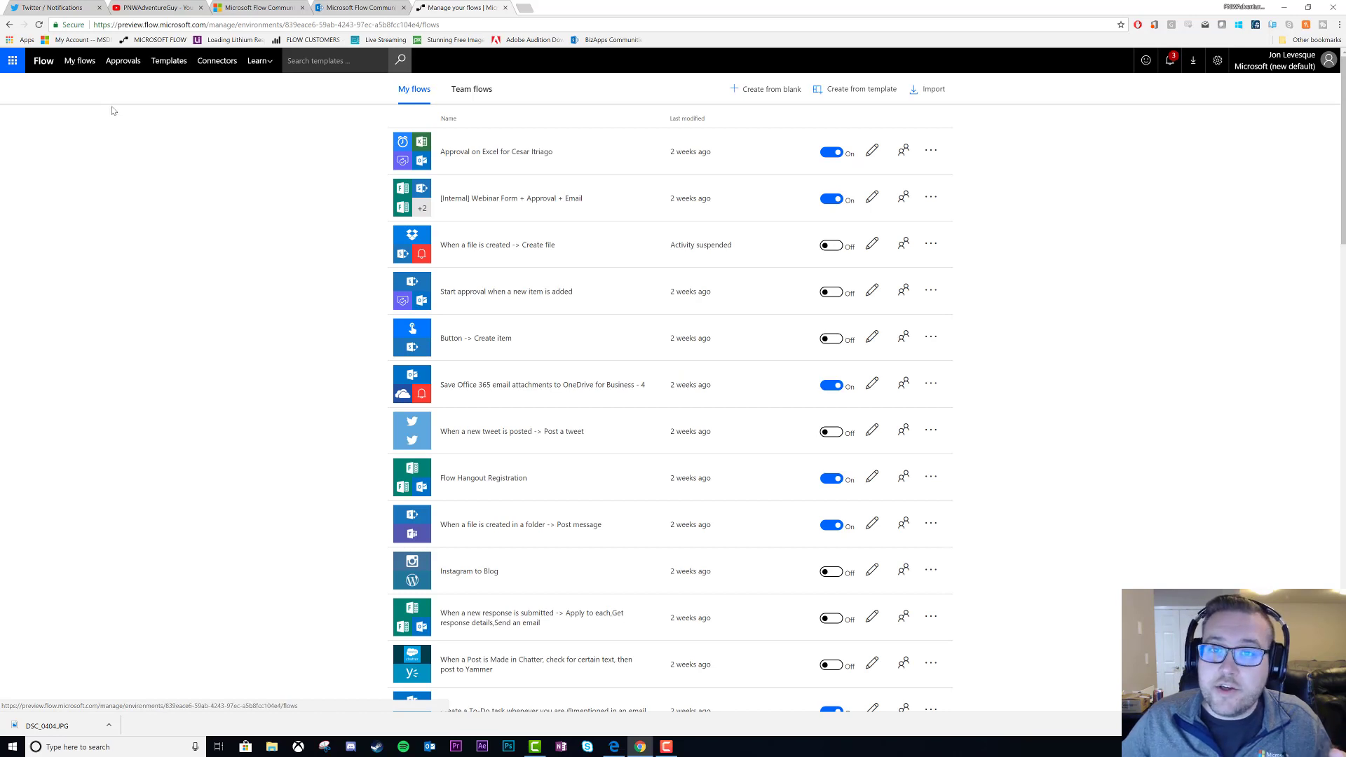
pyautogui.moveTo(223, 115)
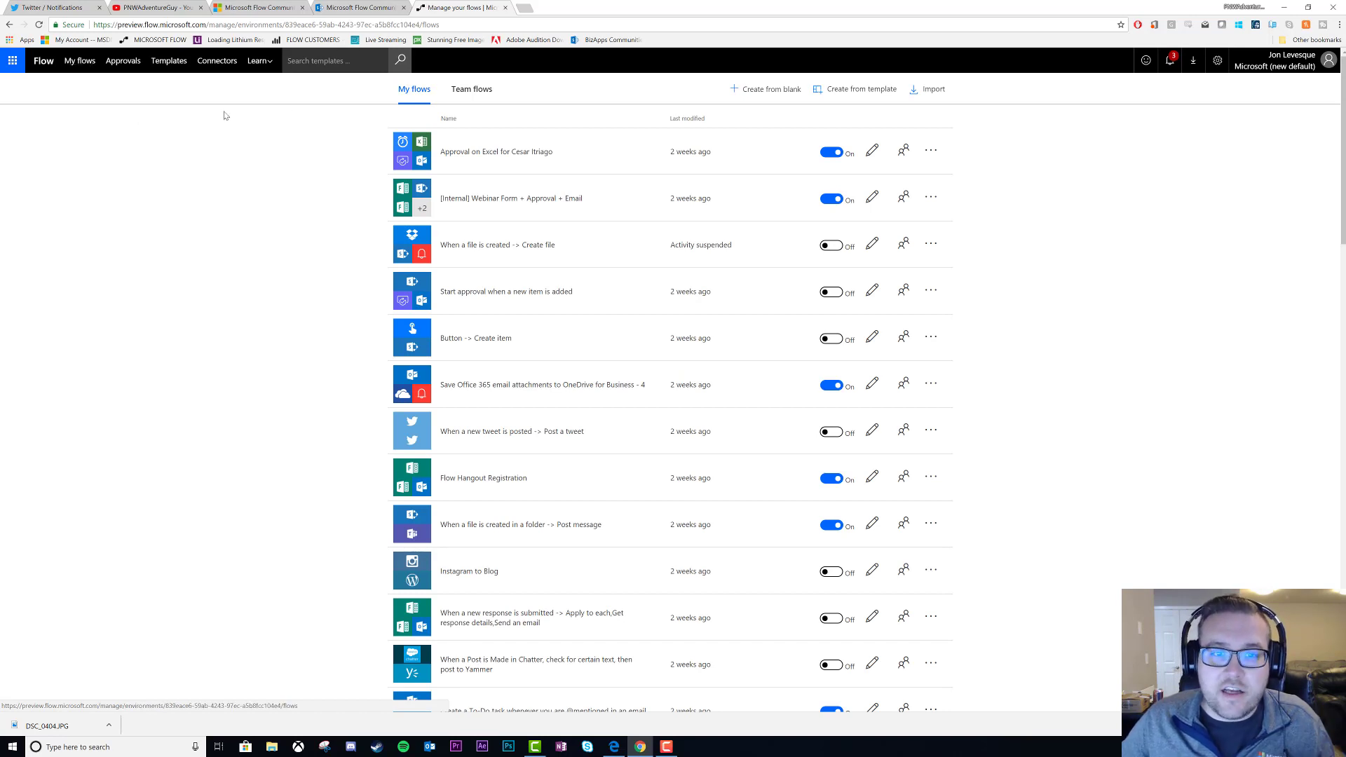
pyautogui.moveTo(471, 92)
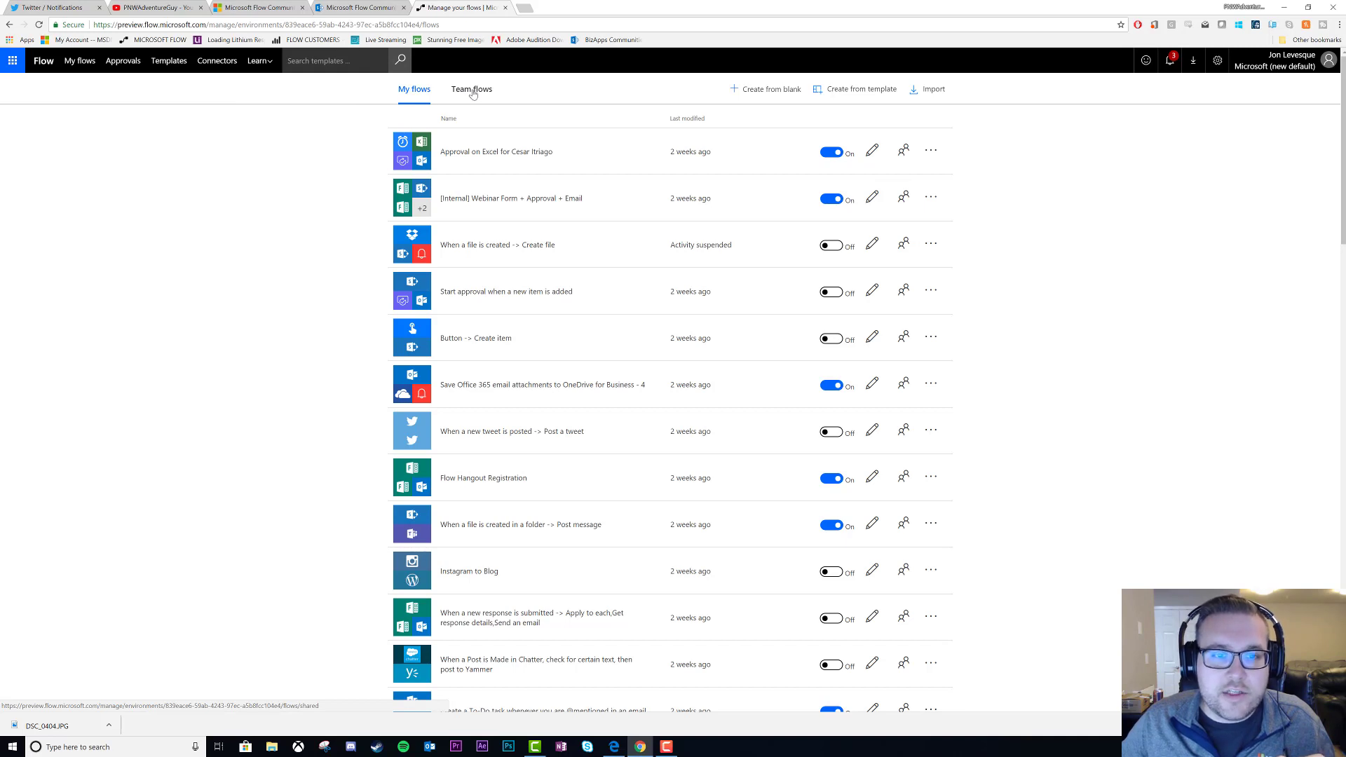
pyautogui.click(471, 89)
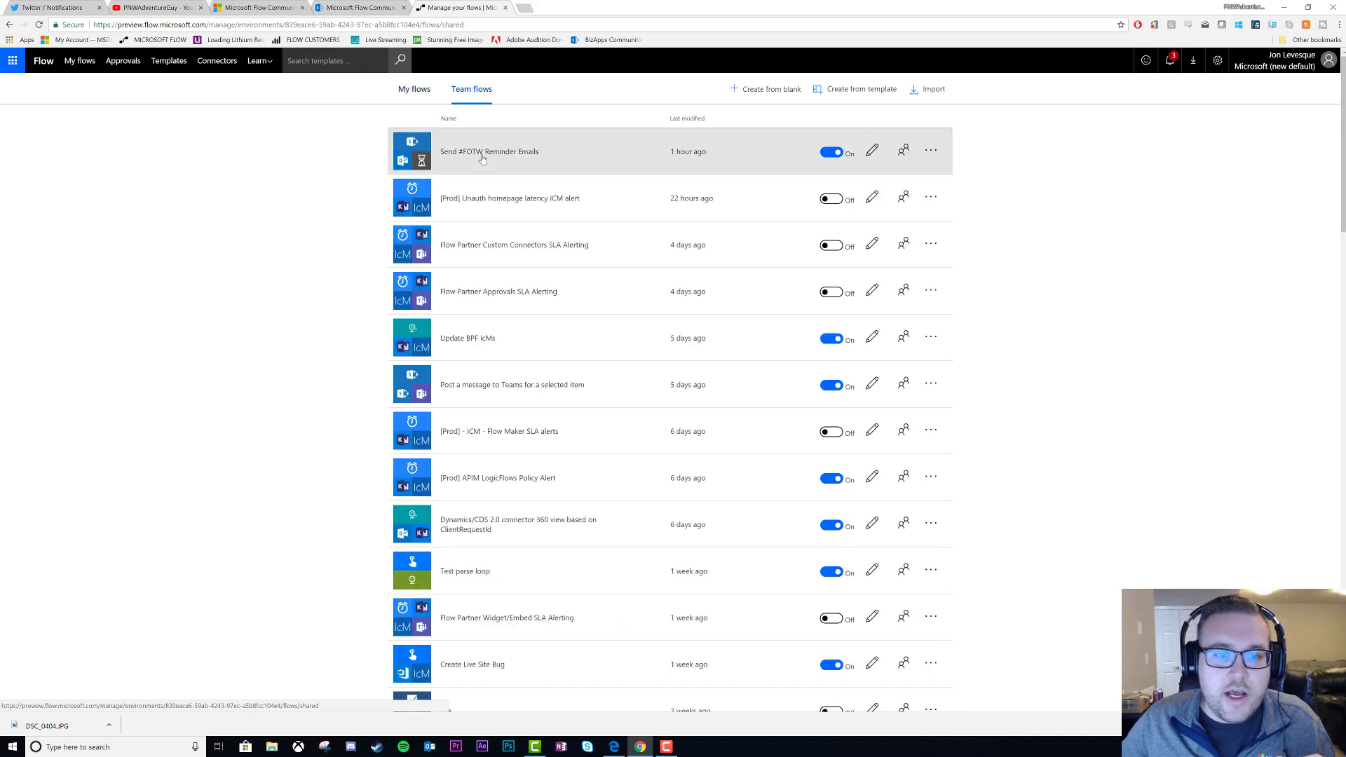
pyautogui.click(488, 152)
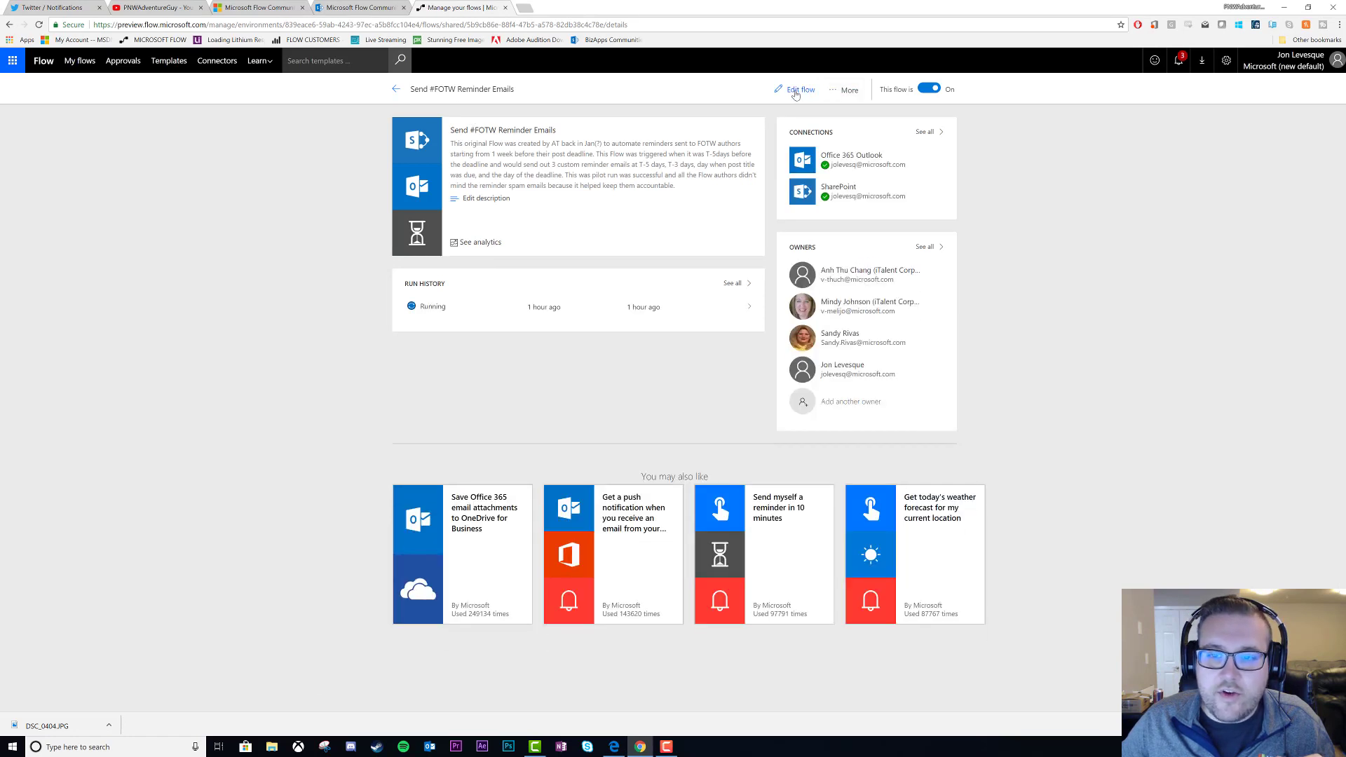
# Edit the flow and expand the 'When an item is created' trigger showing the FOTW 2018 Schedule list
pyautogui.click(799, 89)
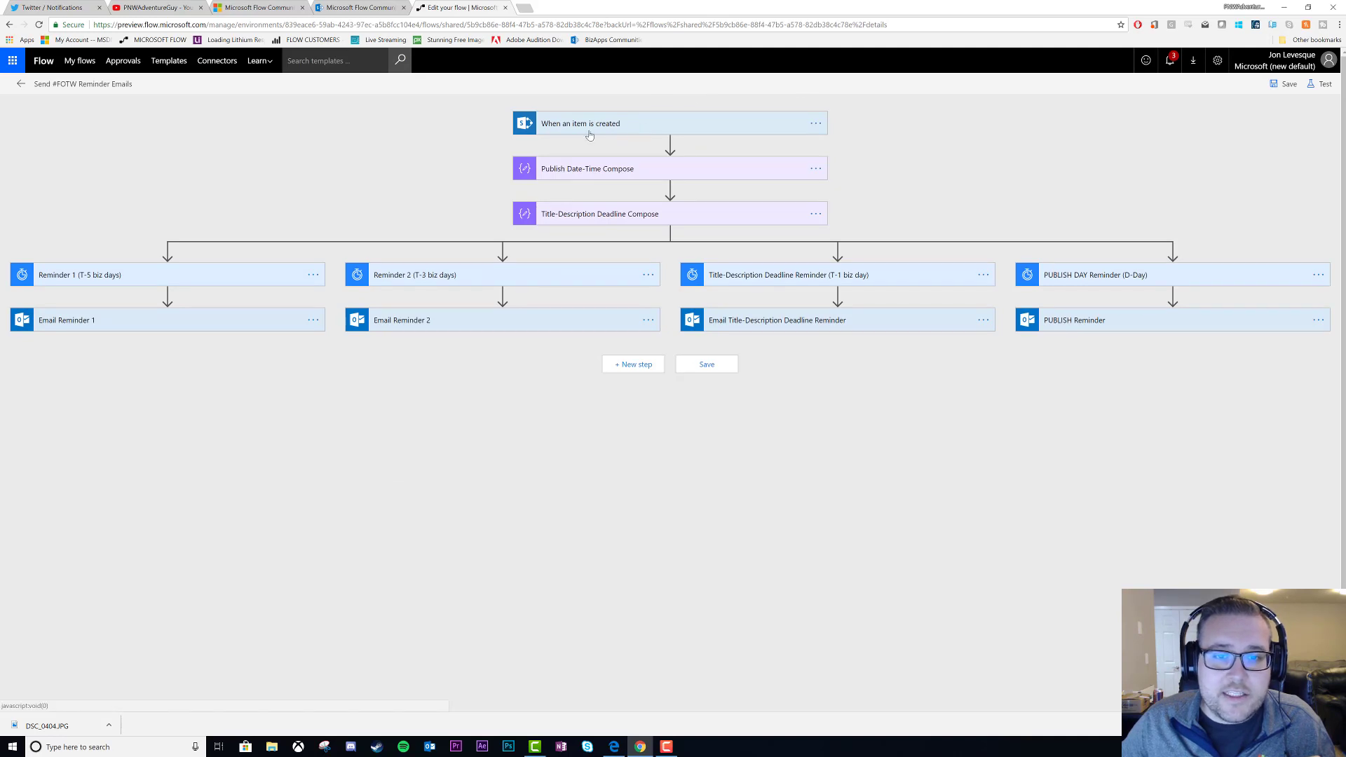
pyautogui.click(580, 123)
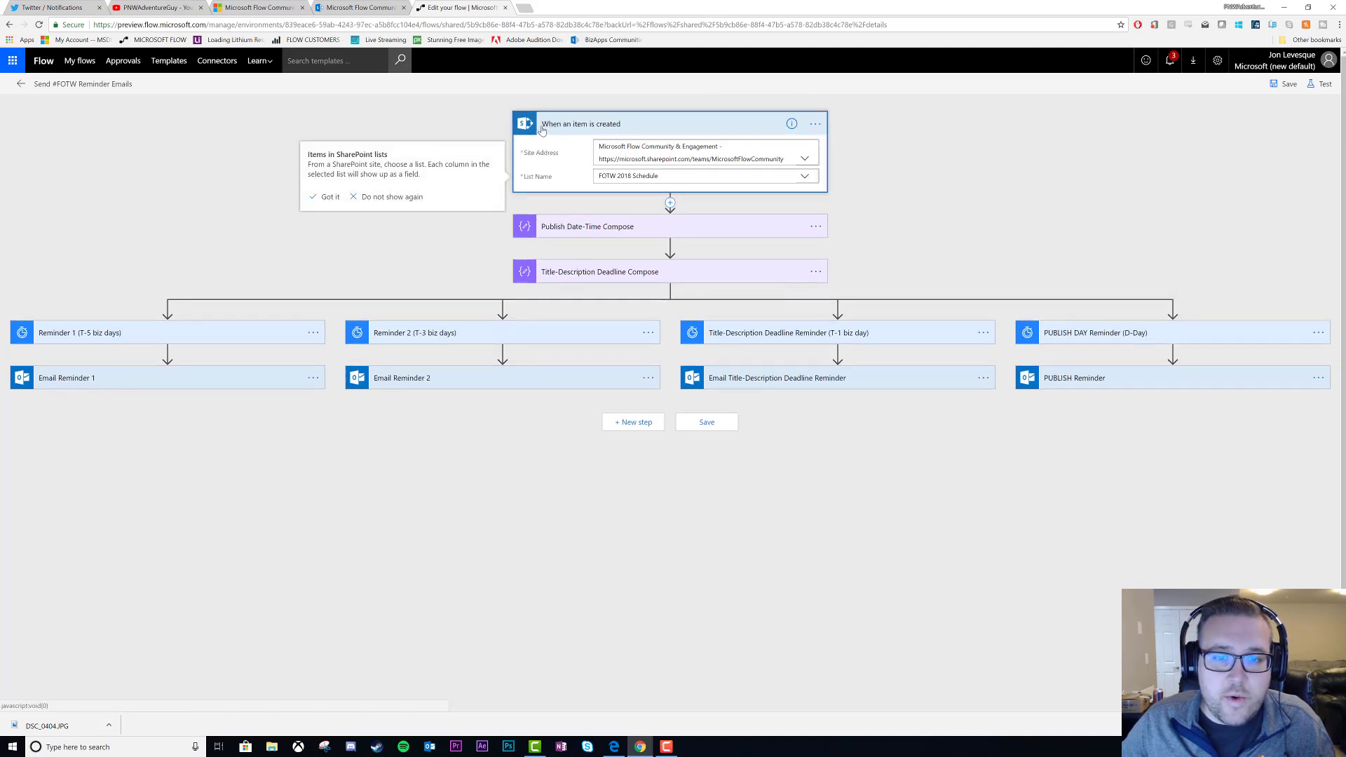
pyautogui.moveTo(614, 129)
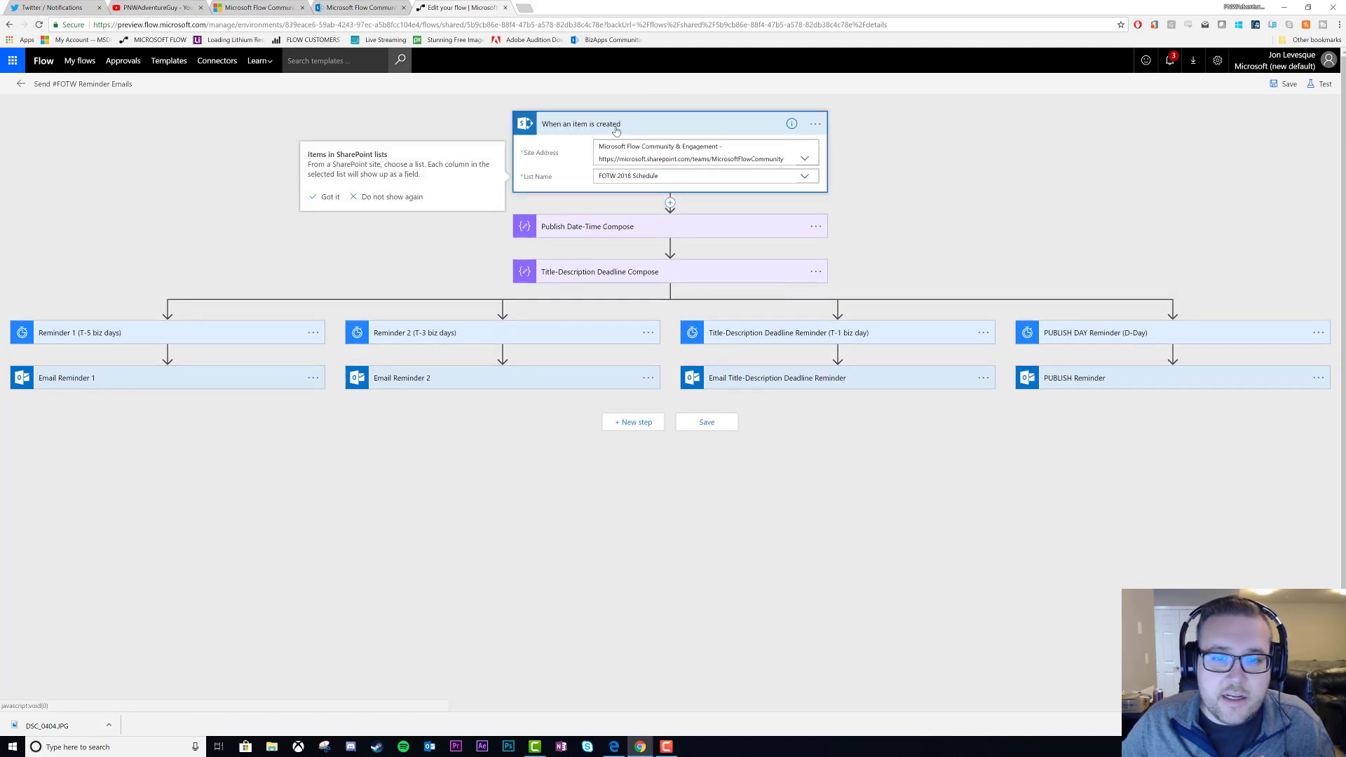
pyautogui.click(328, 196)
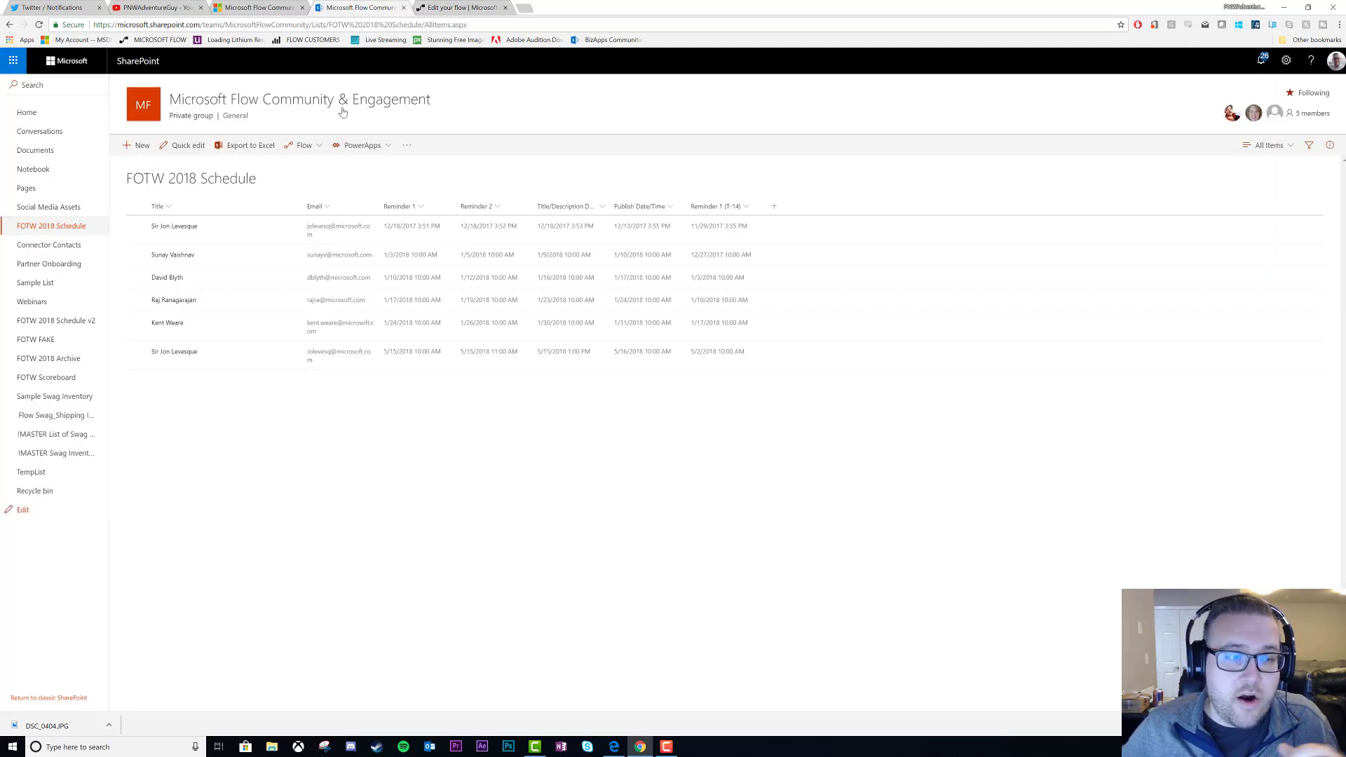
pyautogui.moveTo(158, 207)
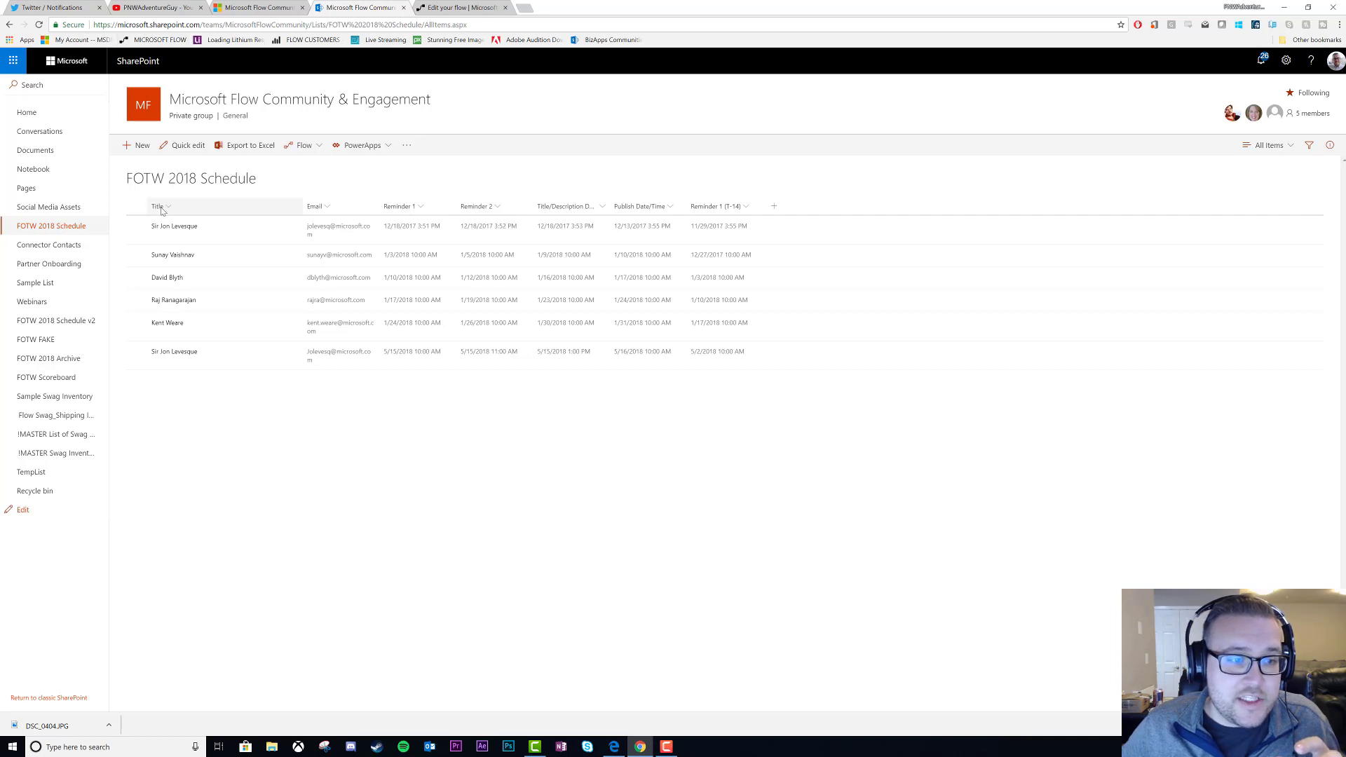
pyautogui.moveTo(171, 254)
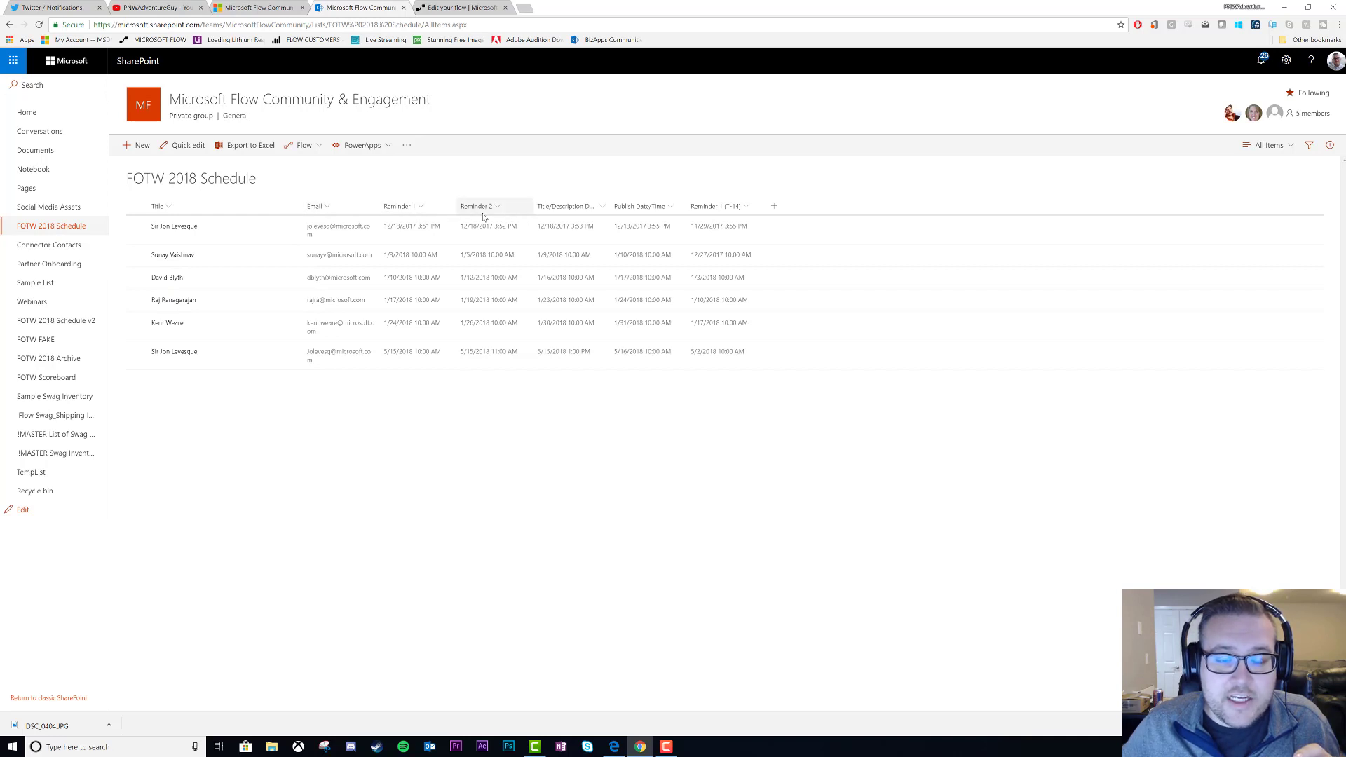
pyautogui.moveTo(412, 206)
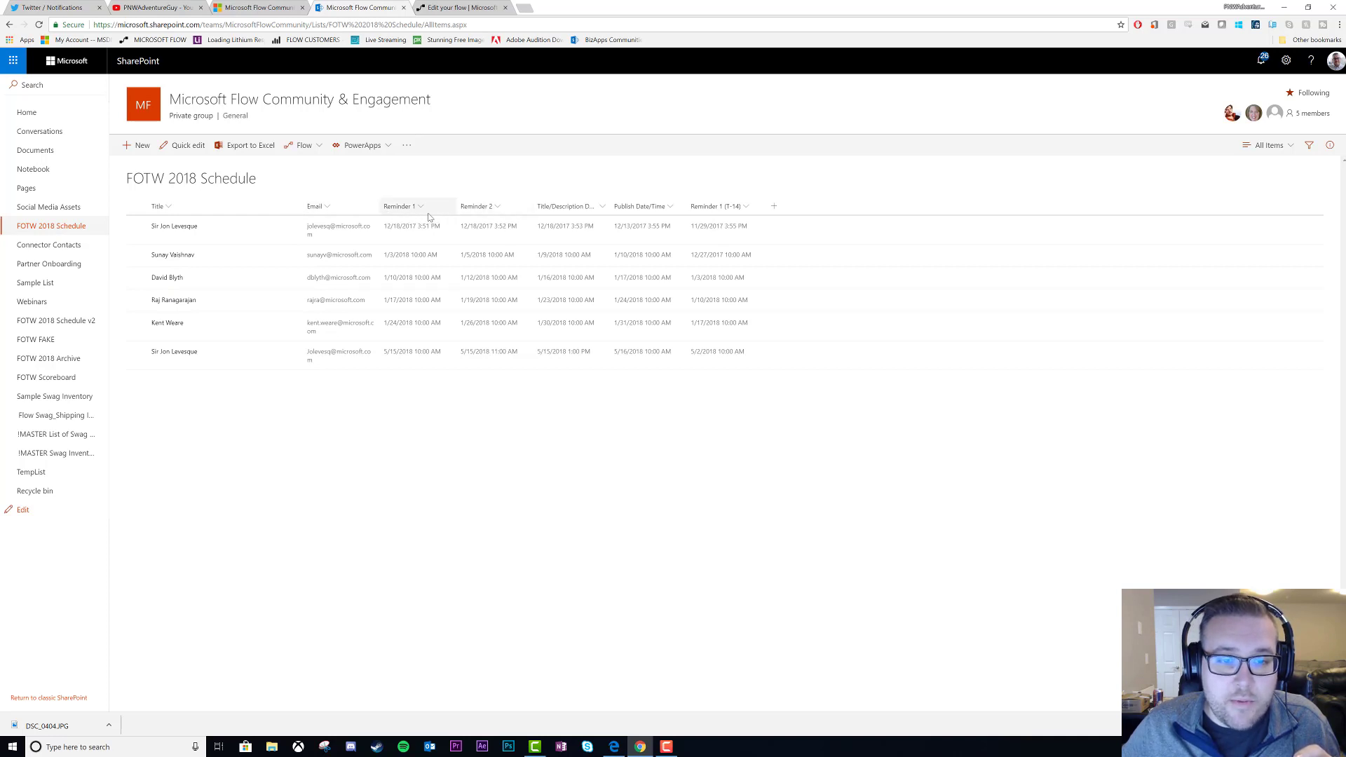
pyautogui.moveTo(564, 206)
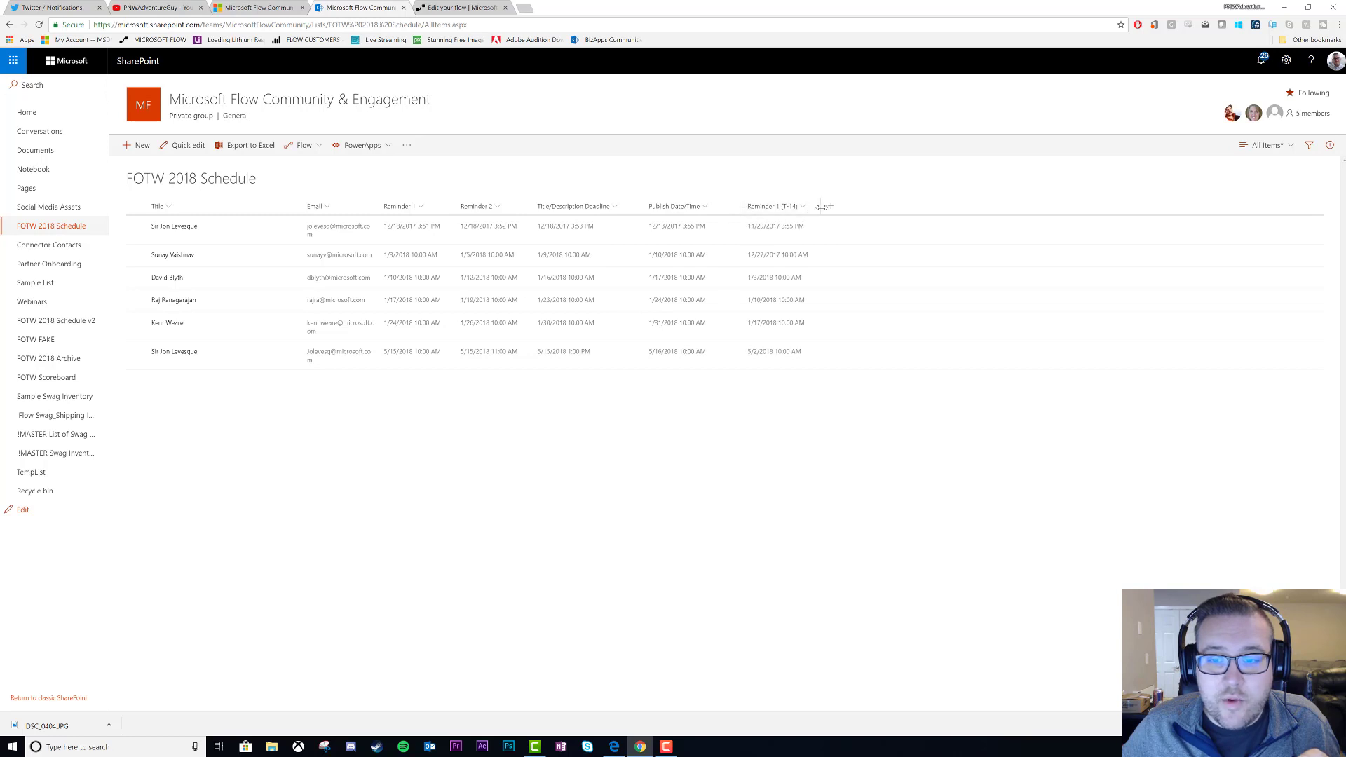
pyautogui.moveTo(776, 206)
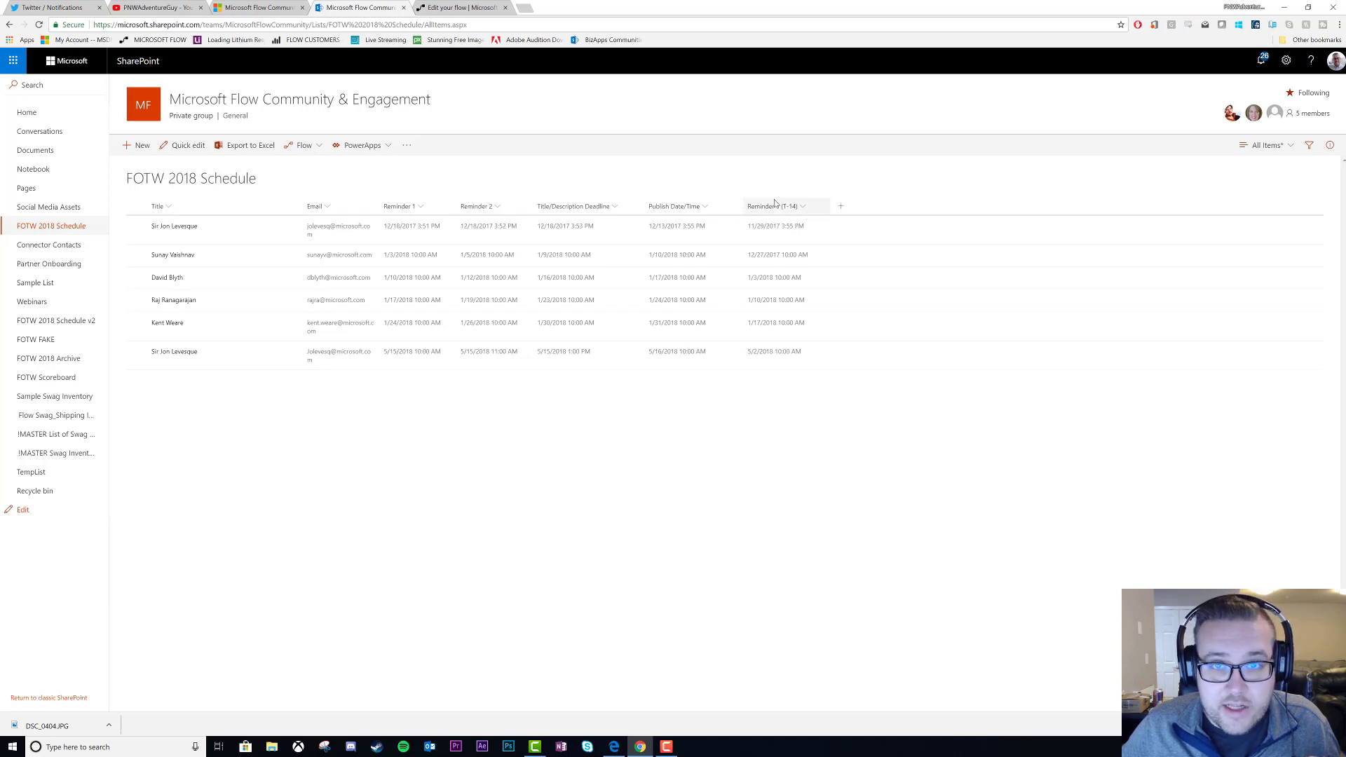
pyautogui.moveTo(774, 204)
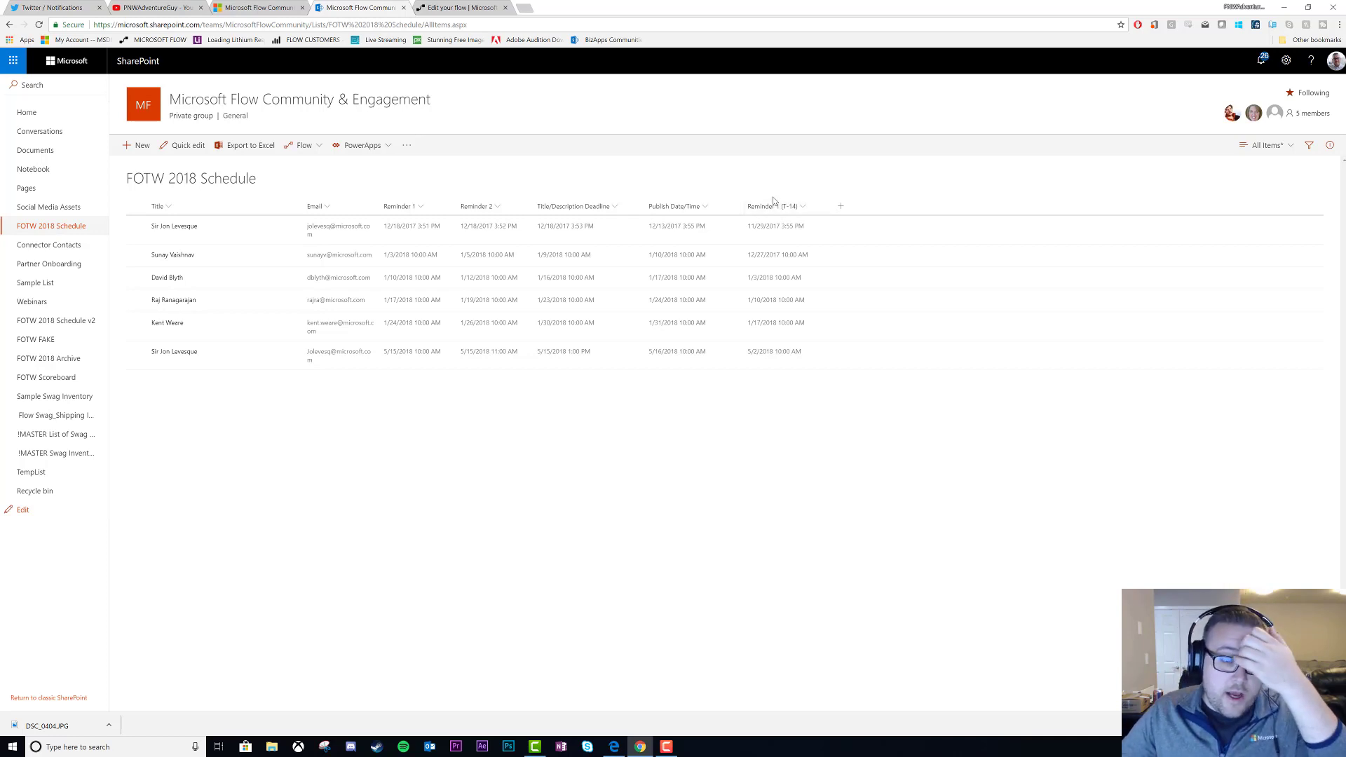
pyautogui.moveTo(772, 199)
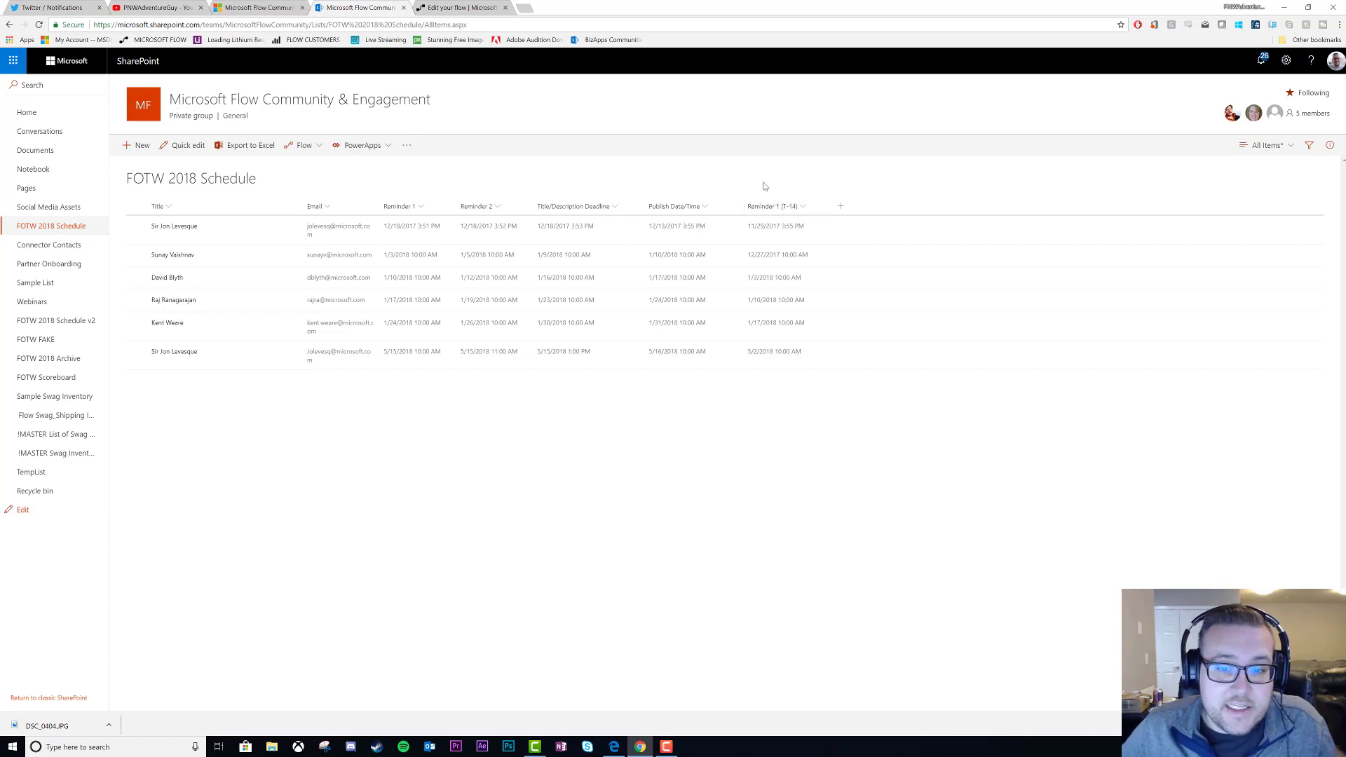
pyautogui.moveTo(659, 362)
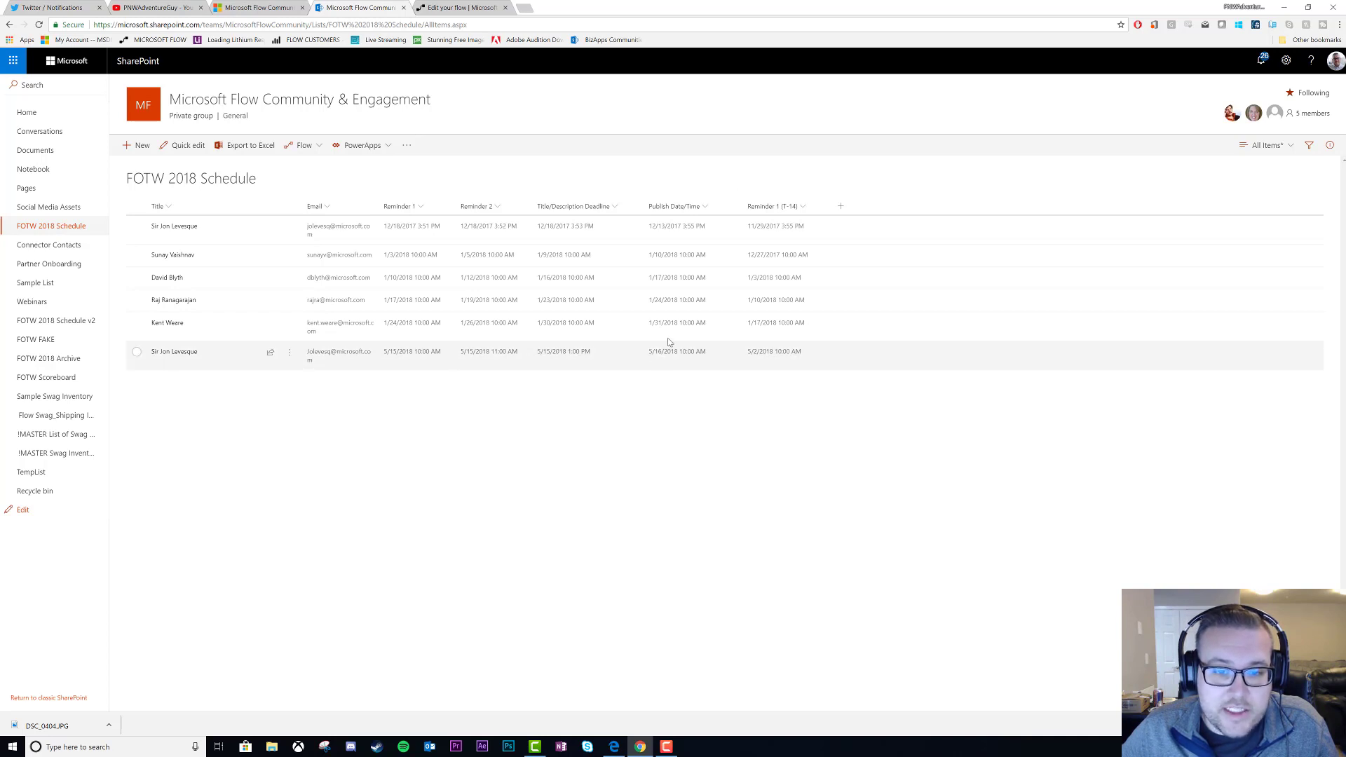
pyautogui.moveTo(672, 359)
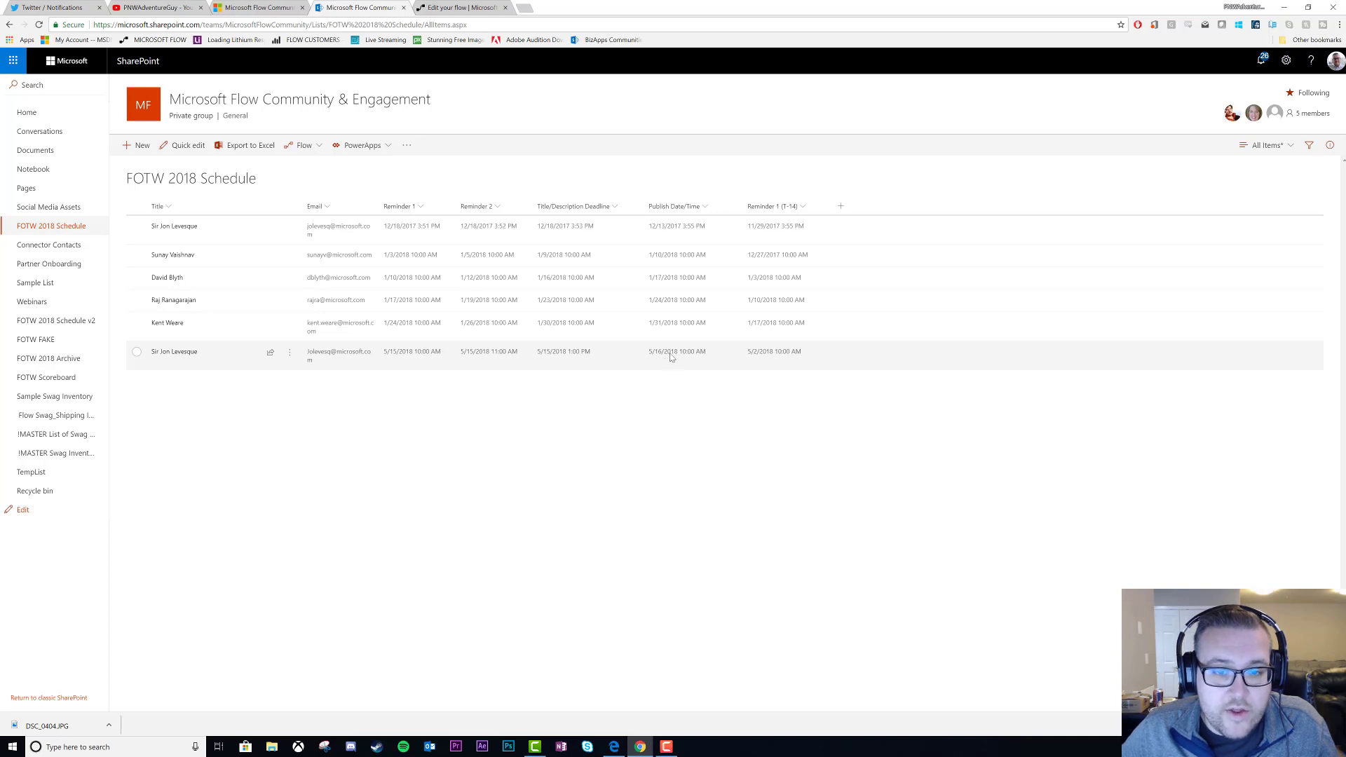
pyautogui.moveTo(570, 360)
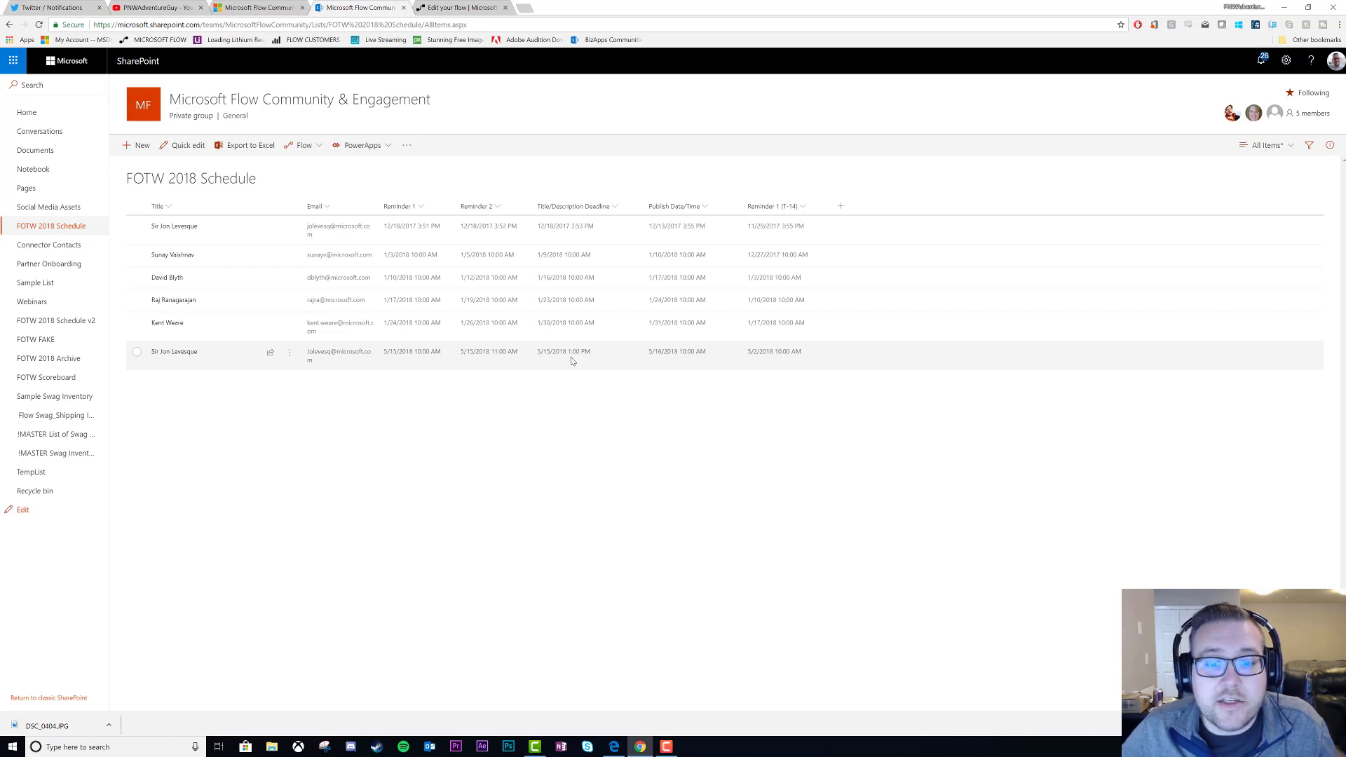
pyautogui.moveTo(652, 358)
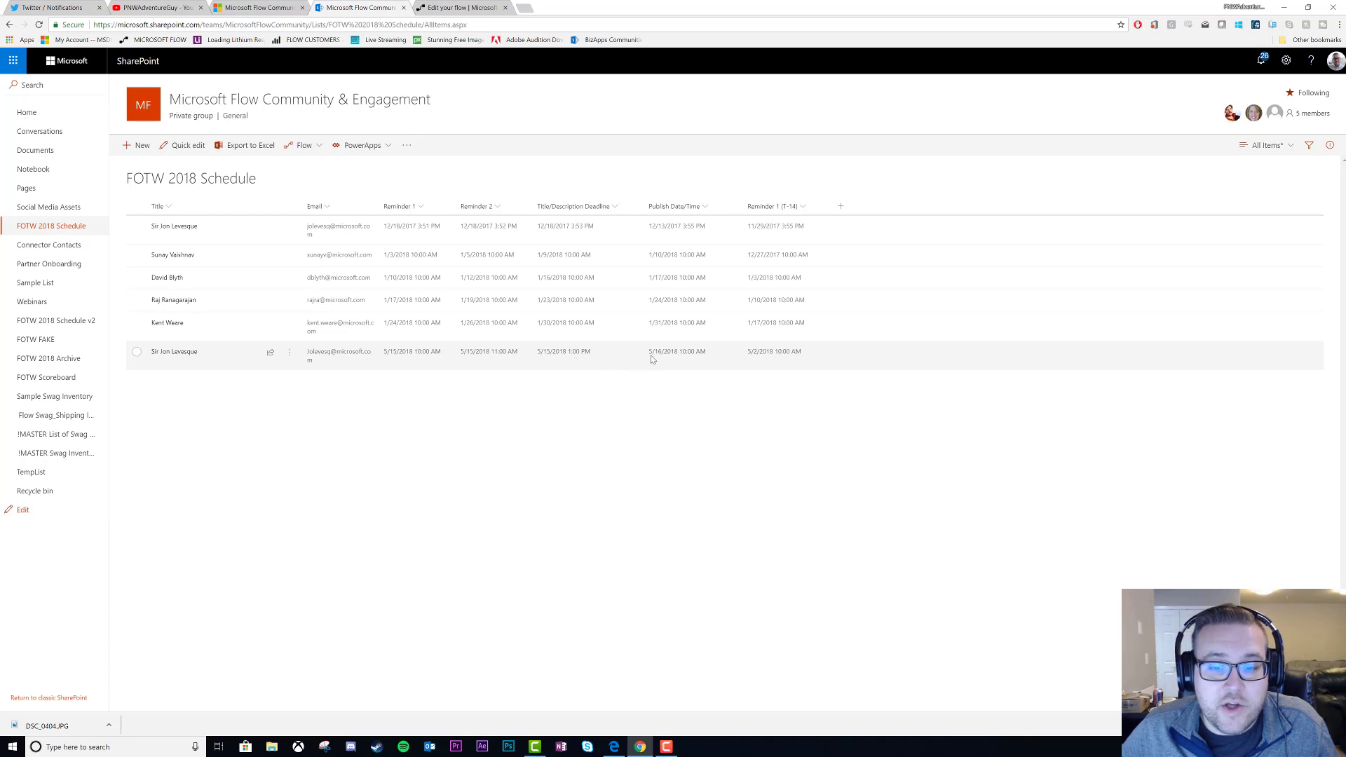
pyautogui.moveTo(549, 362)
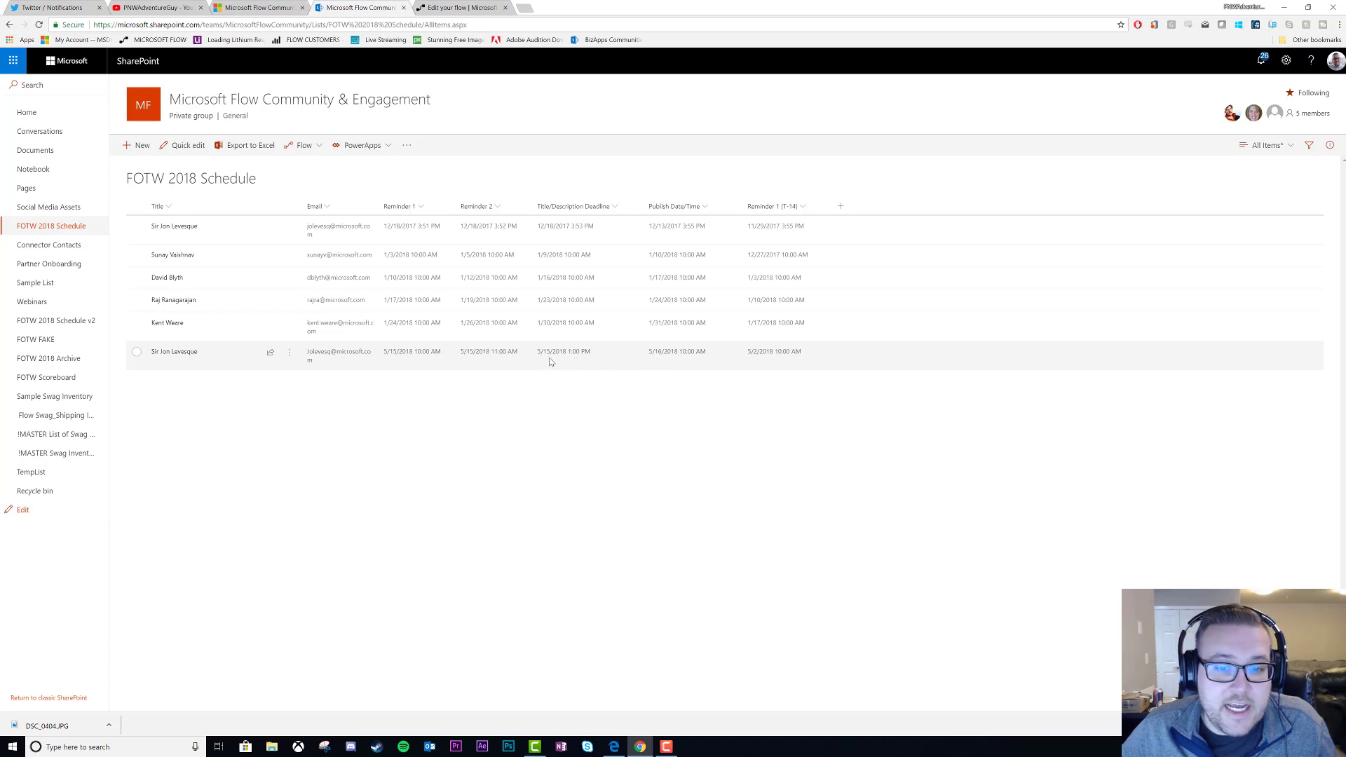
pyautogui.moveTo(660, 365)
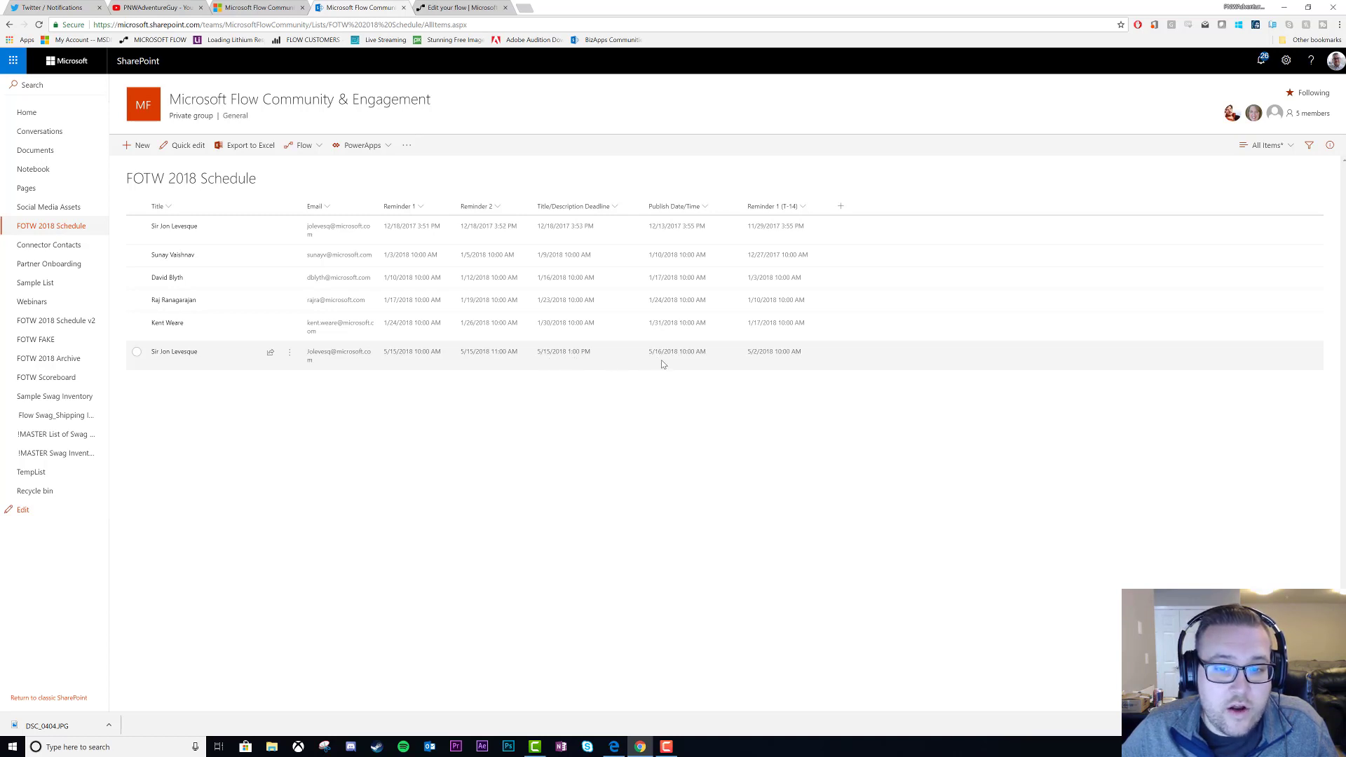
pyautogui.moveTo(562, 356)
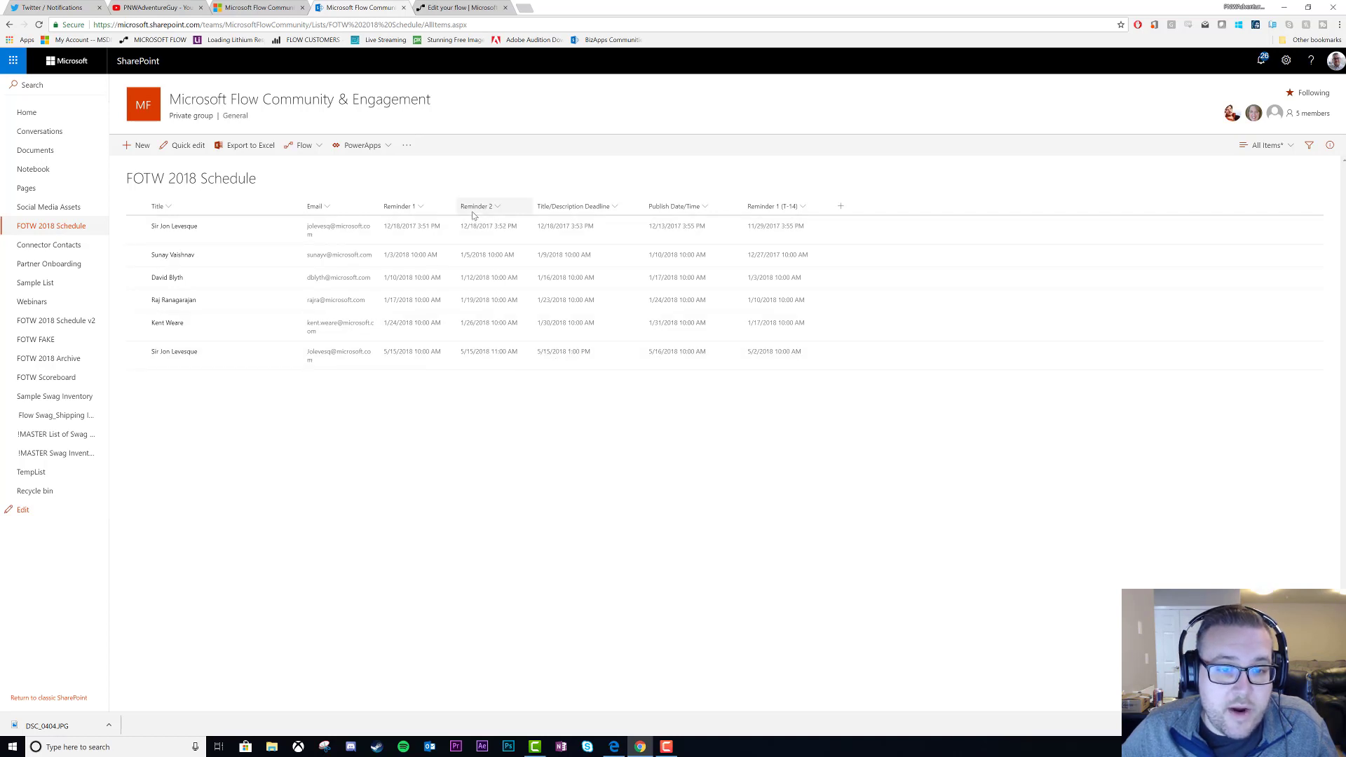
pyautogui.moveTo(494, 208)
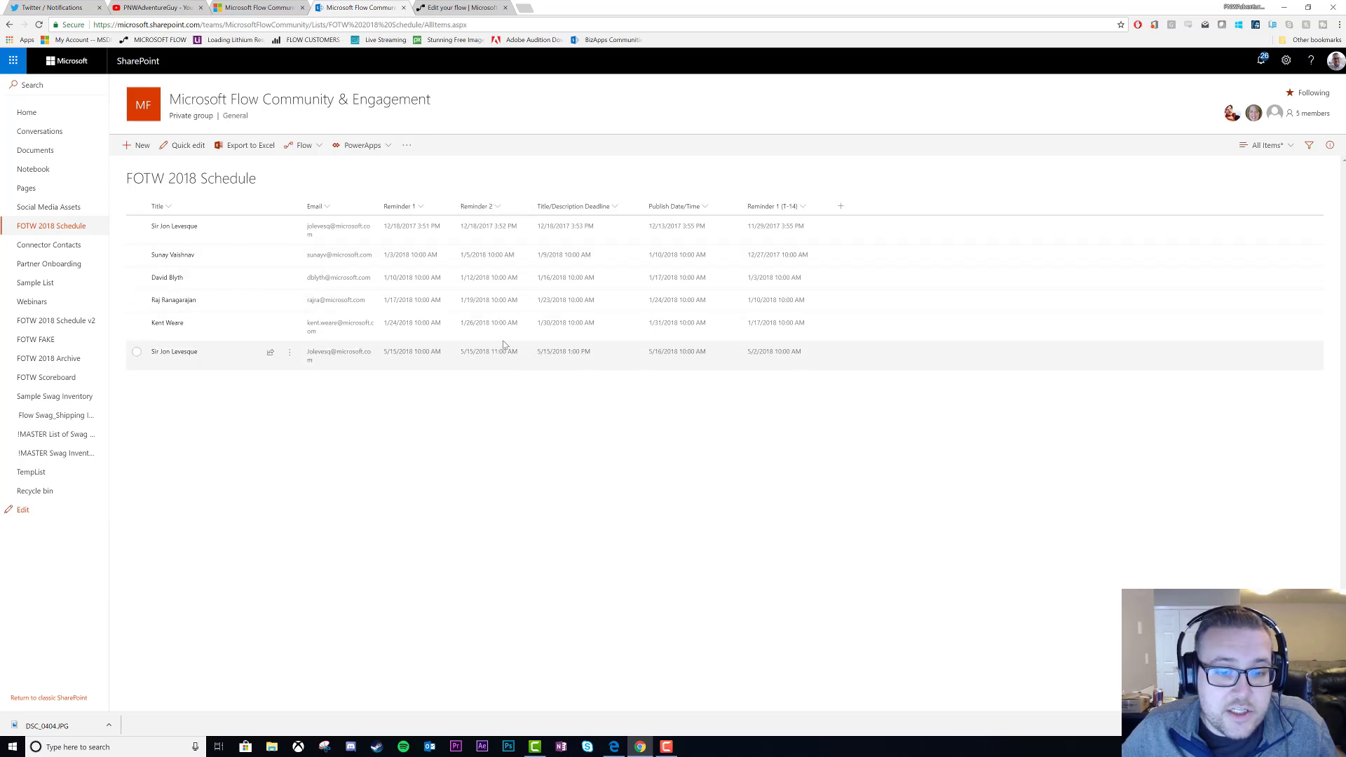
pyautogui.moveTo(550, 331)
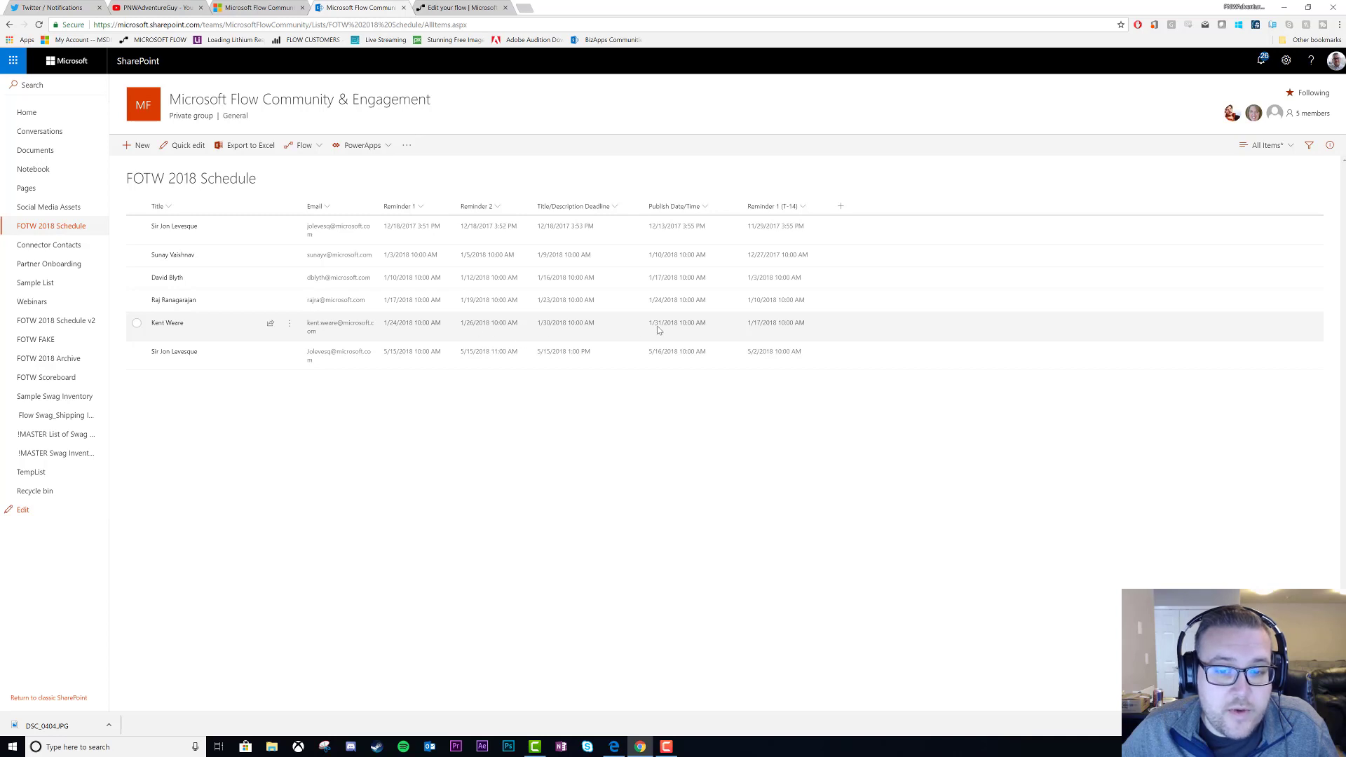
pyautogui.moveTo(471, 329)
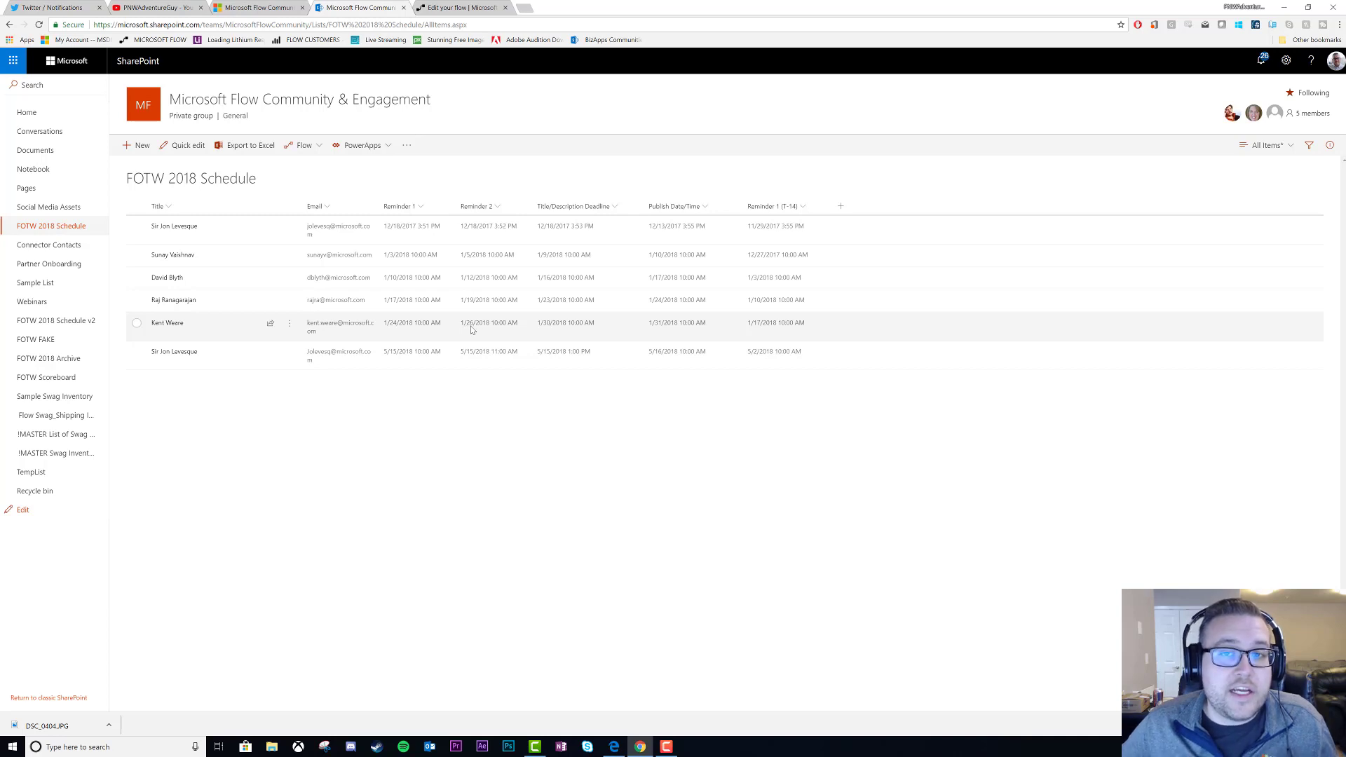
pyautogui.moveTo(476, 334)
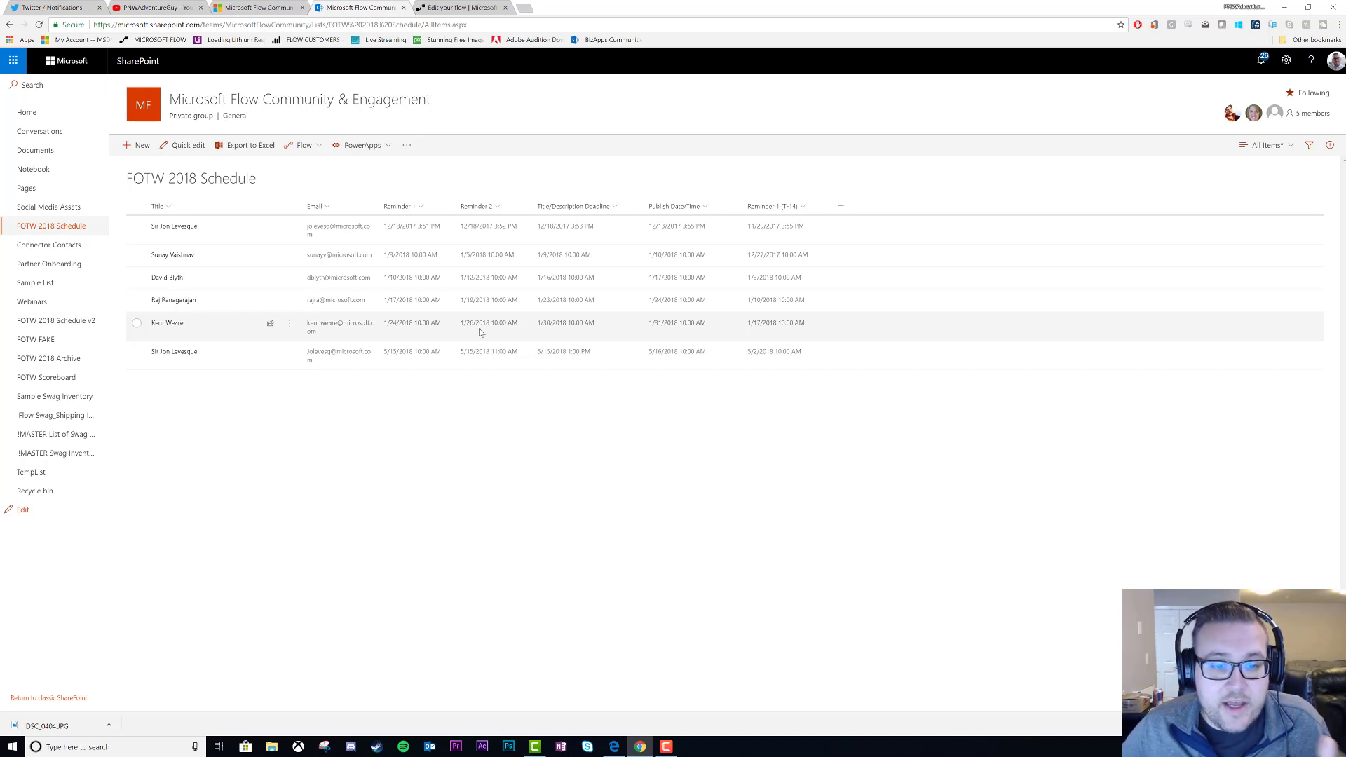
pyautogui.moveTo(396, 334)
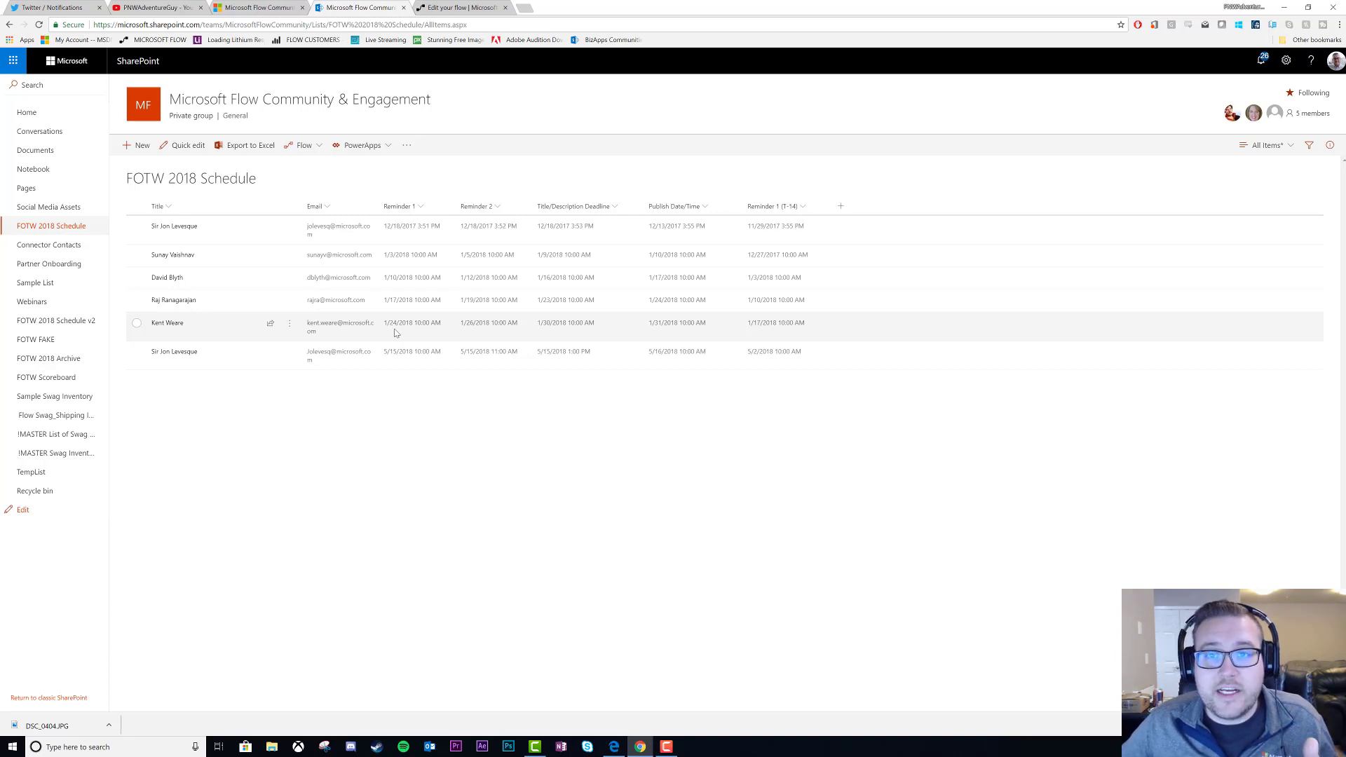
pyautogui.moveTo(399, 322)
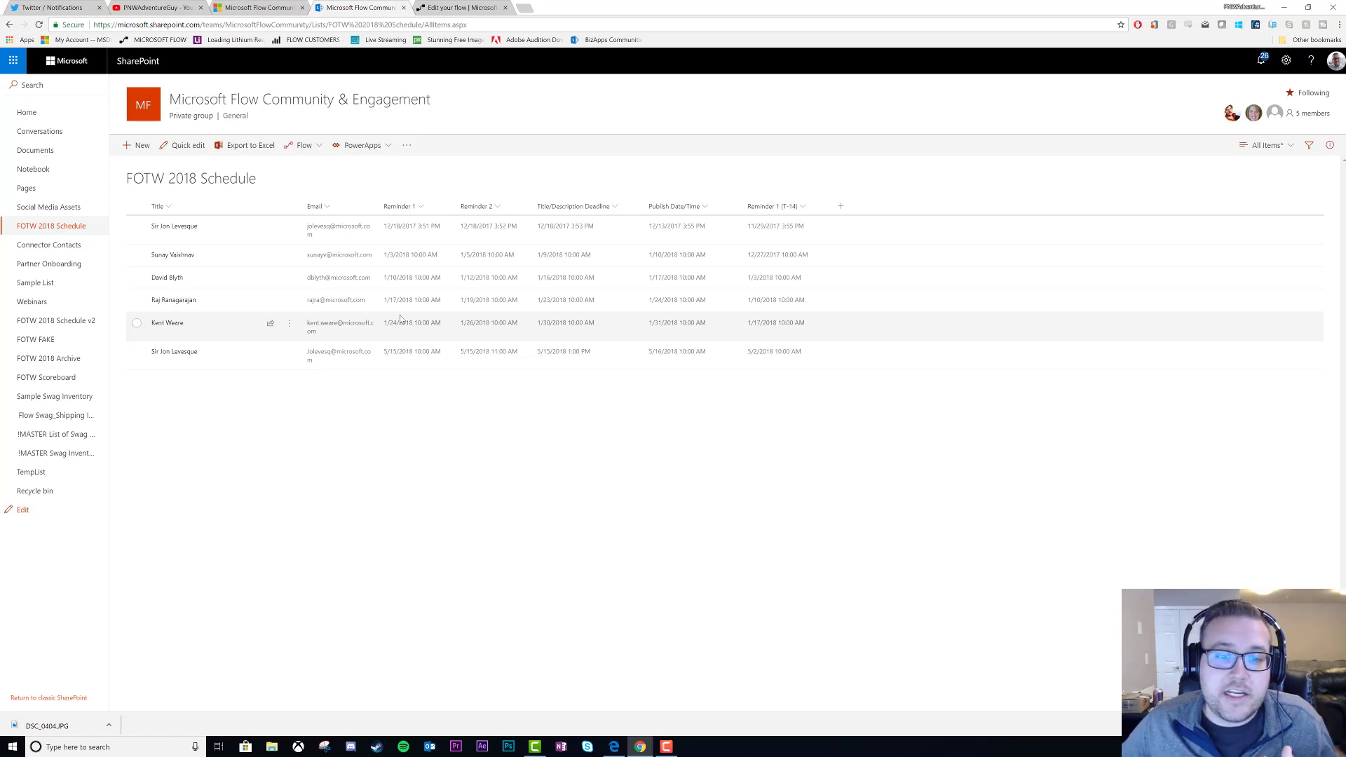
pyautogui.moveTo(674, 334)
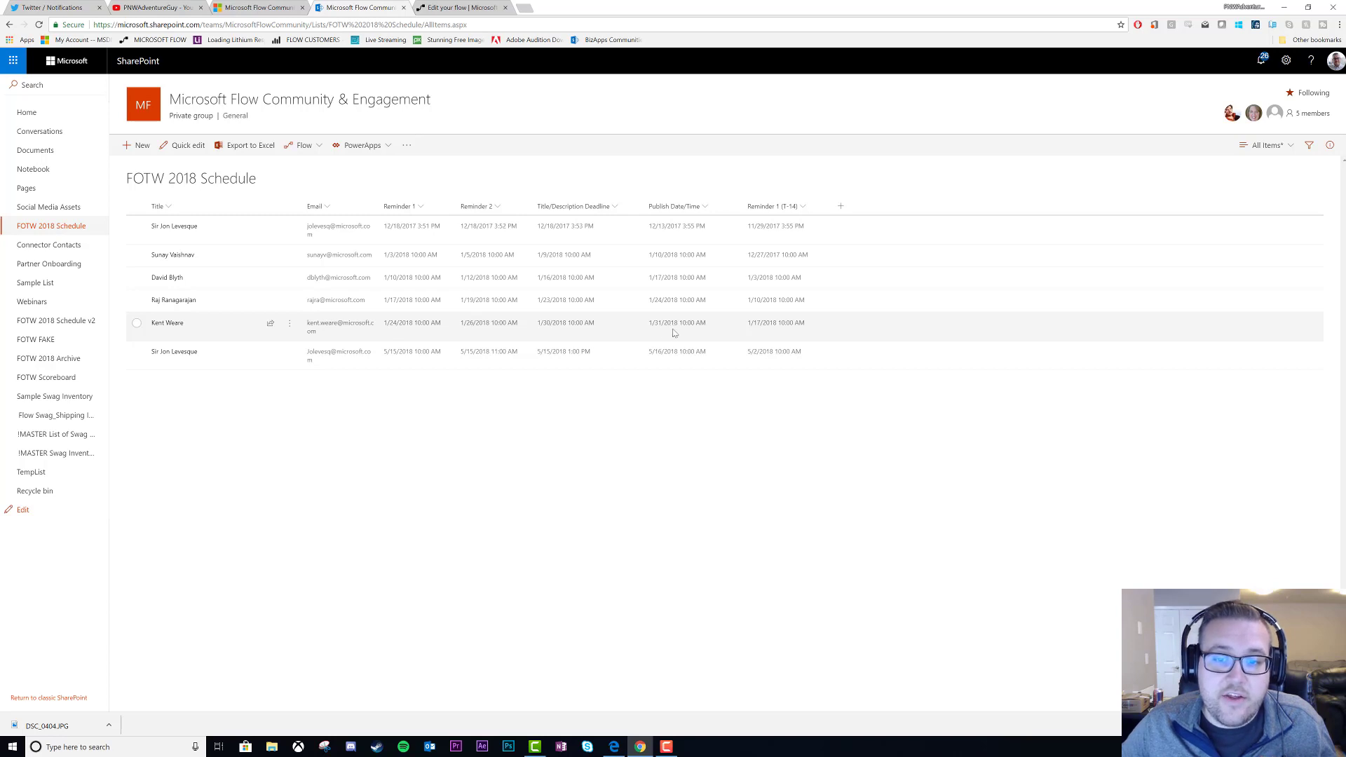
pyautogui.moveTo(687, 326)
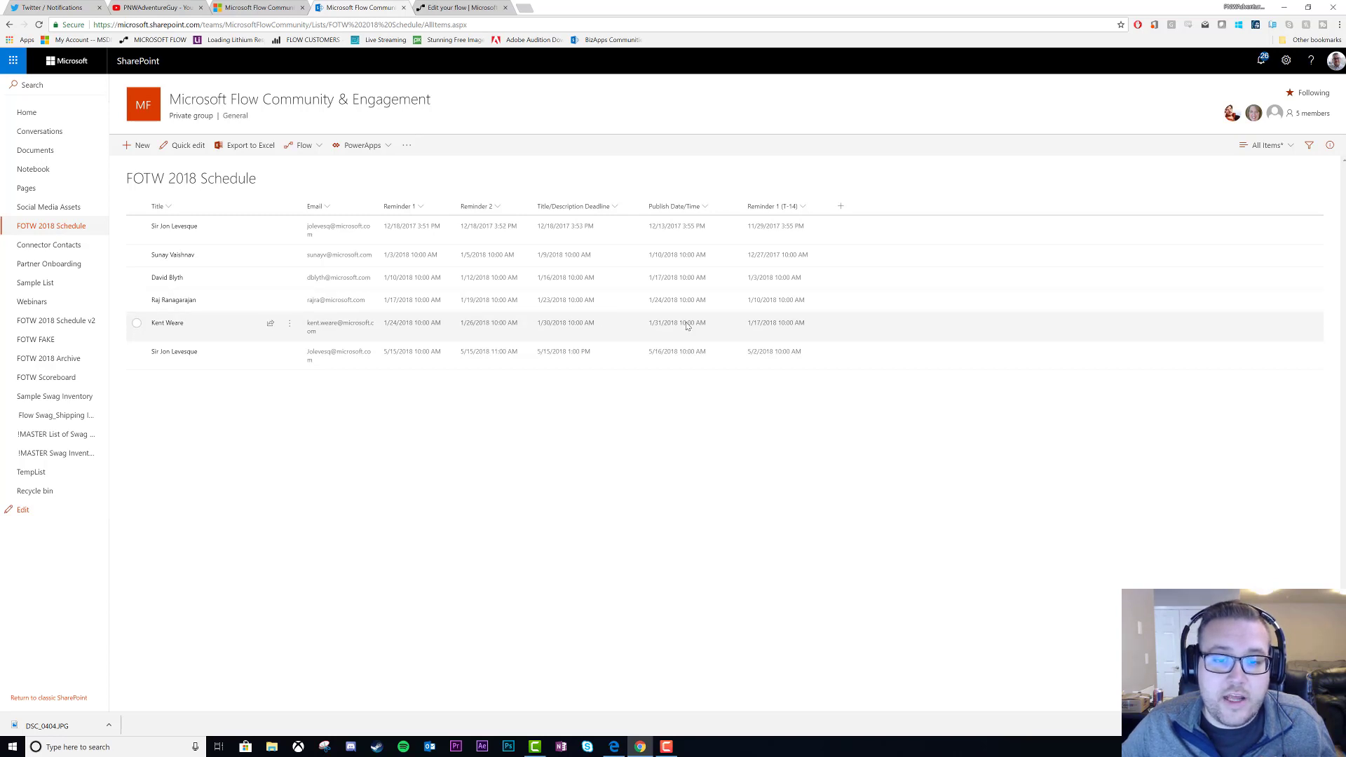
pyautogui.moveTo(670, 335)
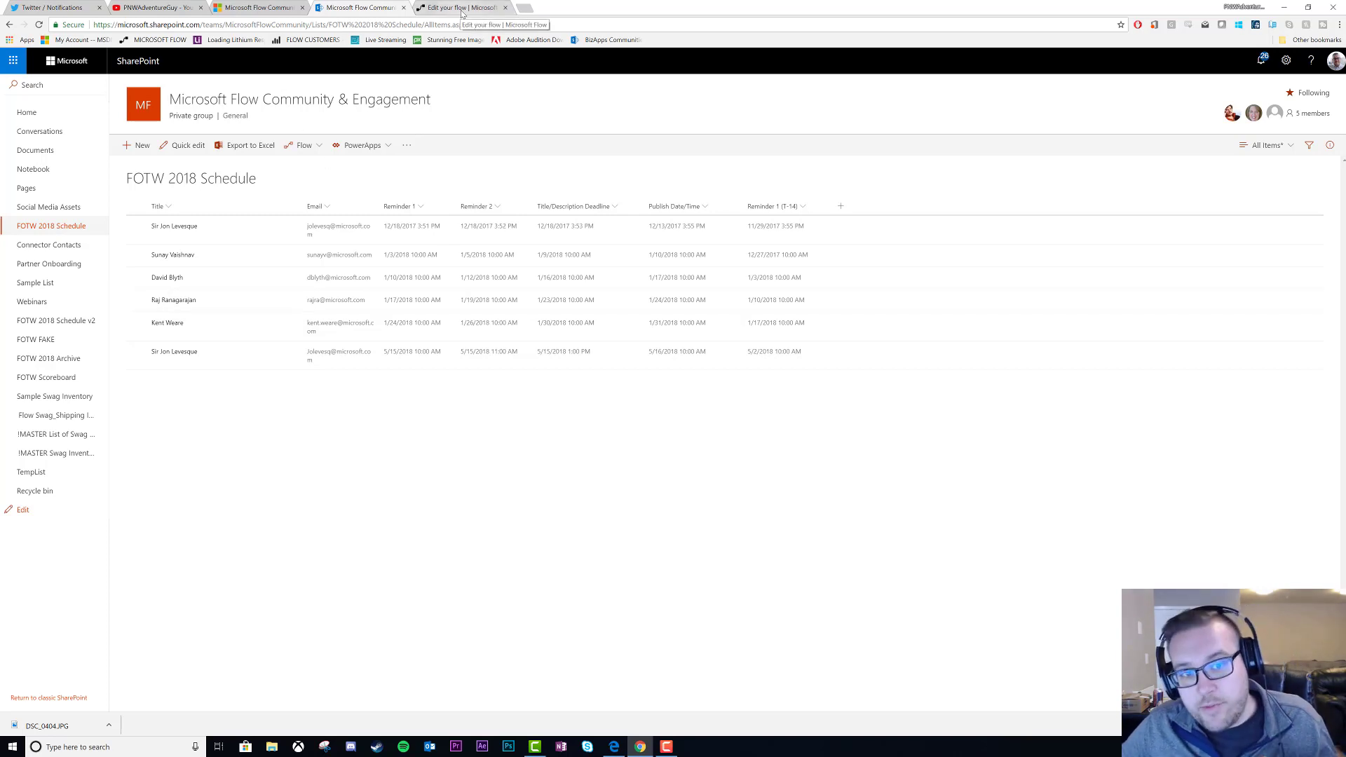
# Expand the Publish Date-Time and Title-Description Deadline Compose steps to view their formatdatetime expressions
pyautogui.click(461, 9)
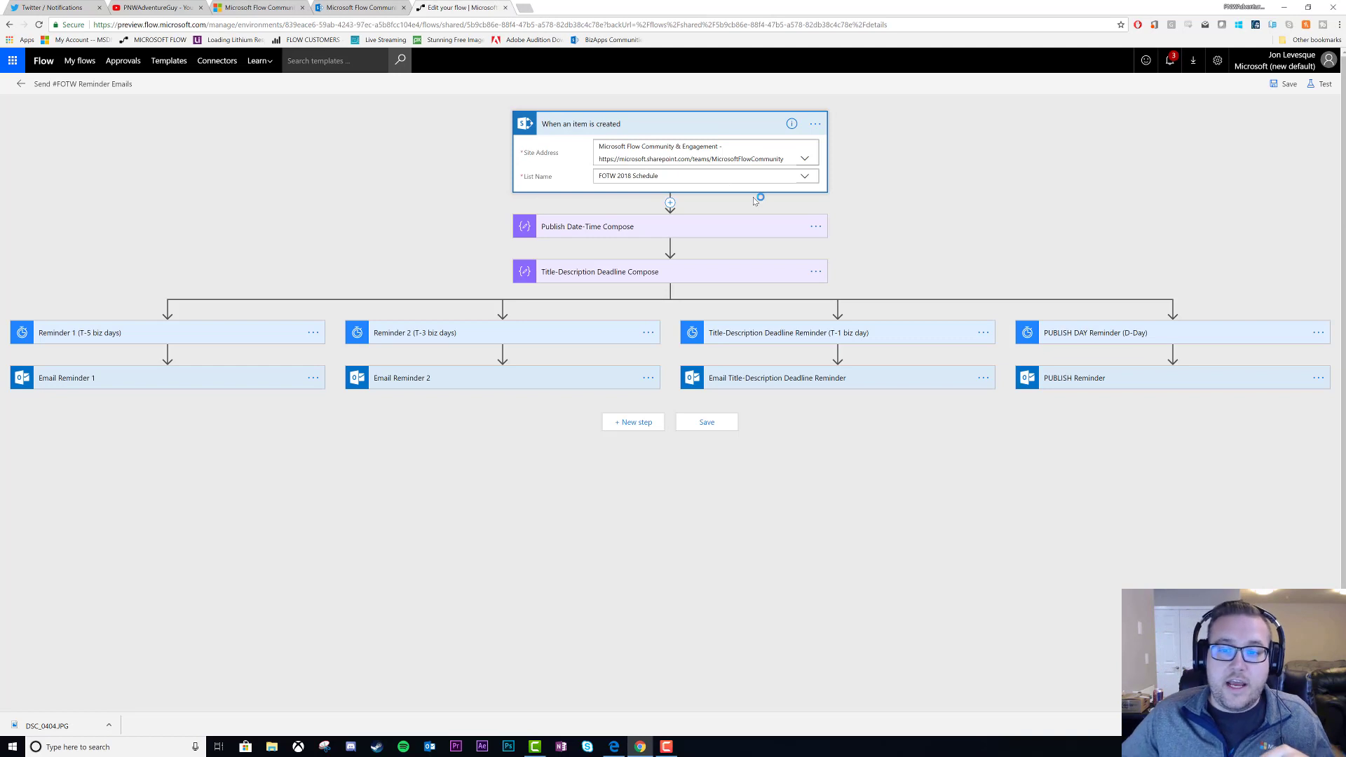
pyautogui.moveTo(724, 213)
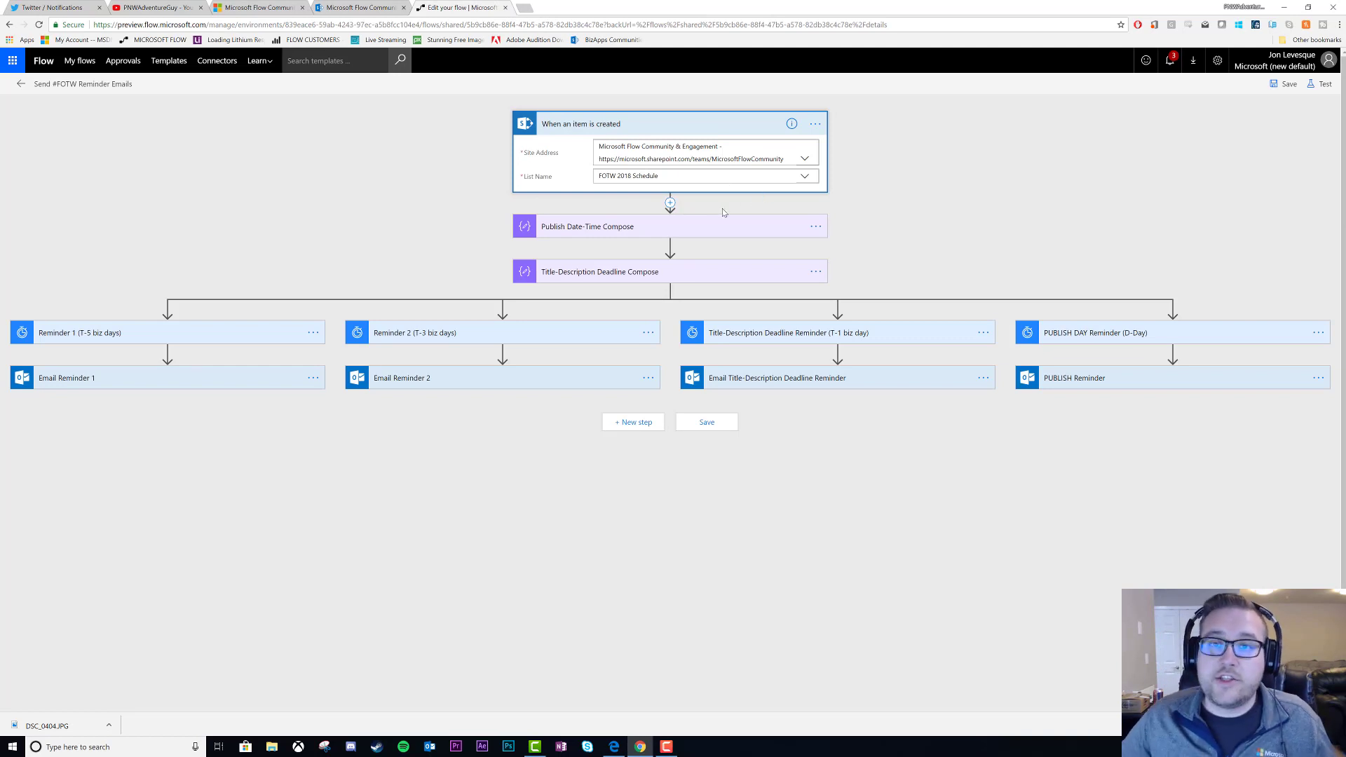
pyautogui.moveTo(553, 224)
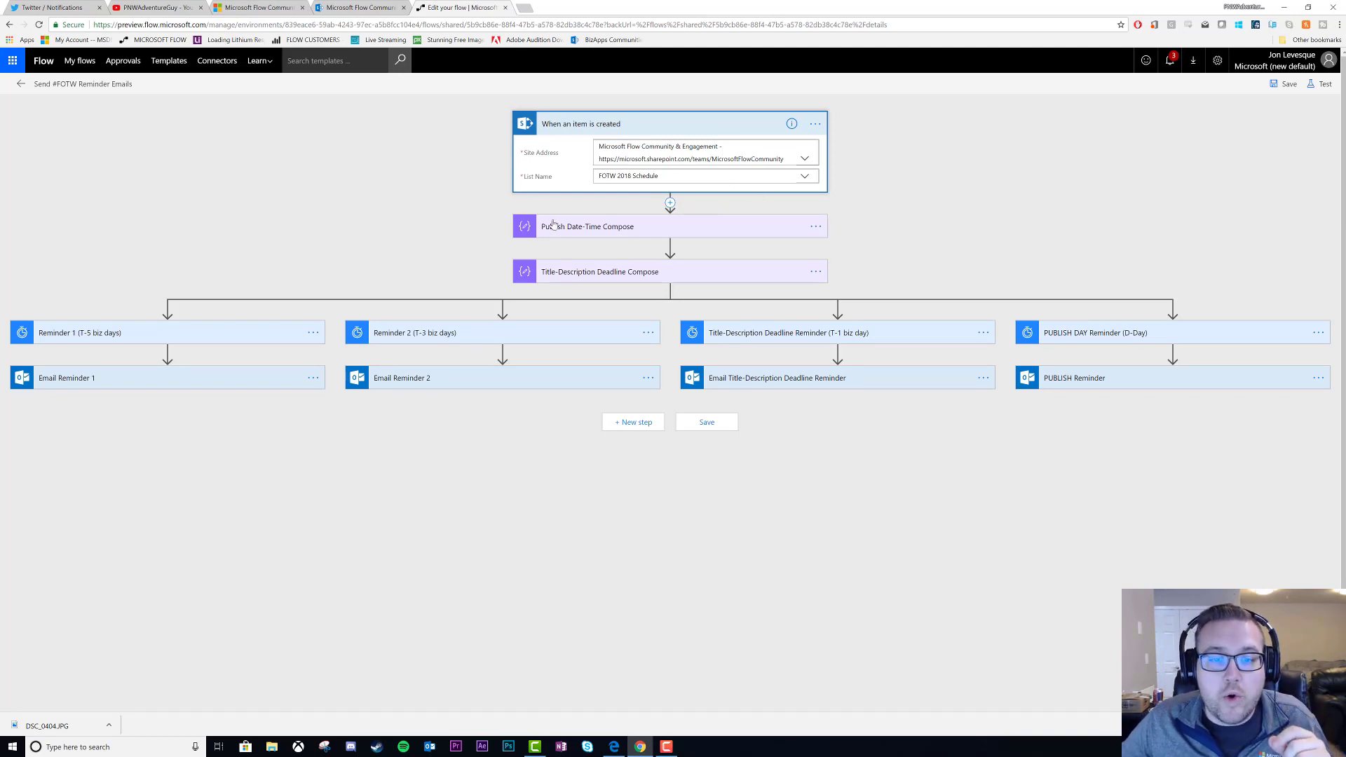
pyautogui.click(670, 203)
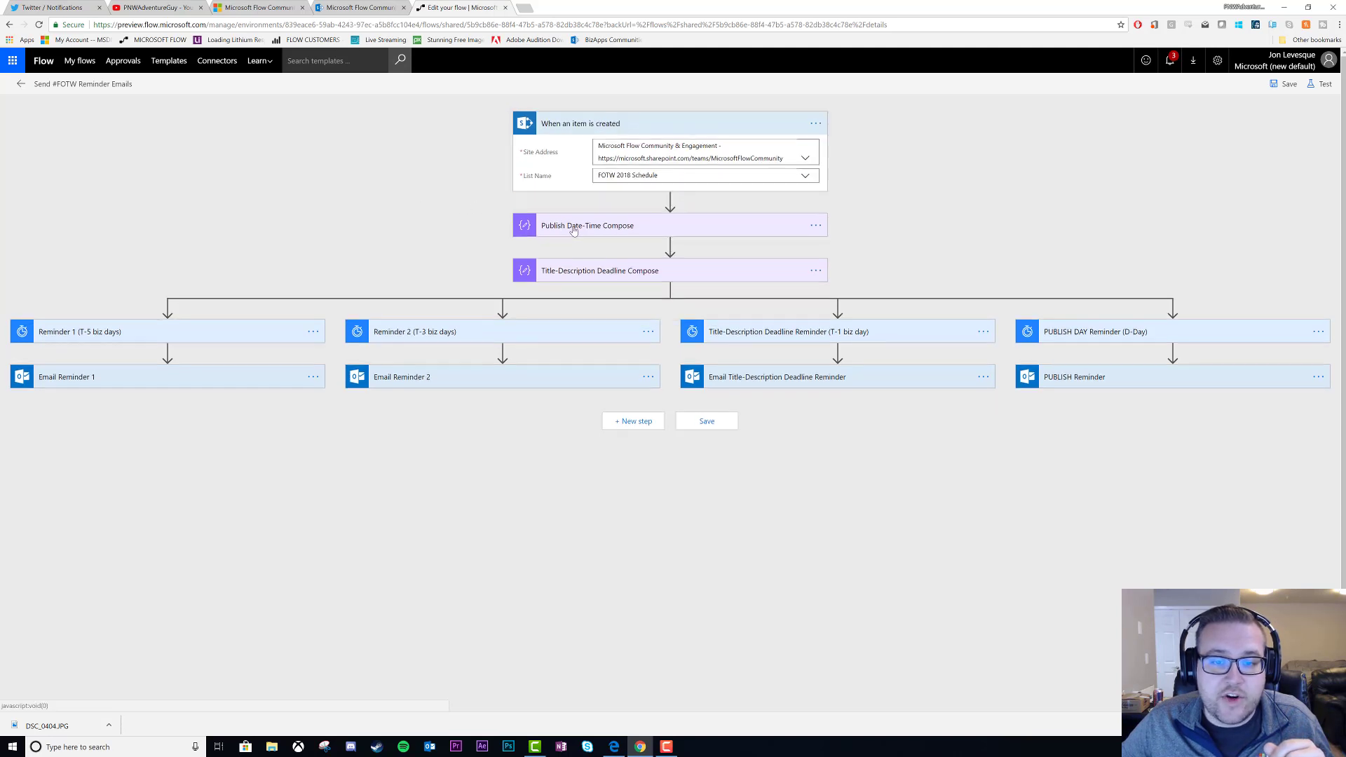
pyautogui.click(588, 224)
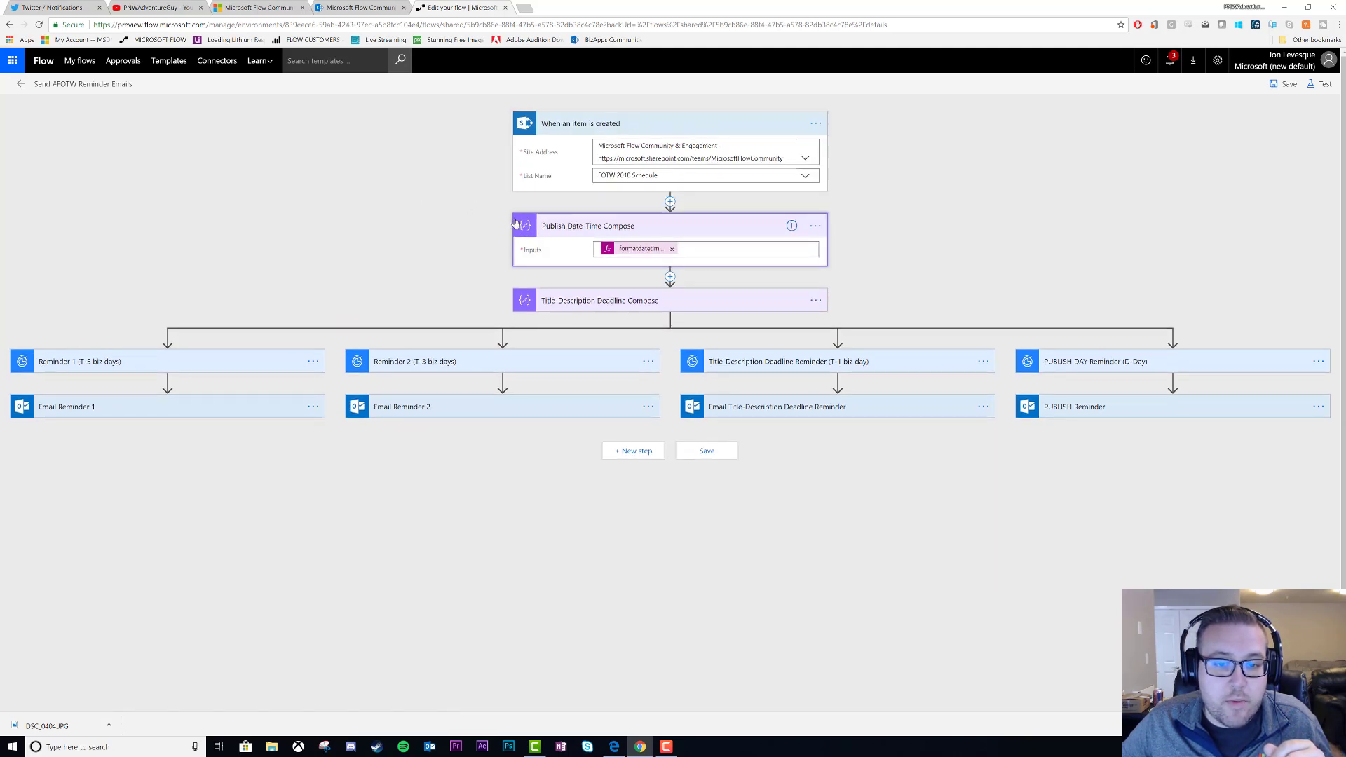
pyautogui.click(598, 300)
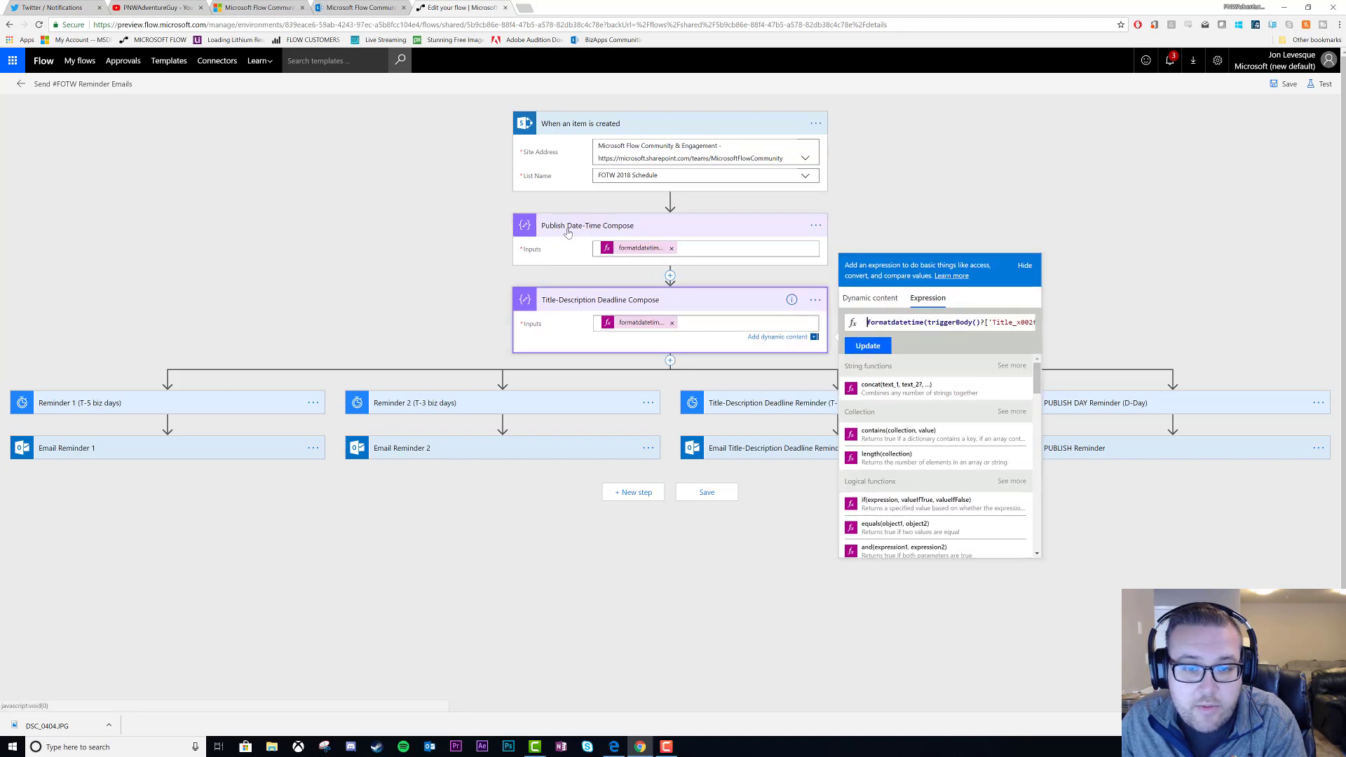
pyautogui.click(360, 7)
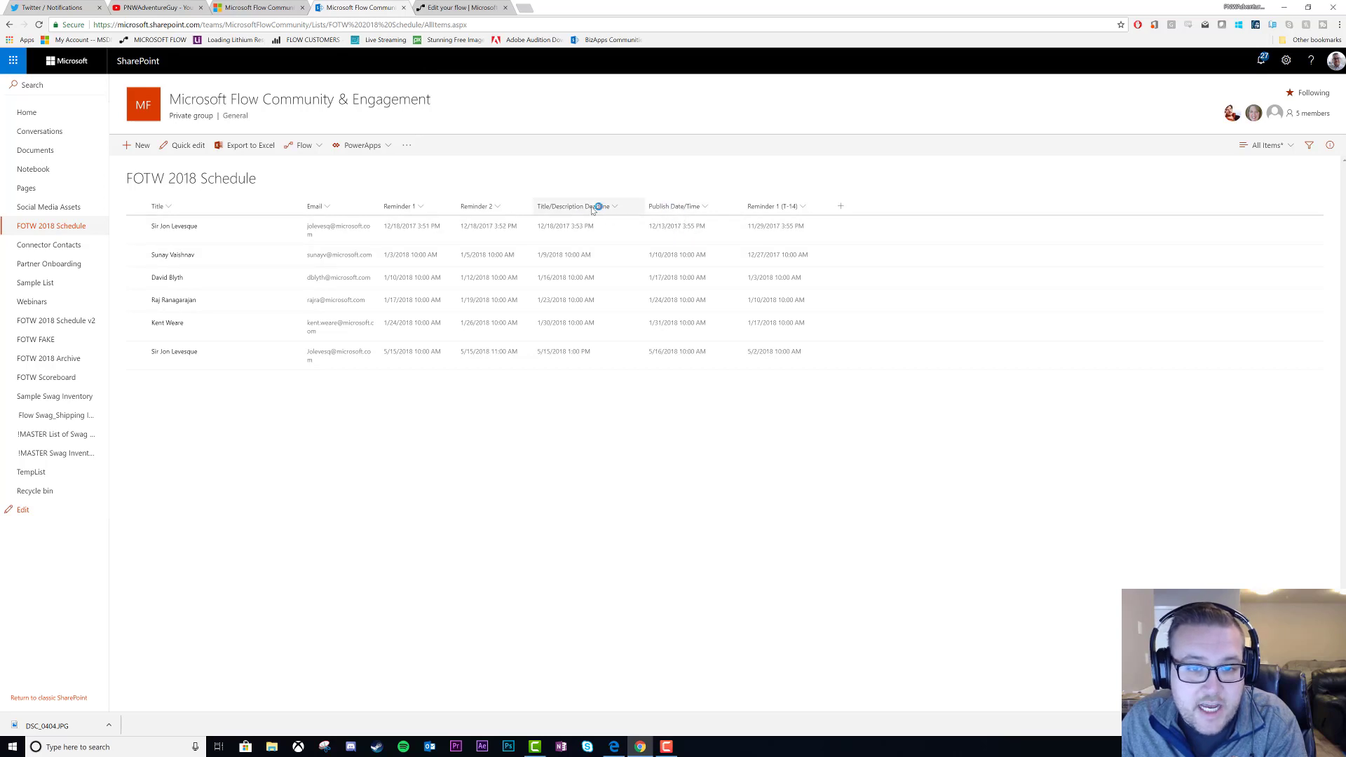
pyautogui.click(461, 8)
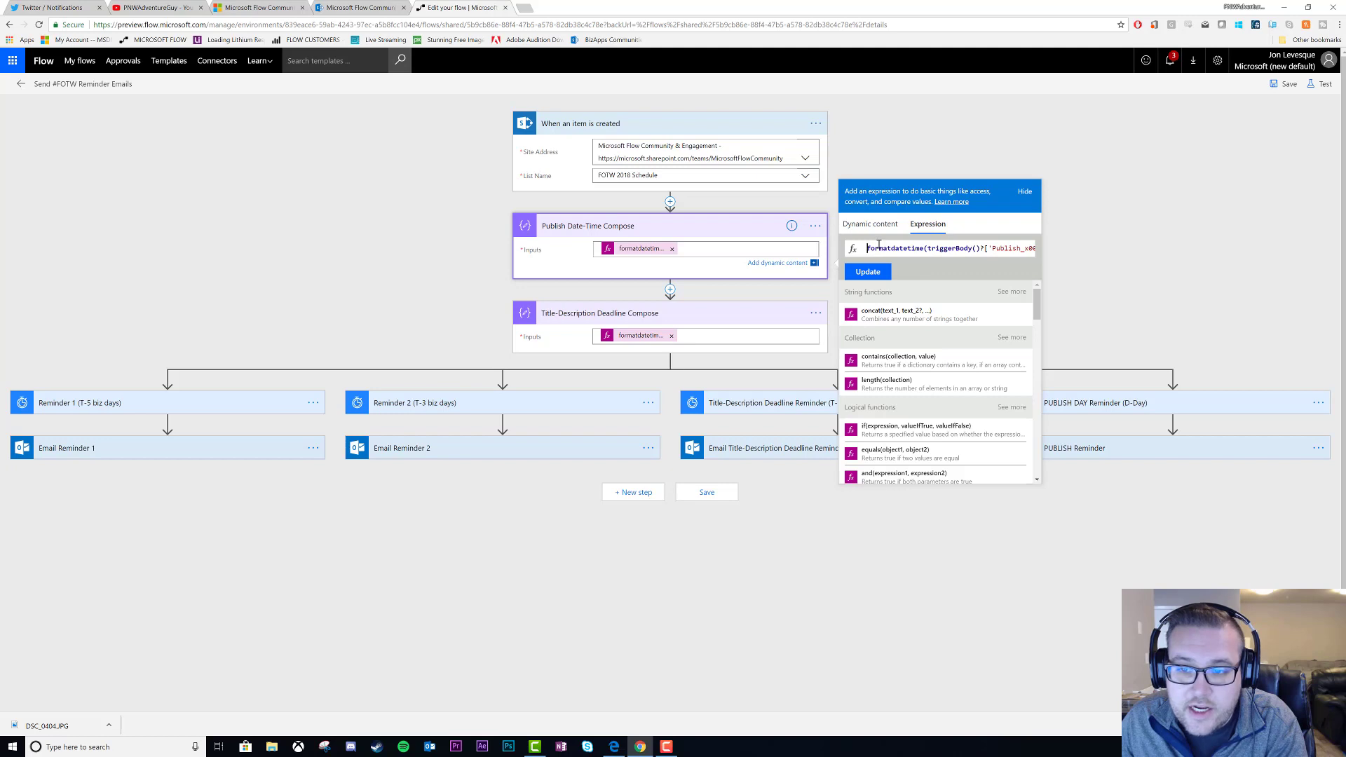
pyautogui.moveTo(1021, 258)
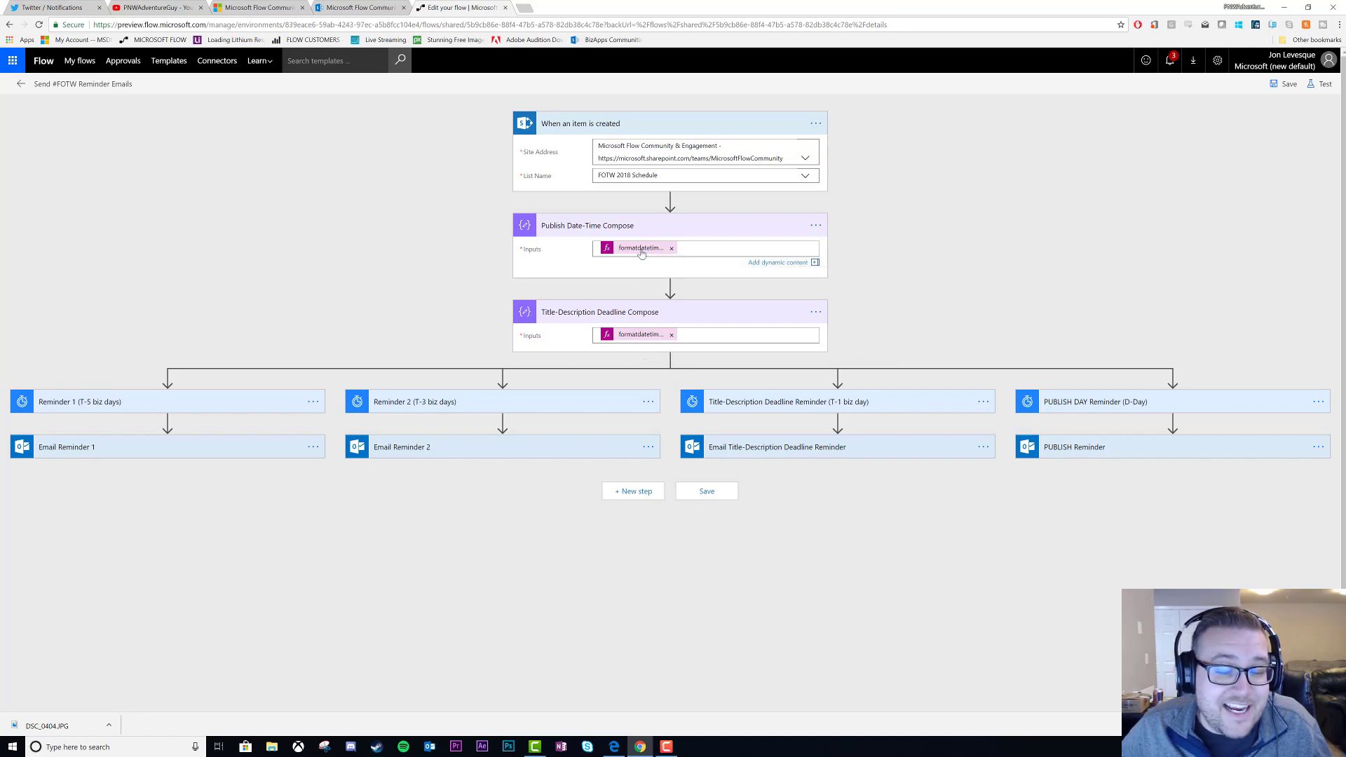
pyautogui.moveTo(102, 440)
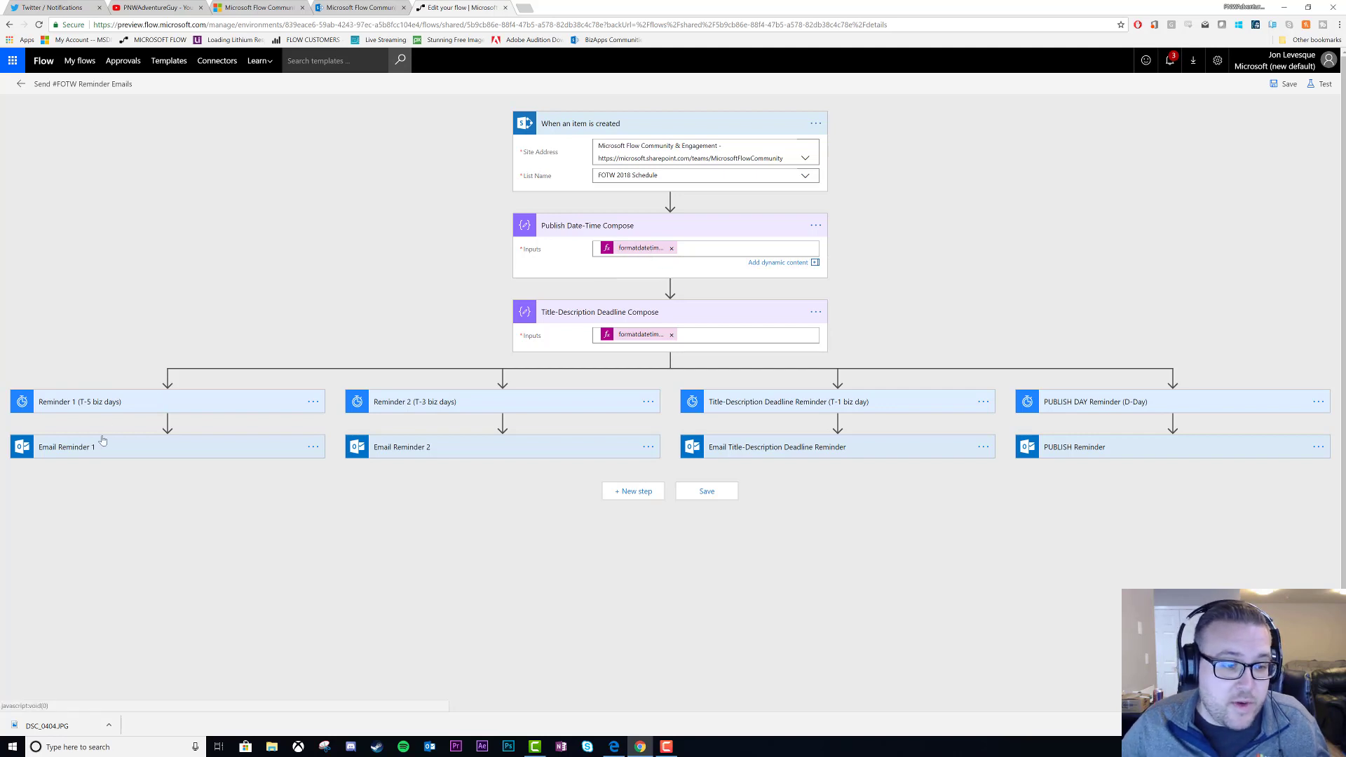
pyautogui.moveTo(607, 296)
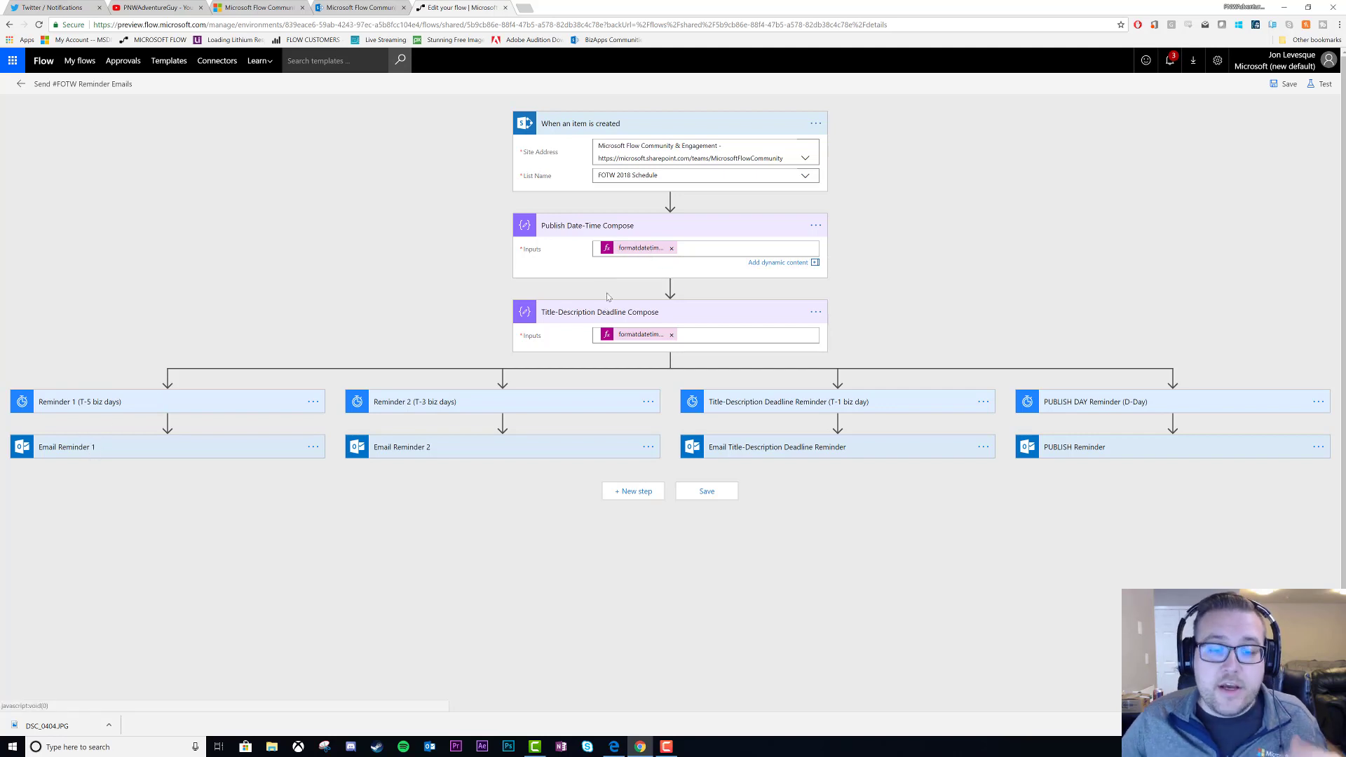
pyautogui.moveTo(676, 303)
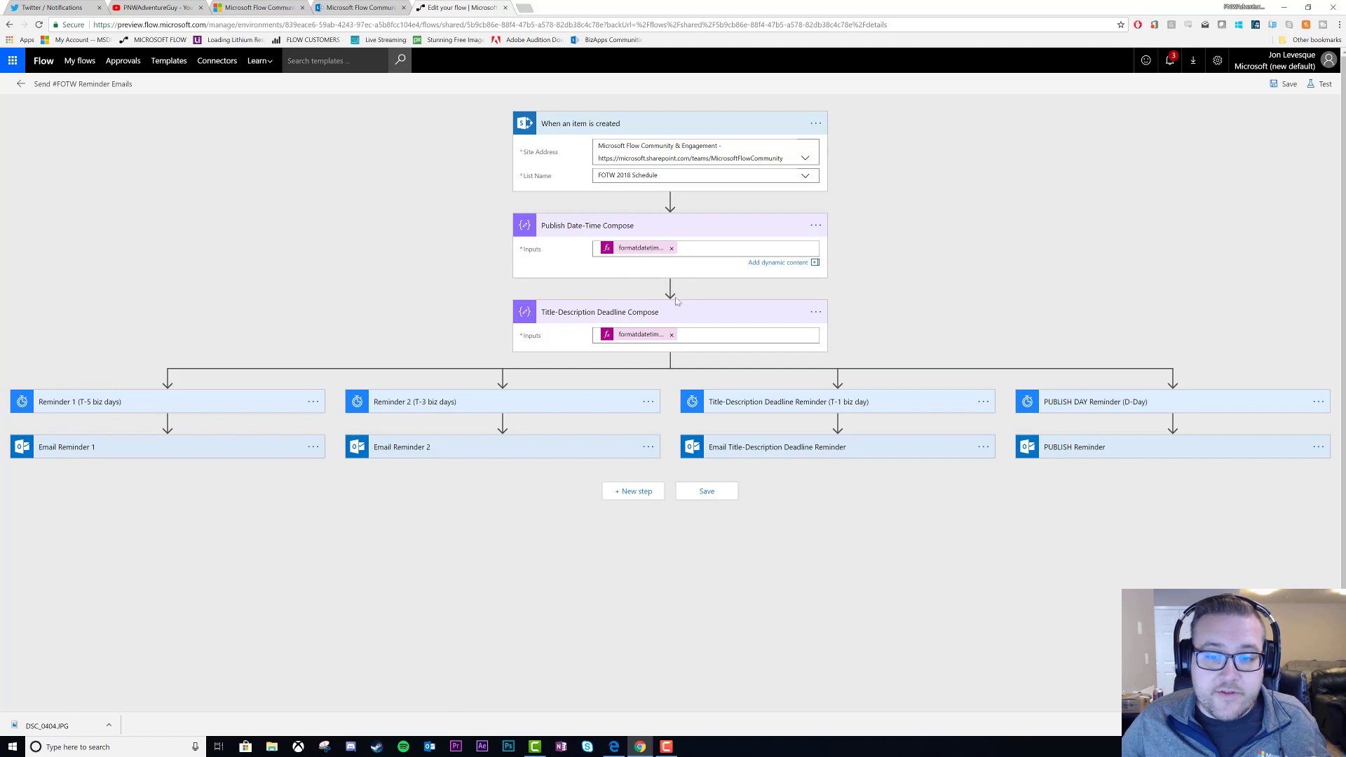
pyautogui.moveTo(713, 418)
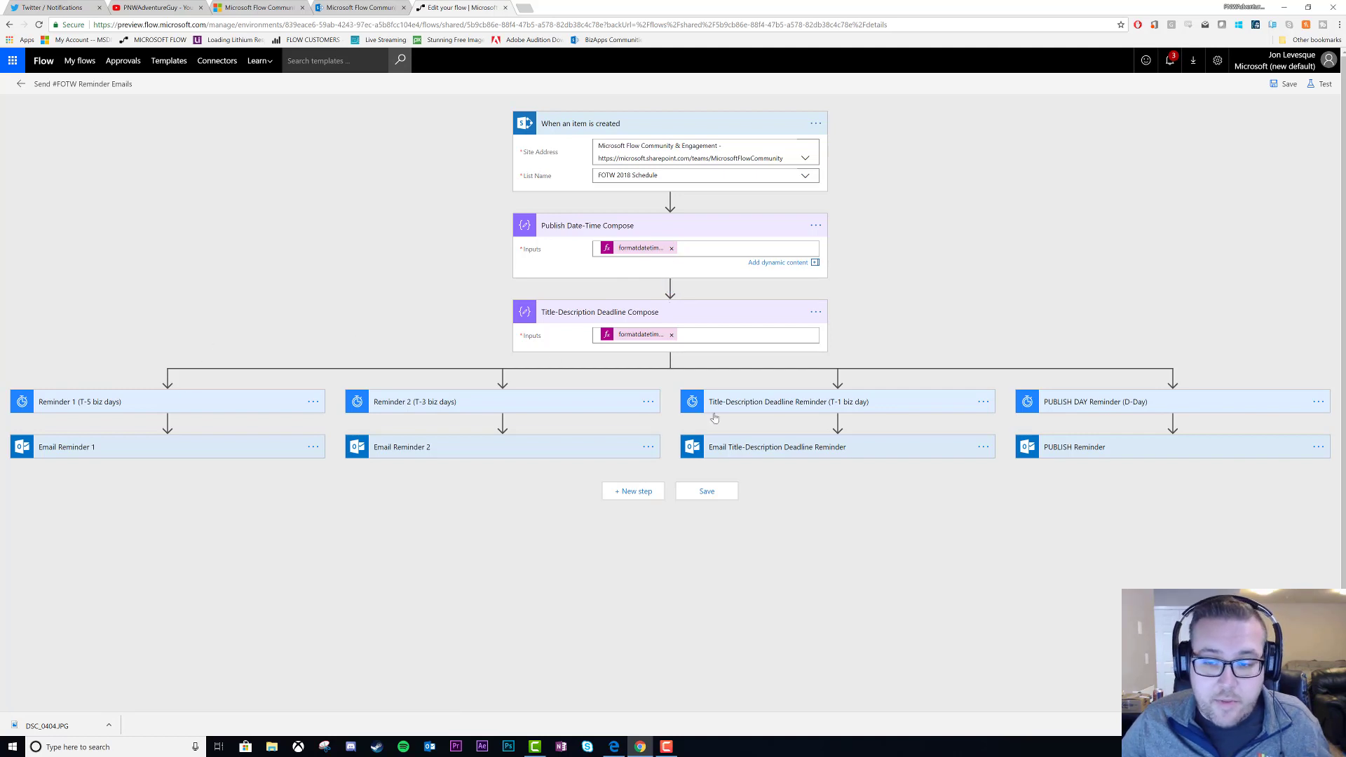
pyautogui.moveTo(670, 361)
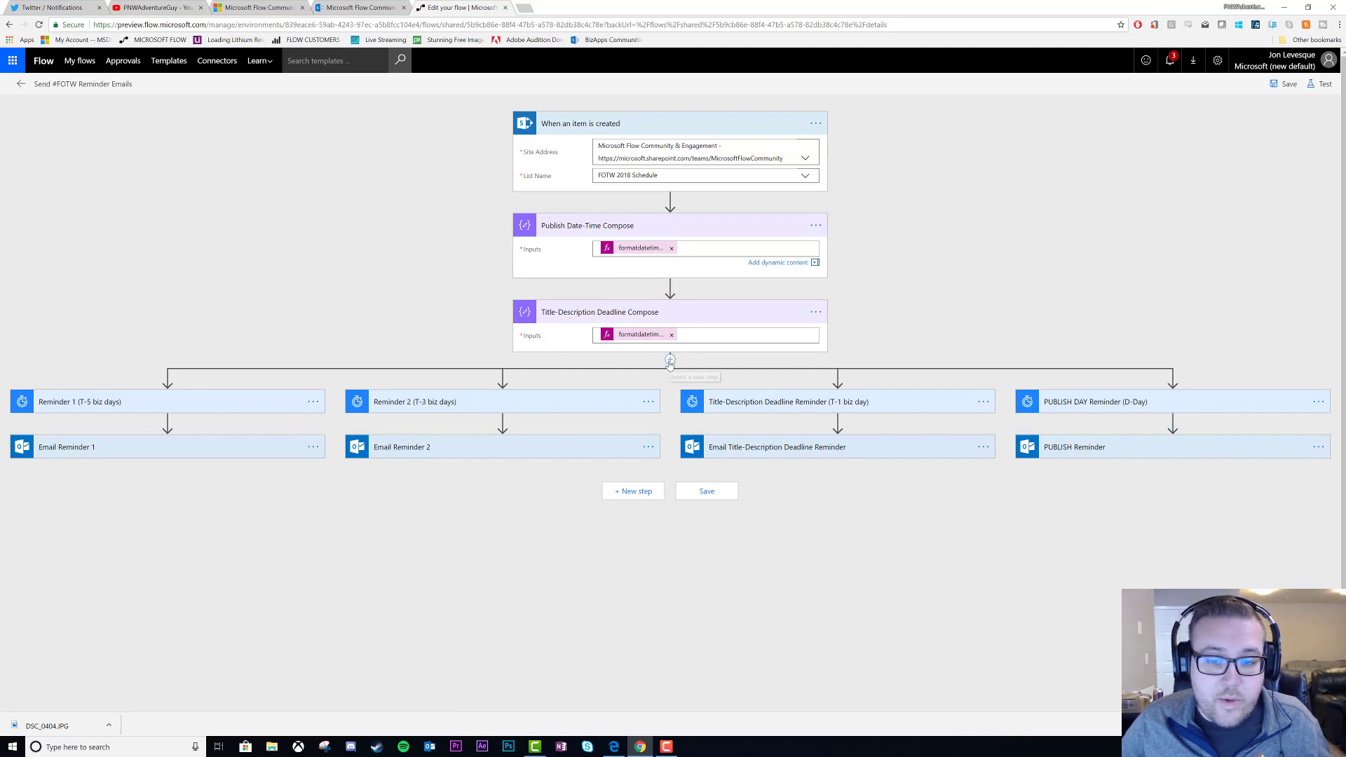
# Start a new parallel branch with an action after the Title-Description Deadline Compose step
pyautogui.click(670, 360)
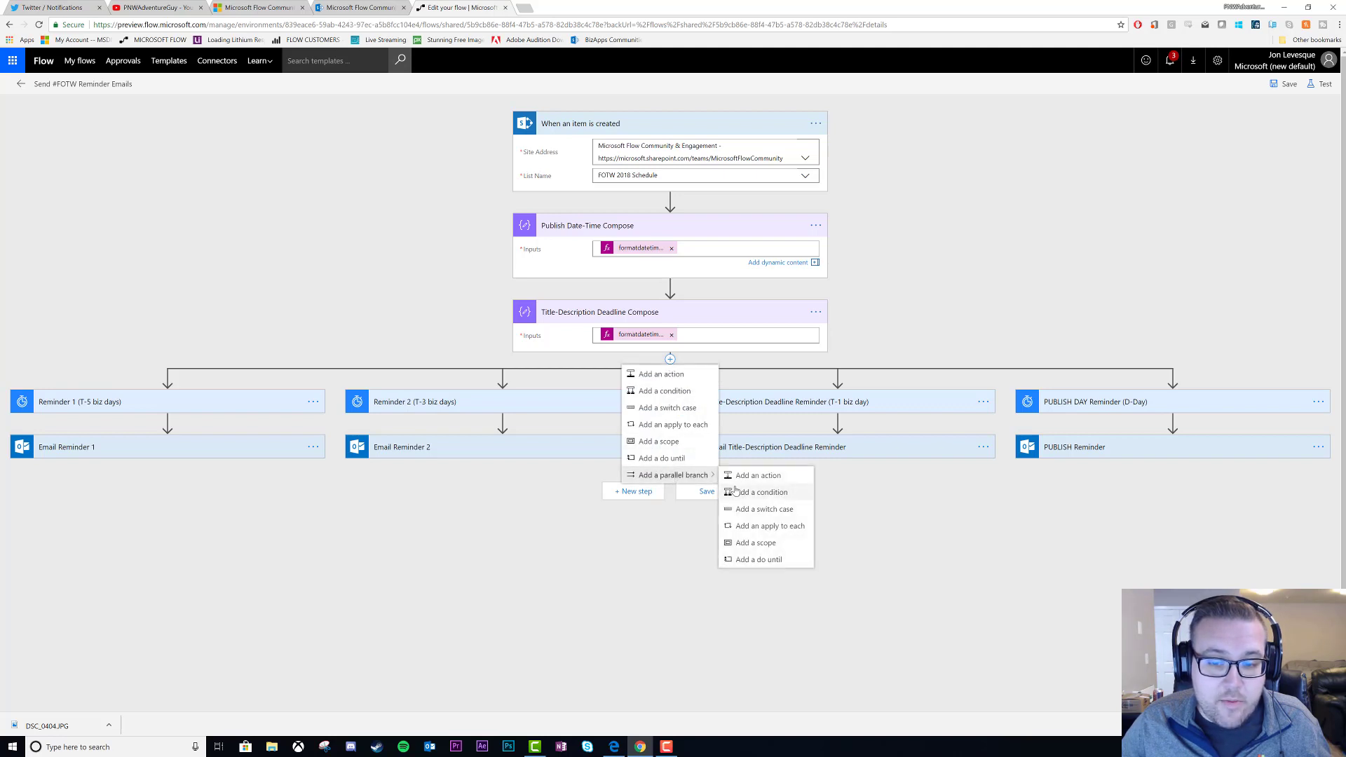
pyautogui.click(757, 475)
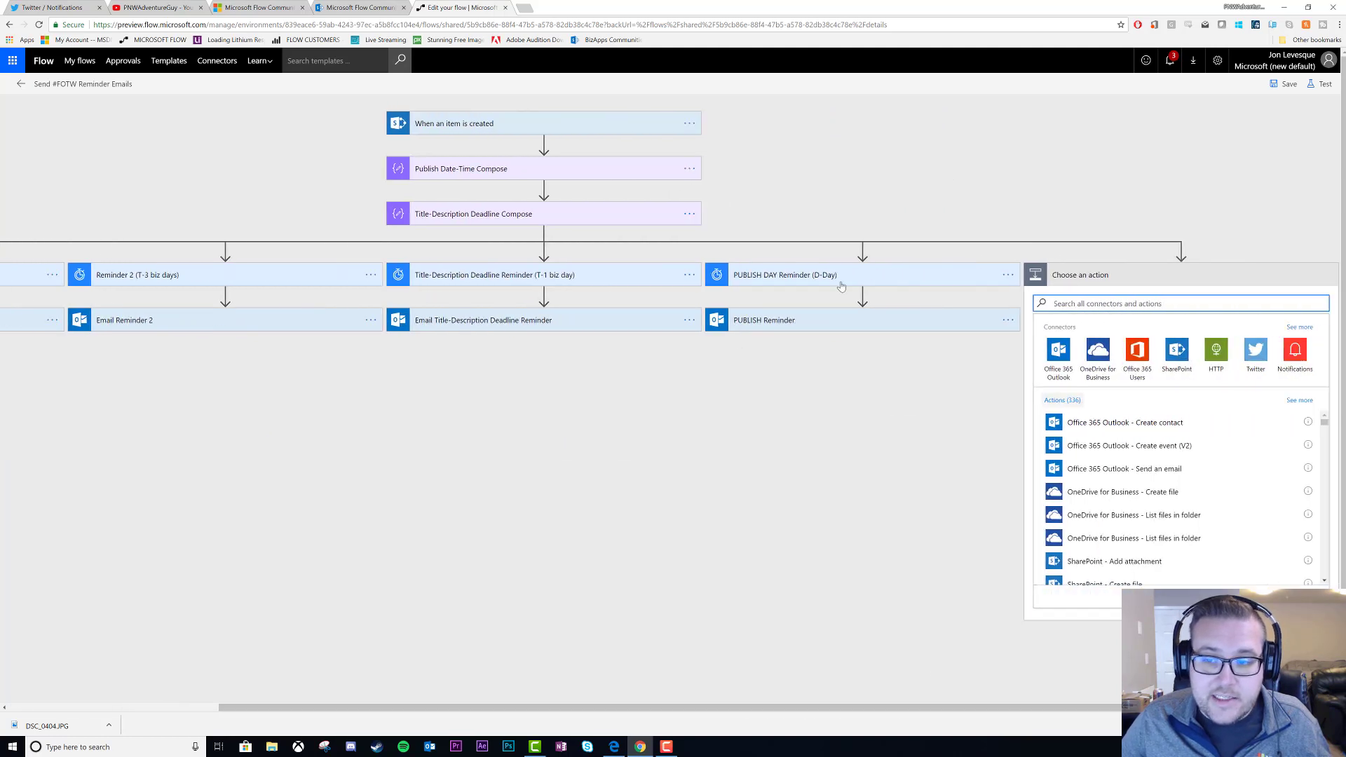
pyautogui.moveTo(98, 221)
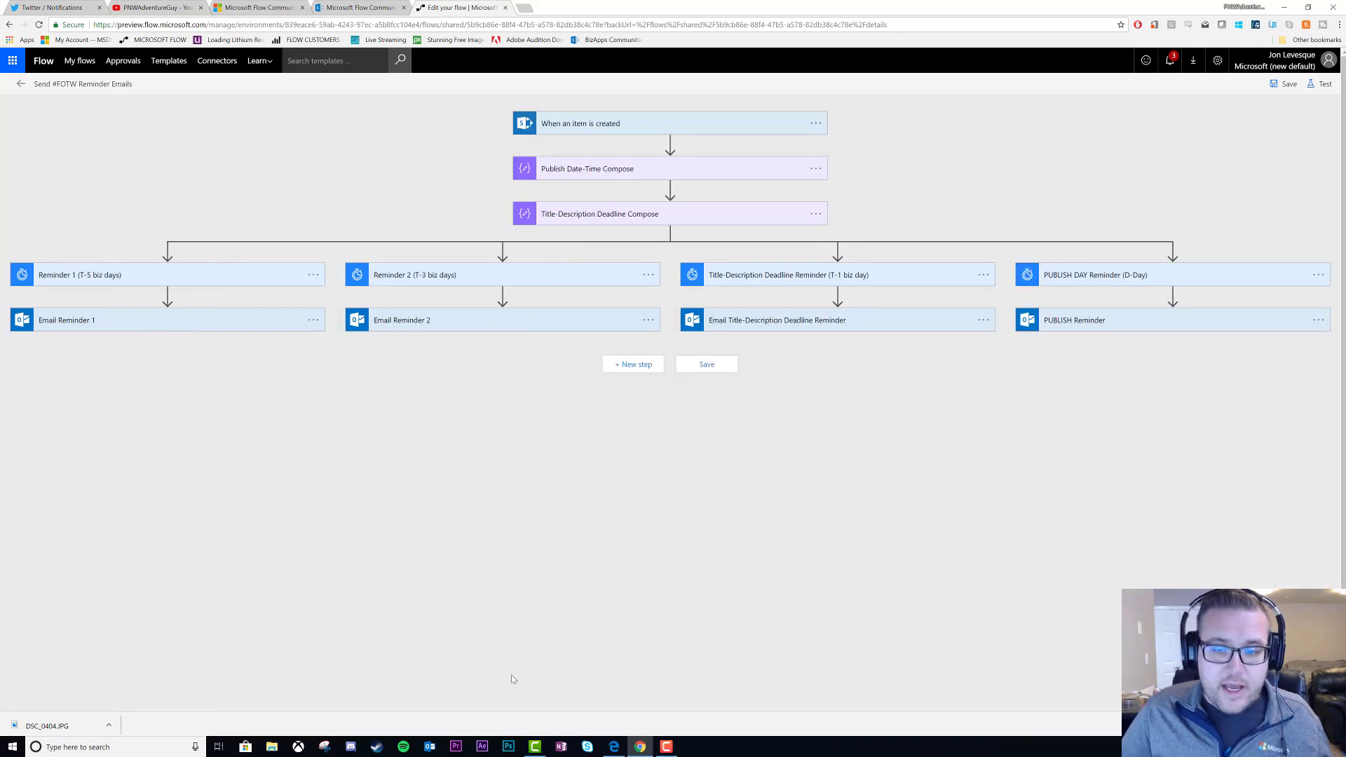
pyautogui.moveTo(822, 511)
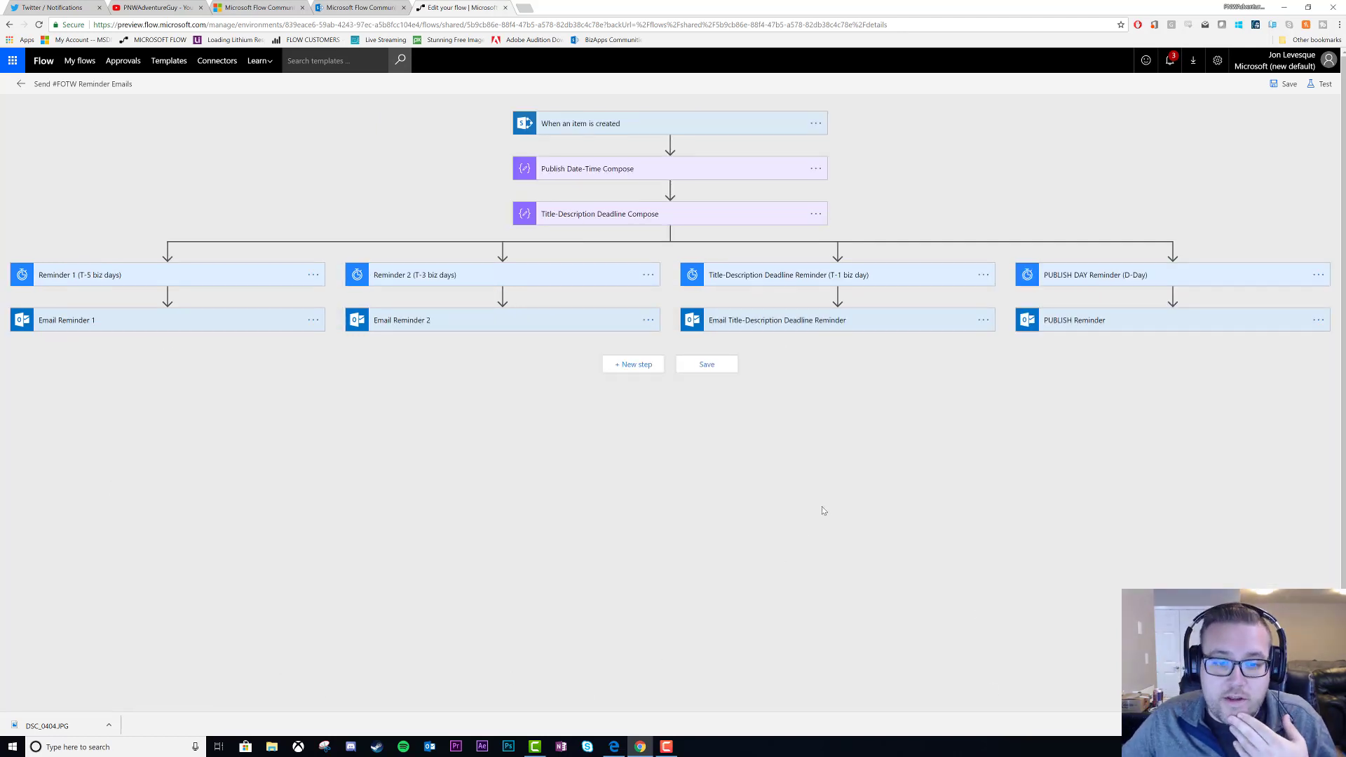
pyautogui.moveTo(167, 258)
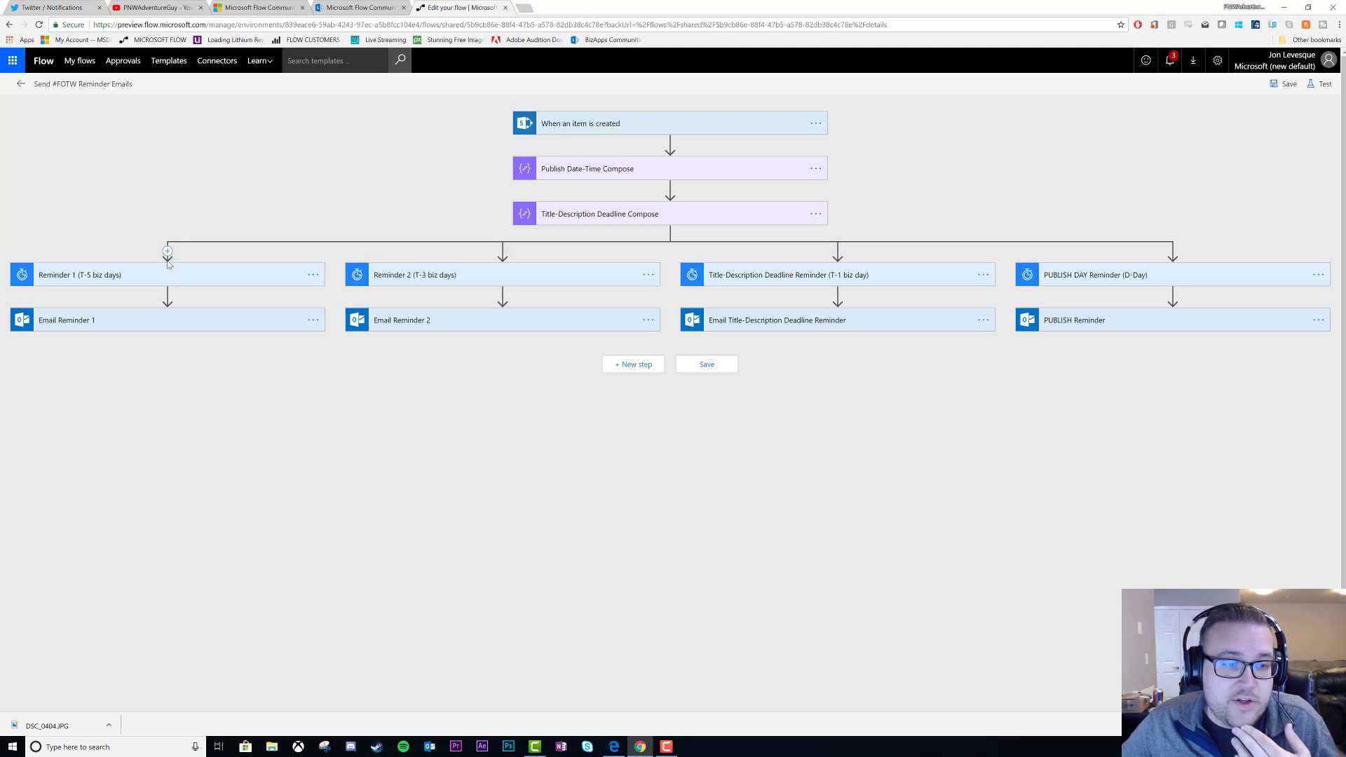
pyautogui.moveTo(166, 262)
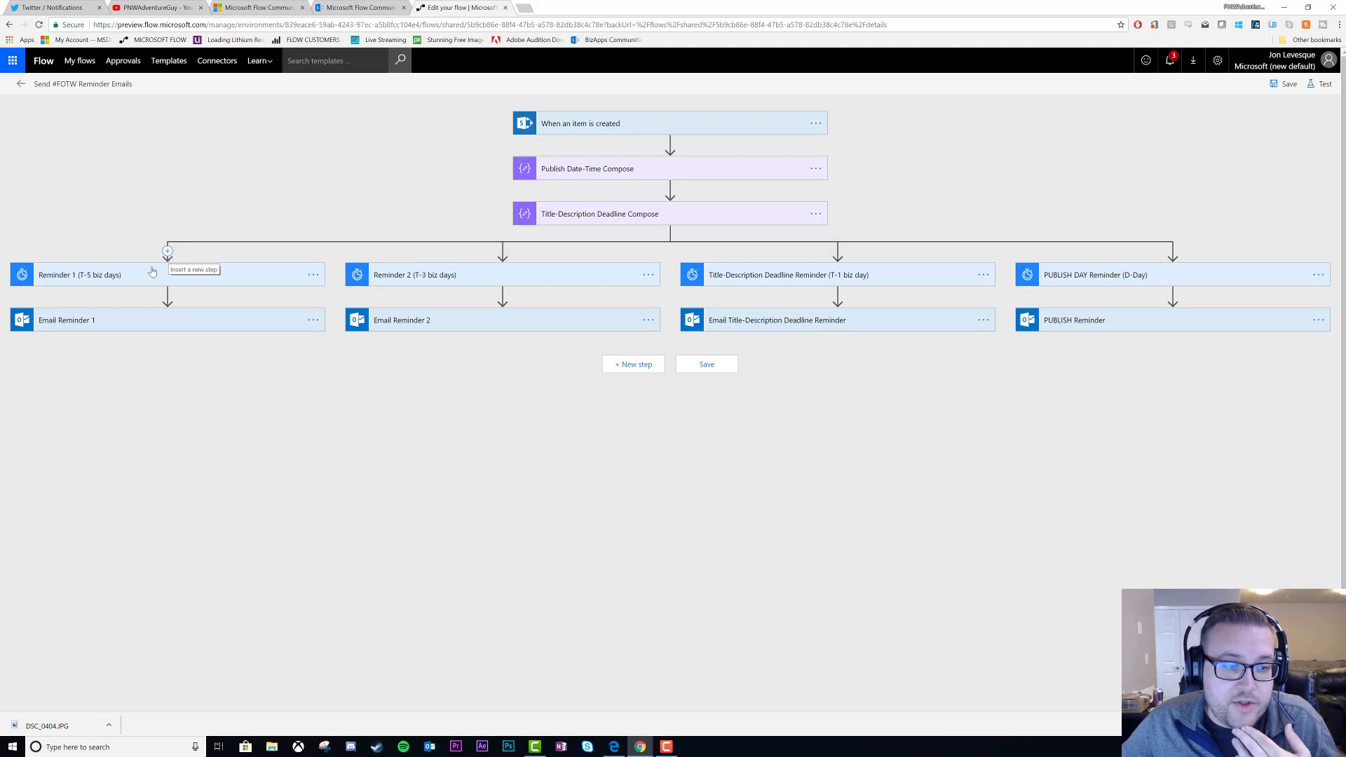
pyautogui.moveTo(71, 280)
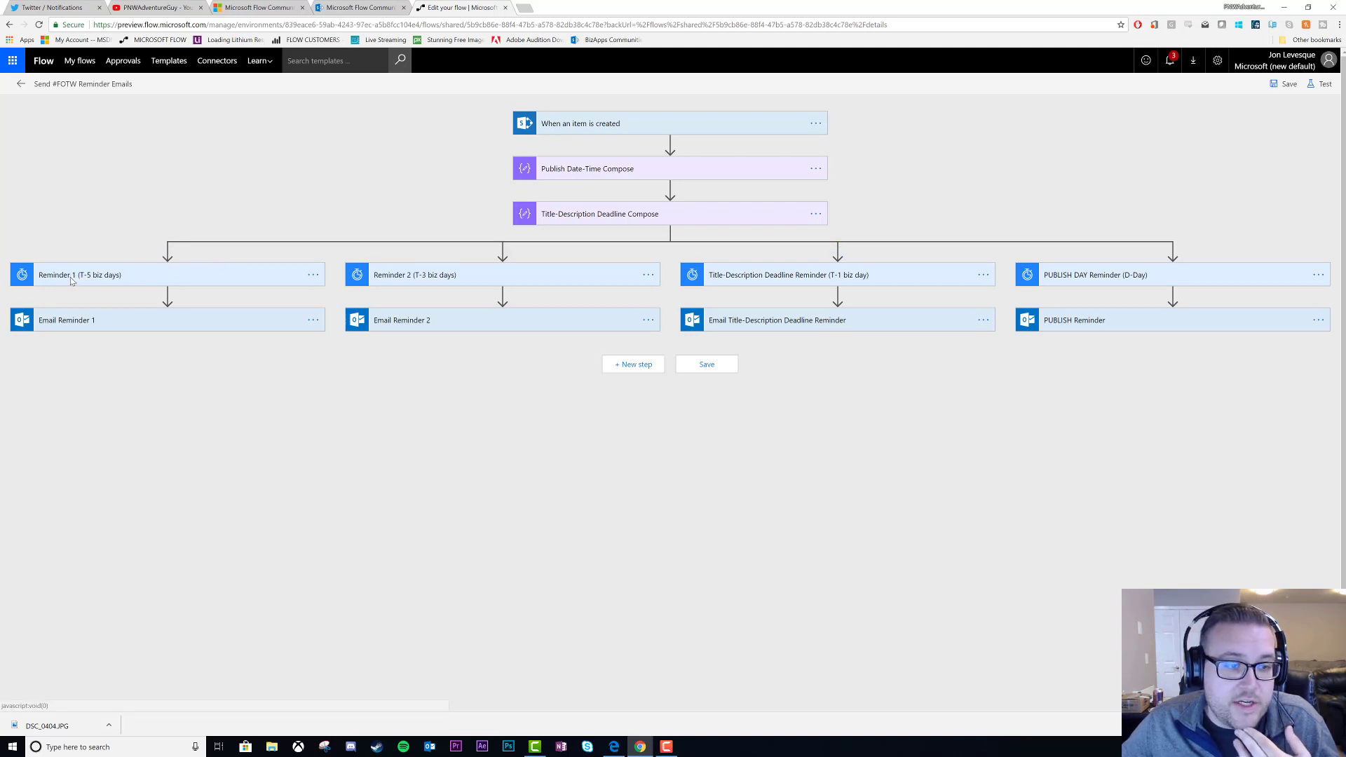
# Expand the Reminder 1 (T-5 biz days) delay and review its Timestamp dynamic content against the schedule list
pyautogui.click(79, 275)
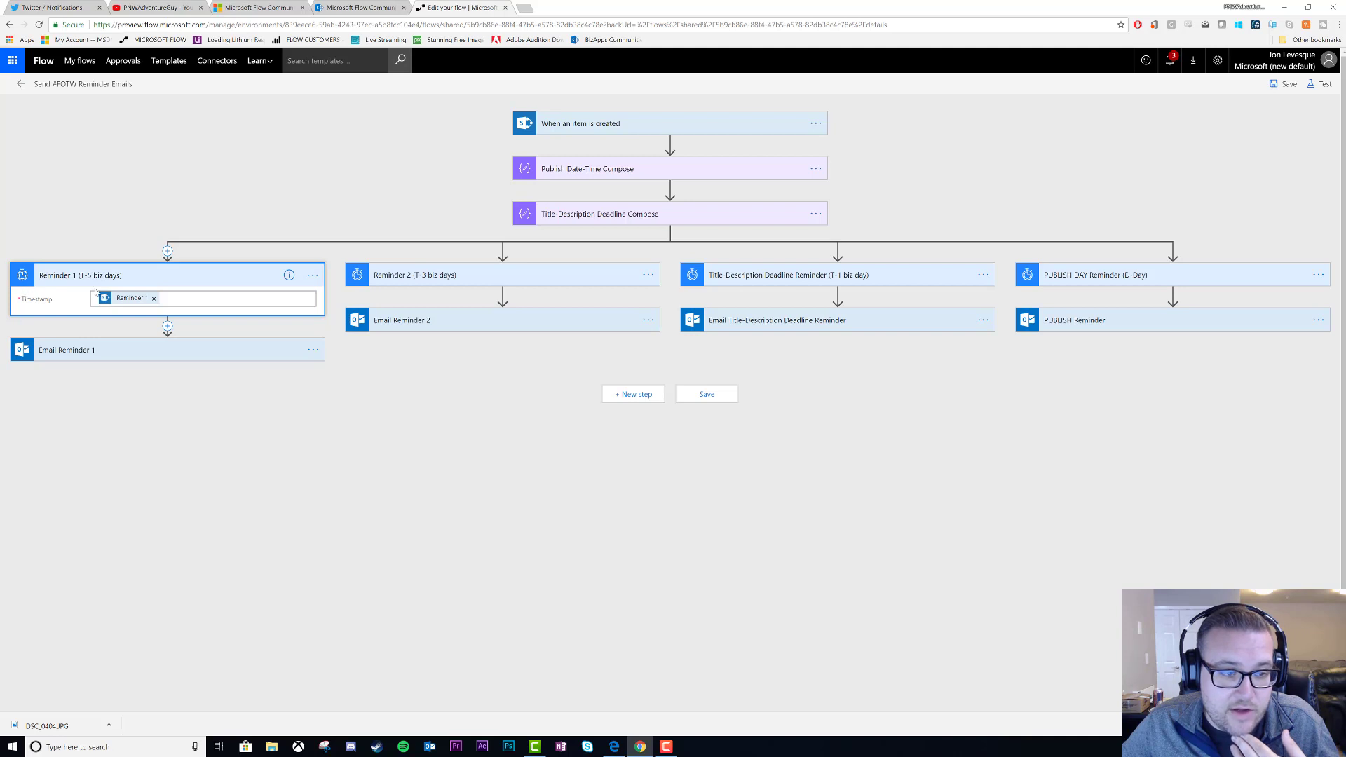
pyautogui.click(274, 311)
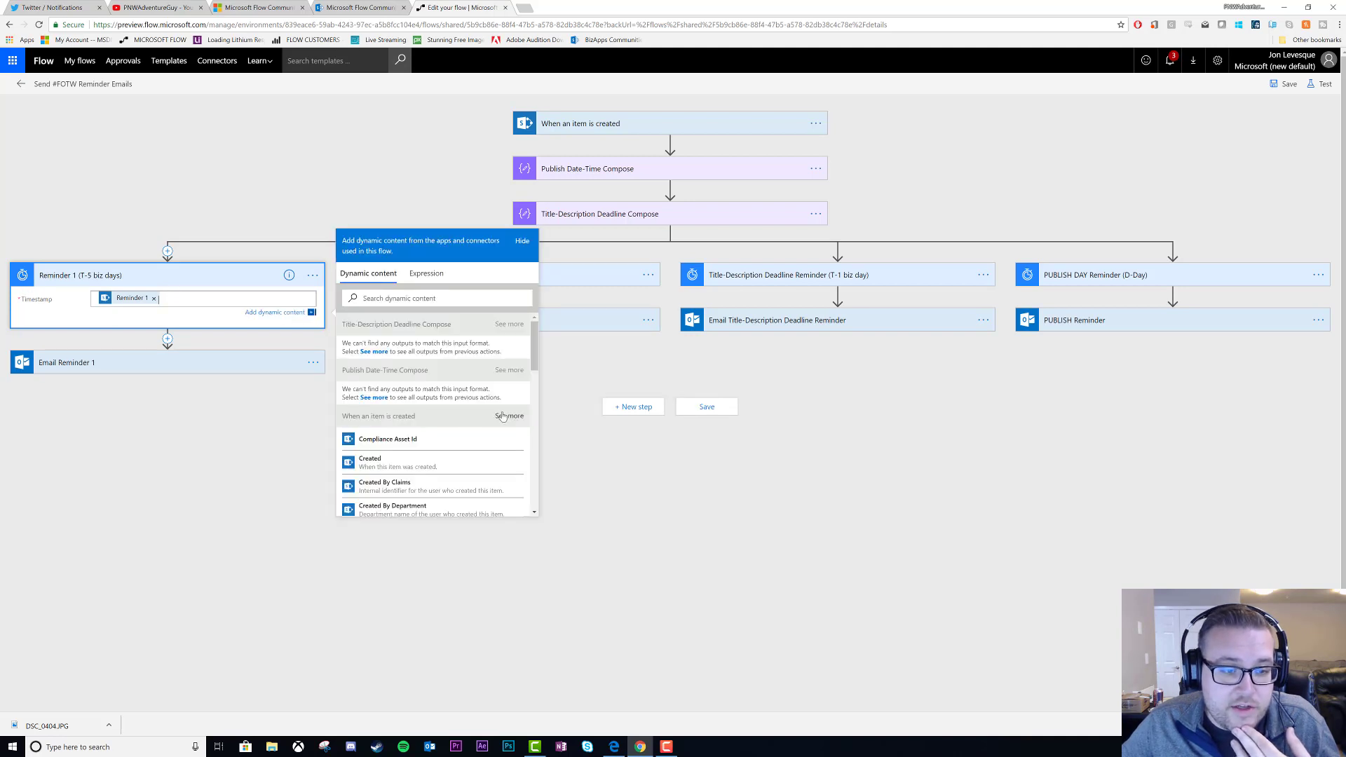
pyautogui.scroll(-3)
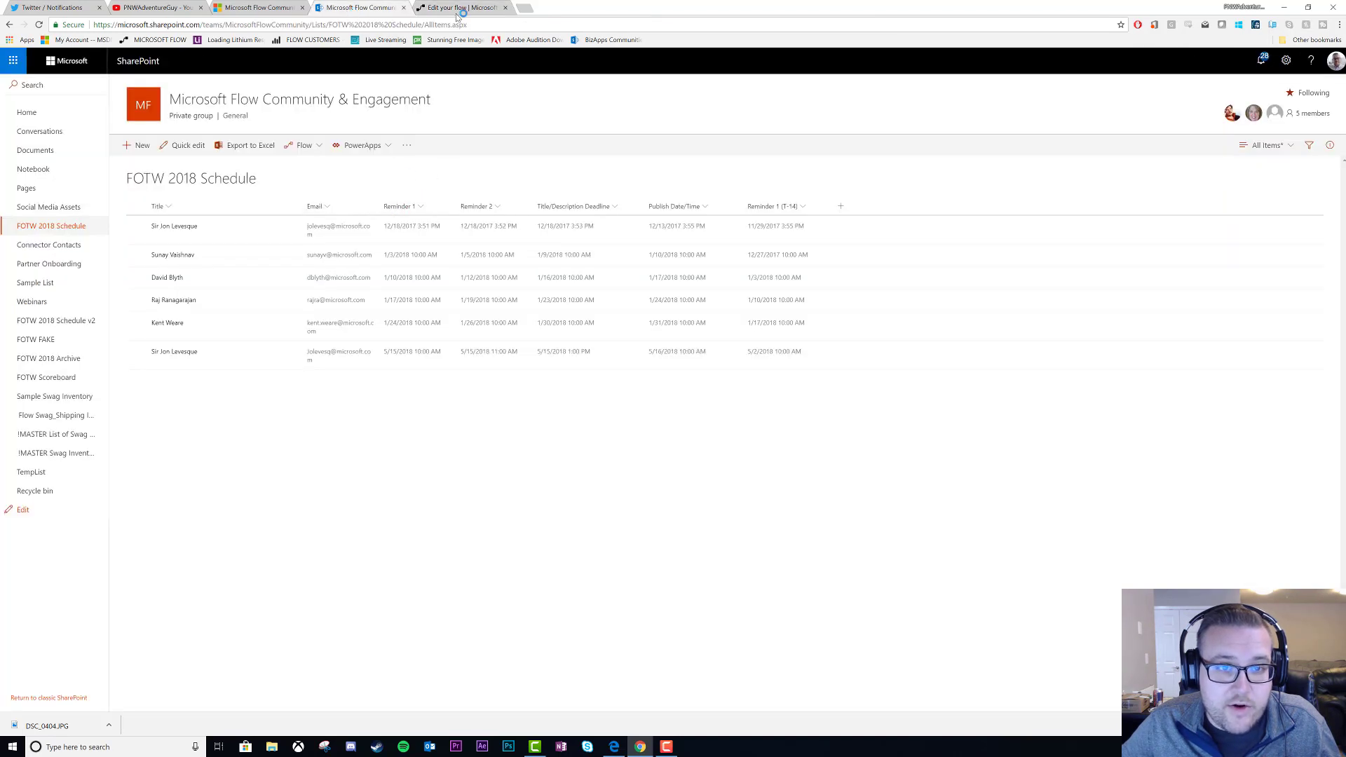
pyautogui.click(460, 7)
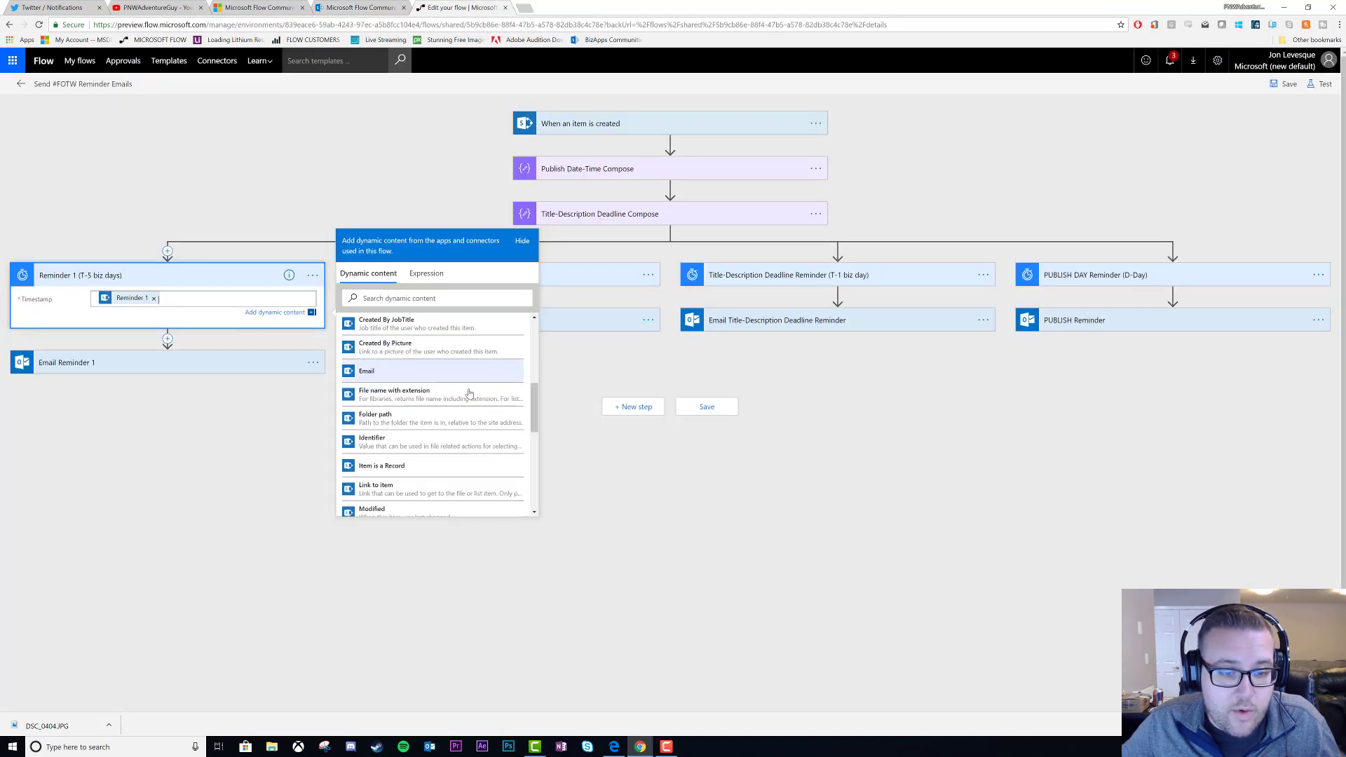
pyautogui.scroll(-3)
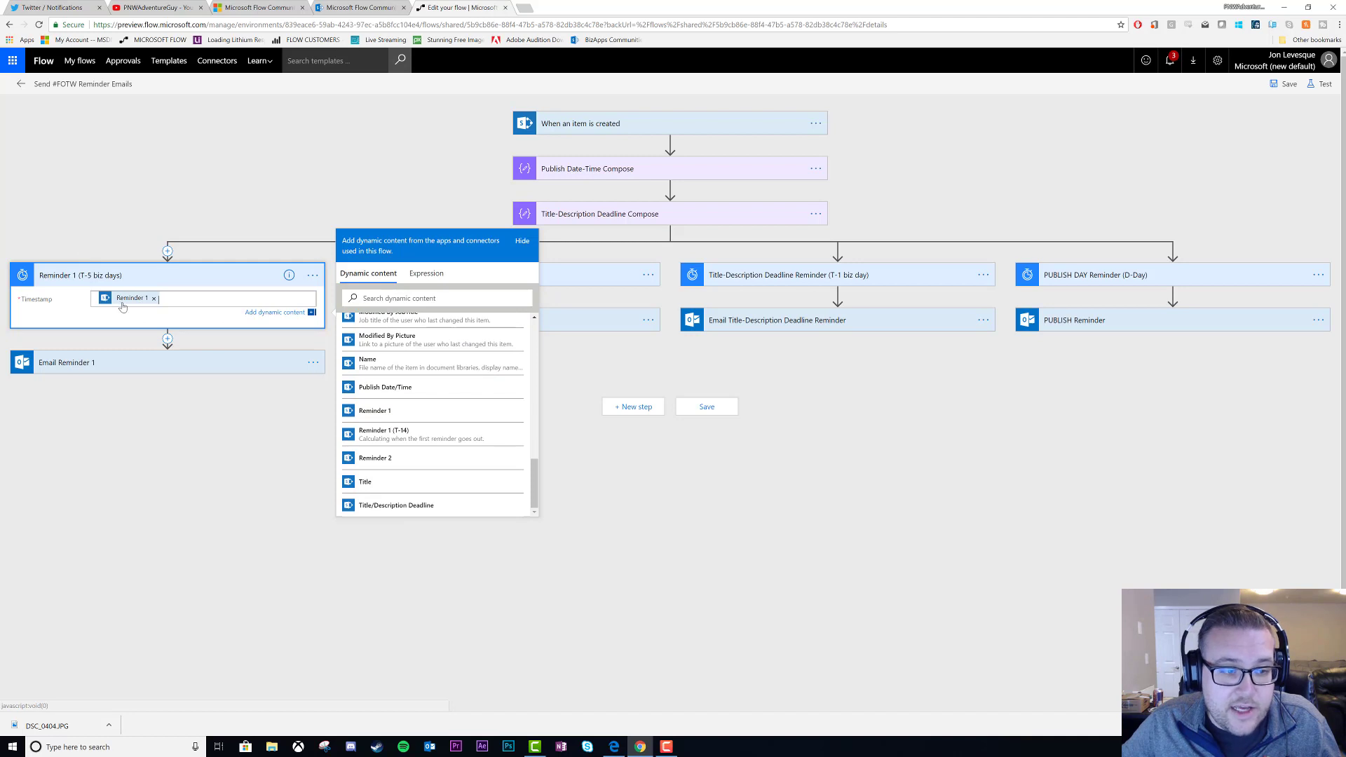
pyautogui.click(258, 9)
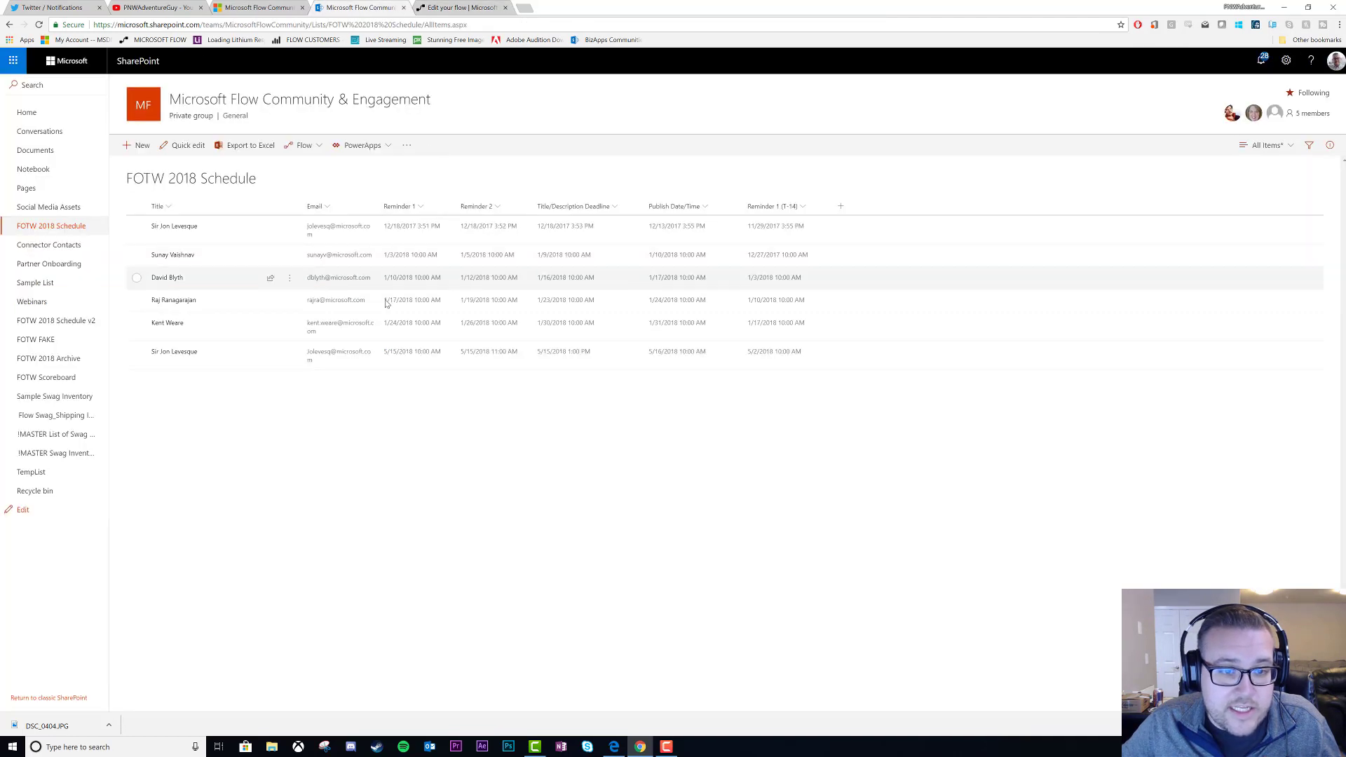
pyautogui.click(460, 9)
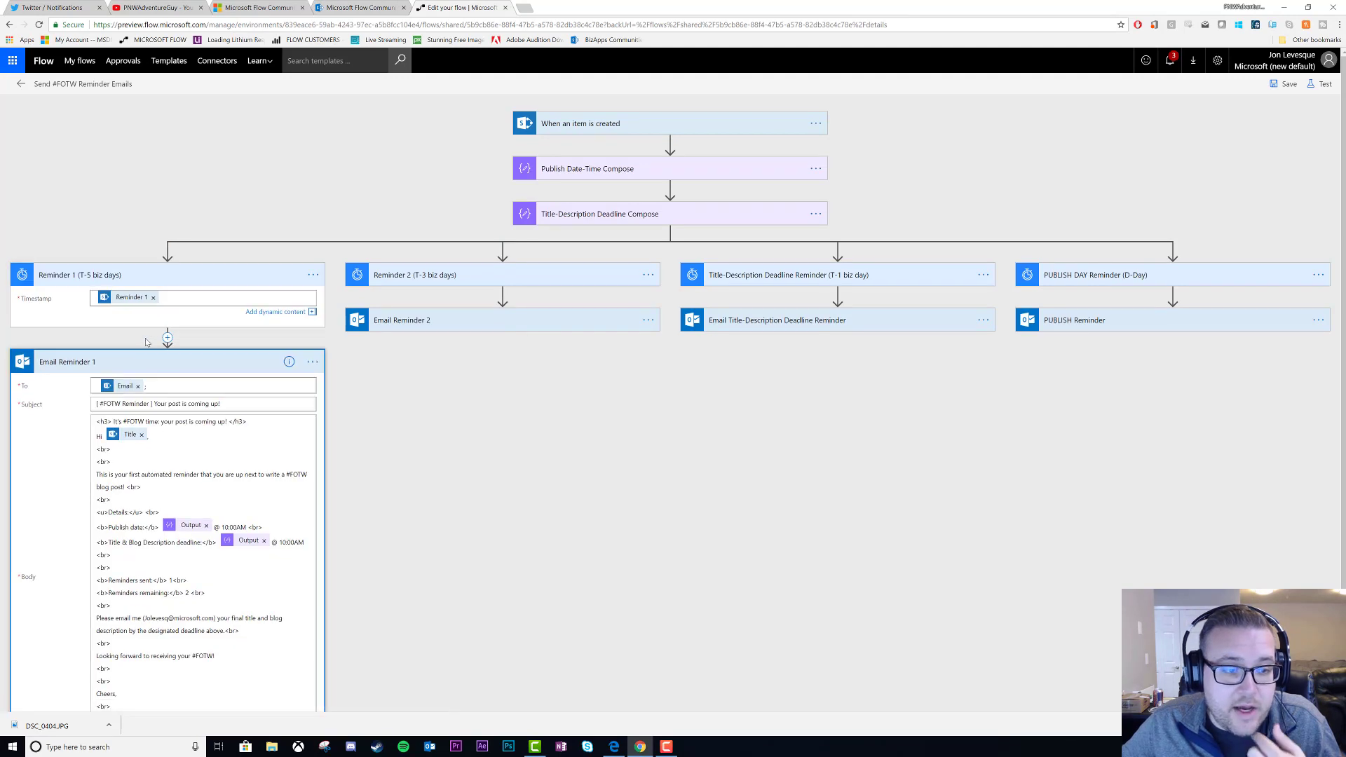
# Review the Email Reminder 1 recipient field's dynamic content from the item-created trigger
pyautogui.click(276, 386)
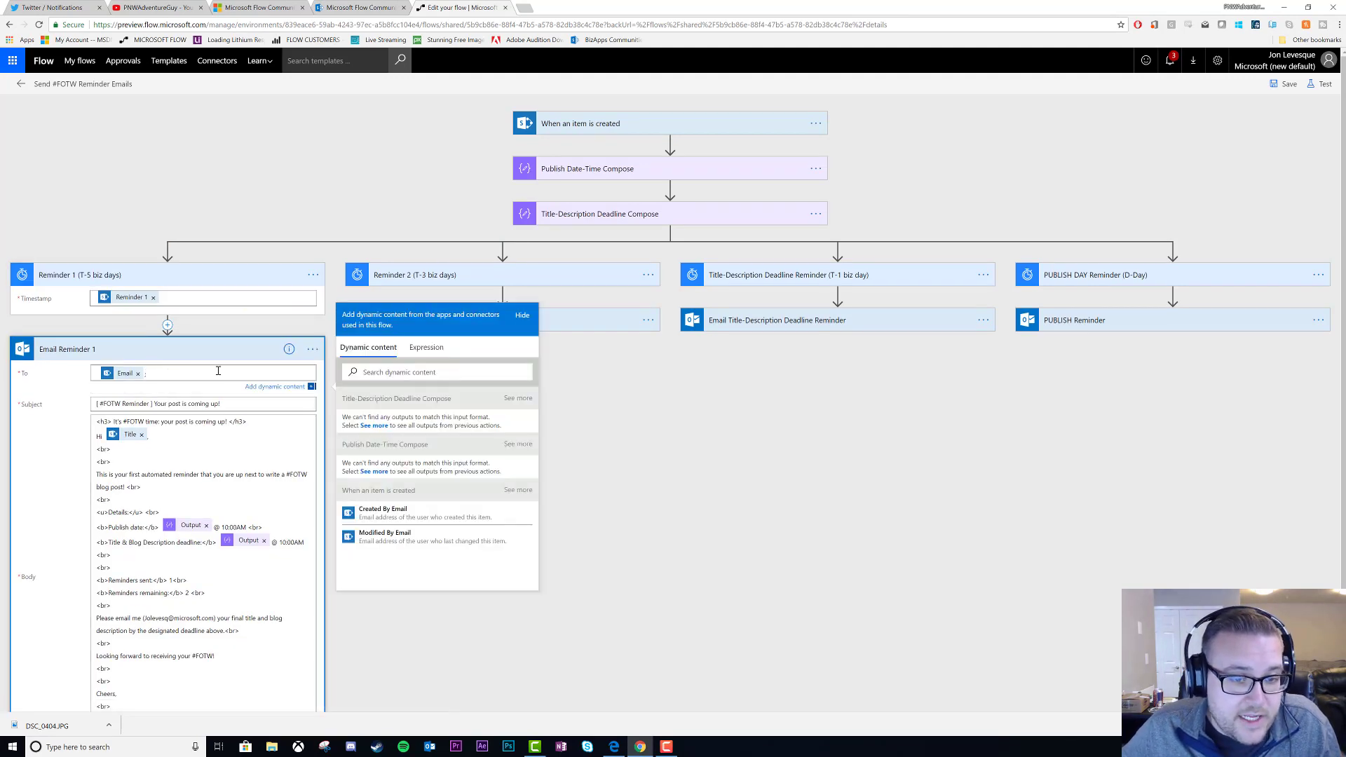
pyautogui.moveTo(363, 500)
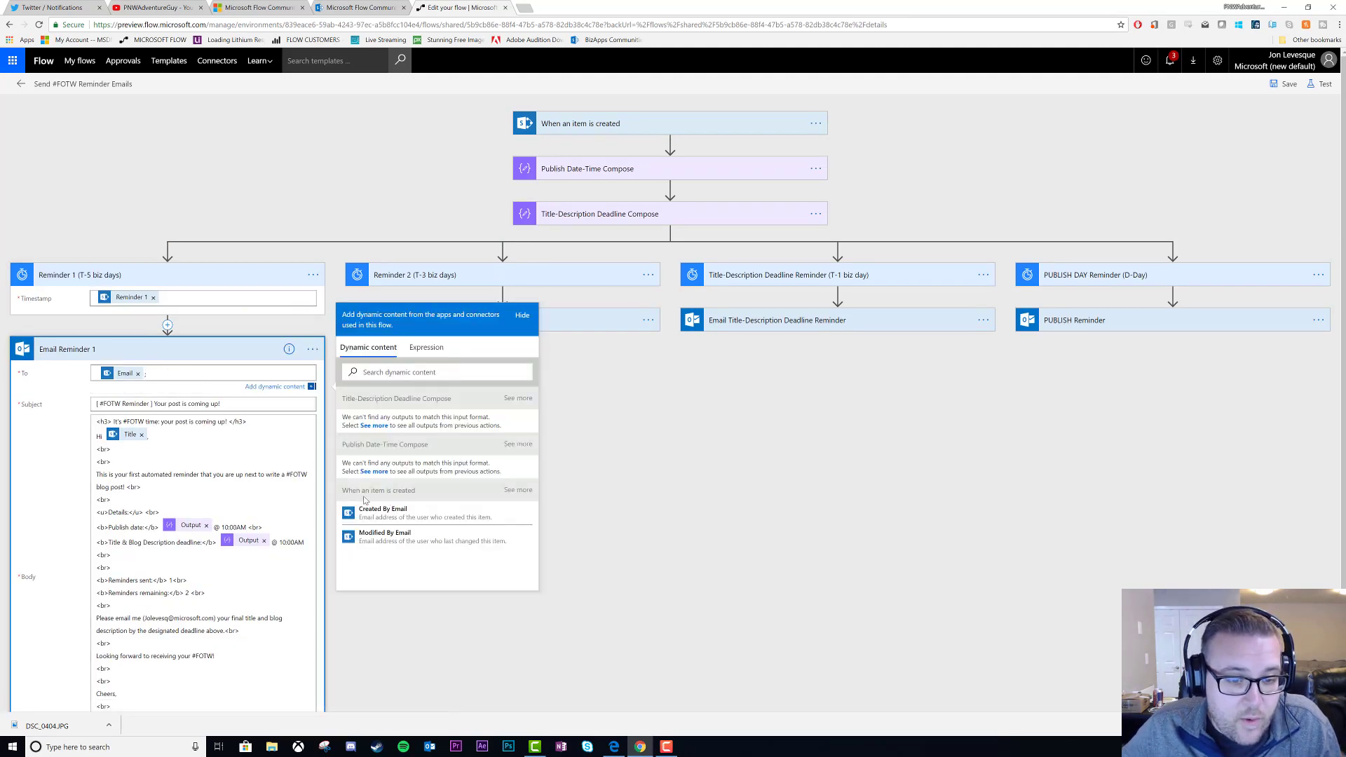
pyautogui.click(510, 489)
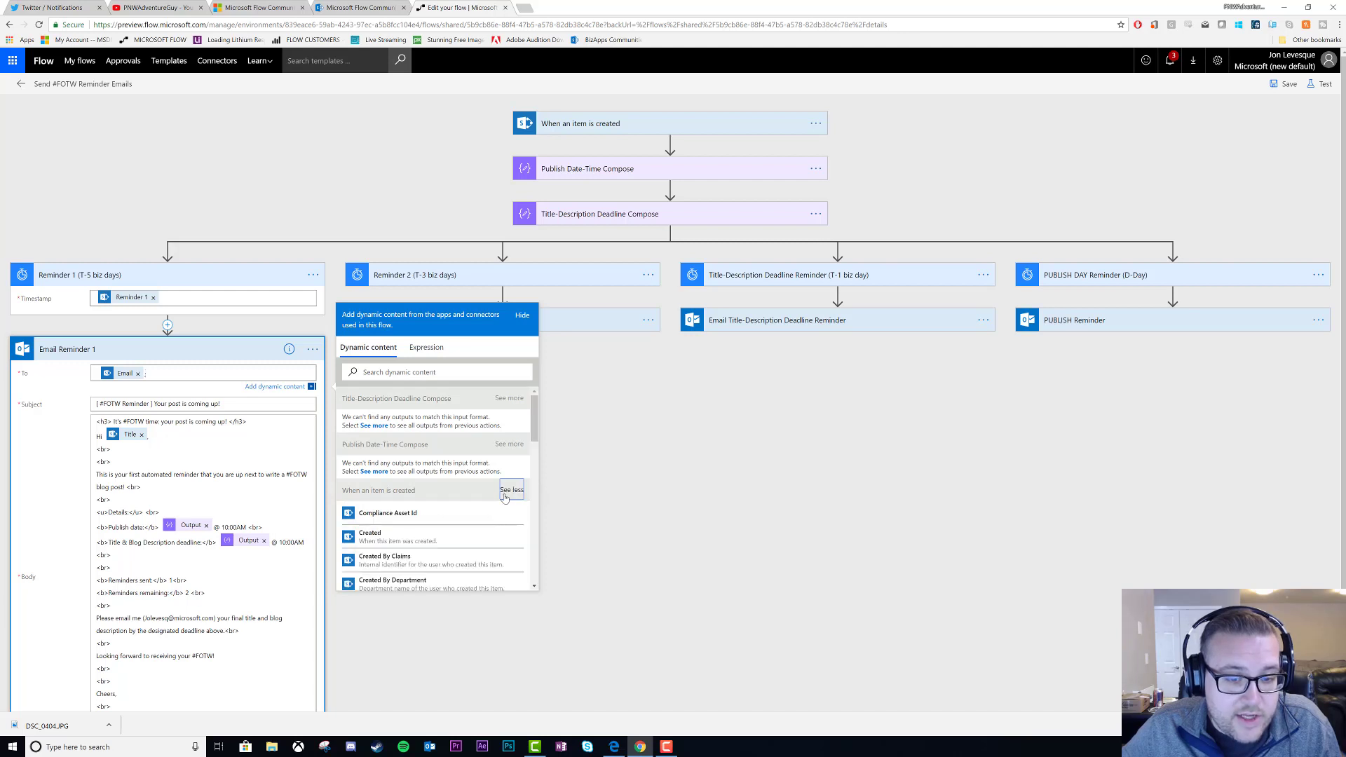
pyautogui.scroll(-3)
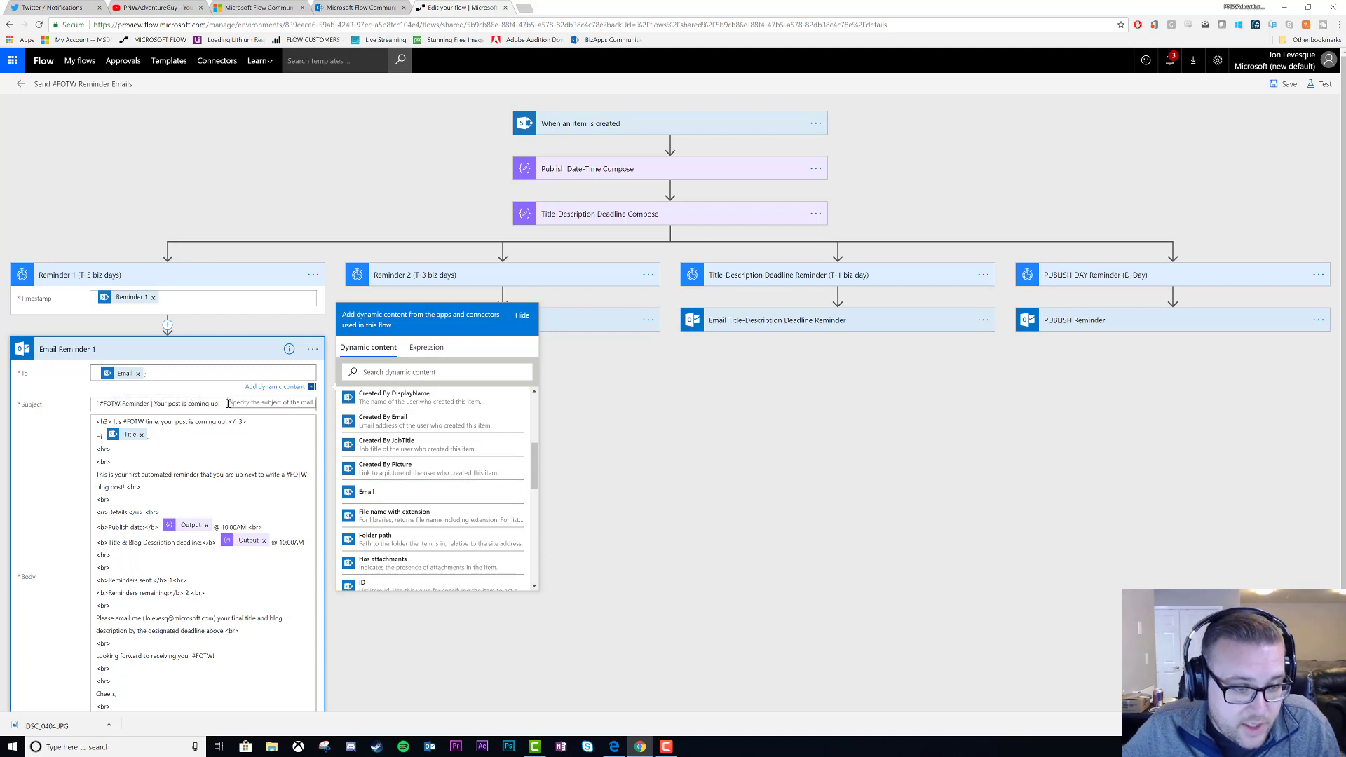
pyautogui.scroll(-3)
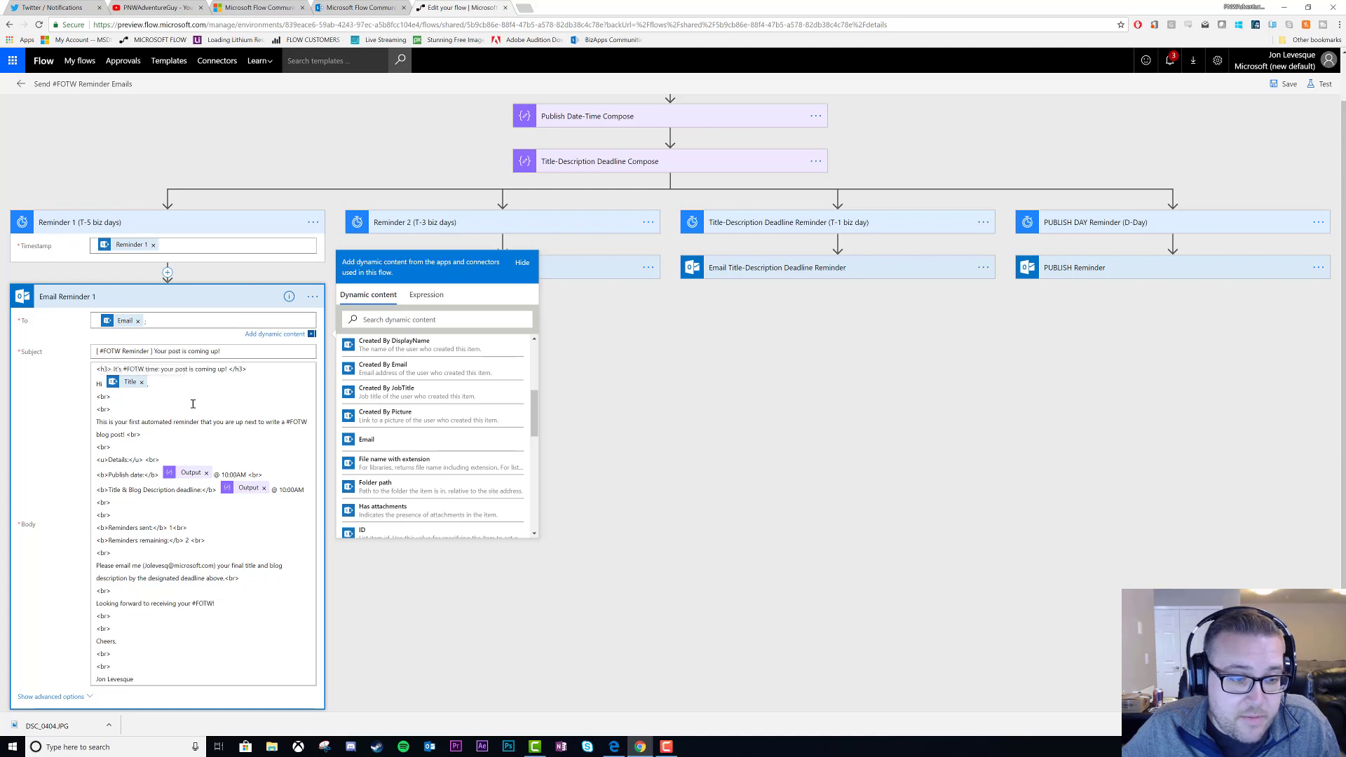
pyautogui.scroll(3)
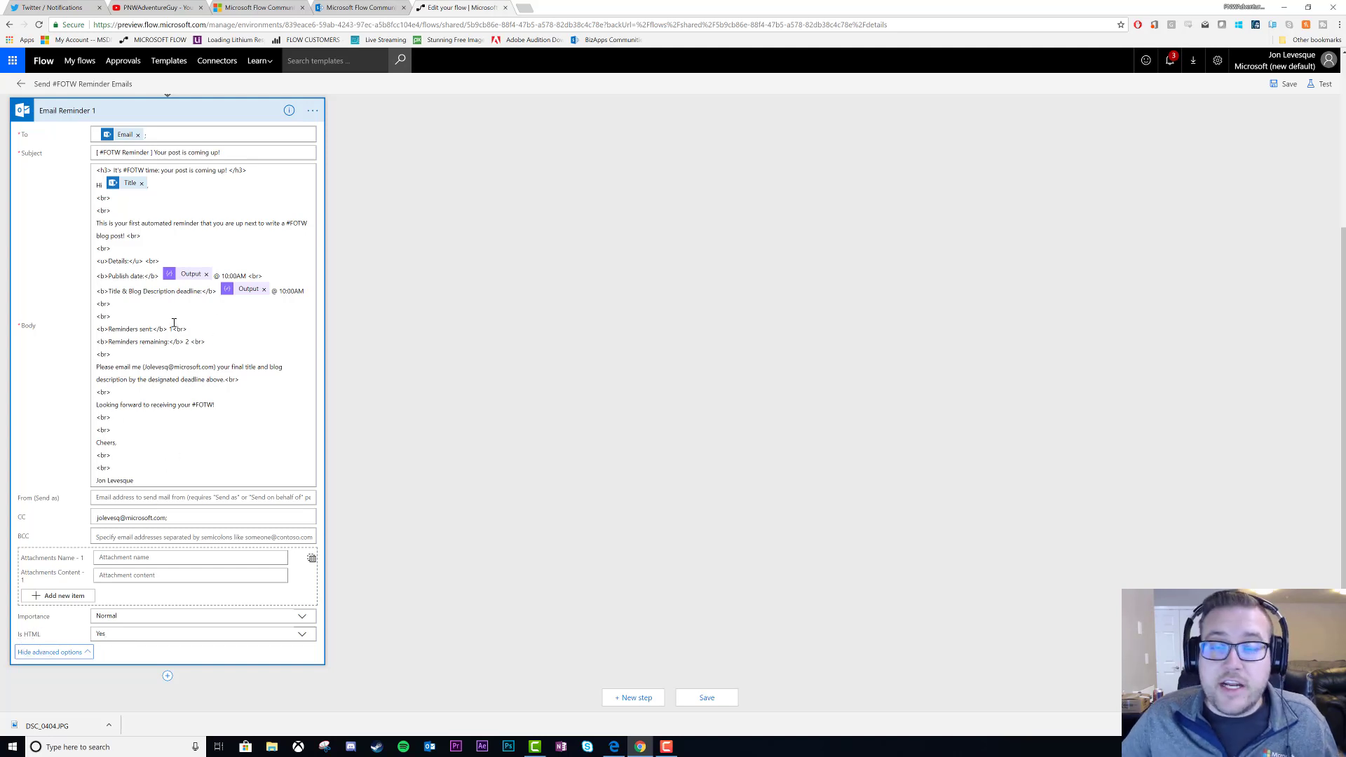
pyautogui.moveTo(171, 322)
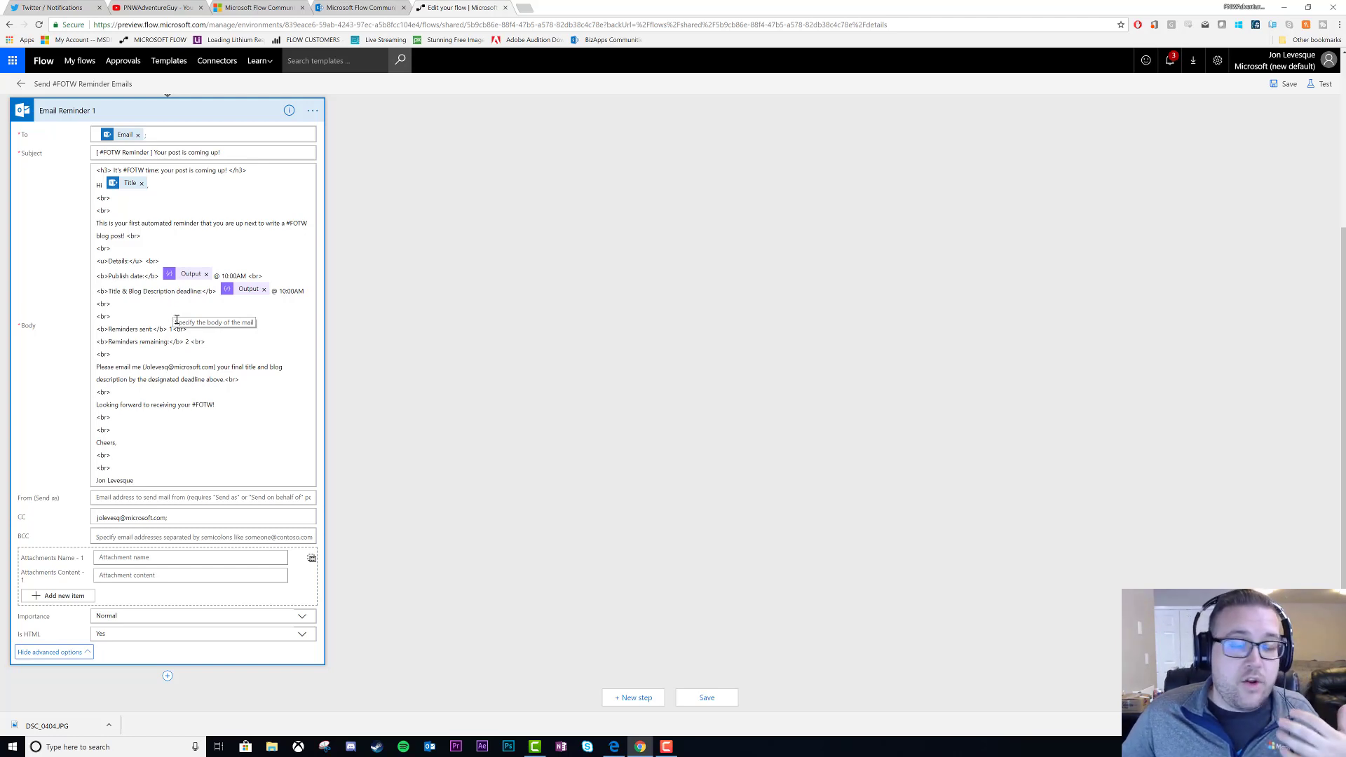
pyautogui.moveTo(125, 247)
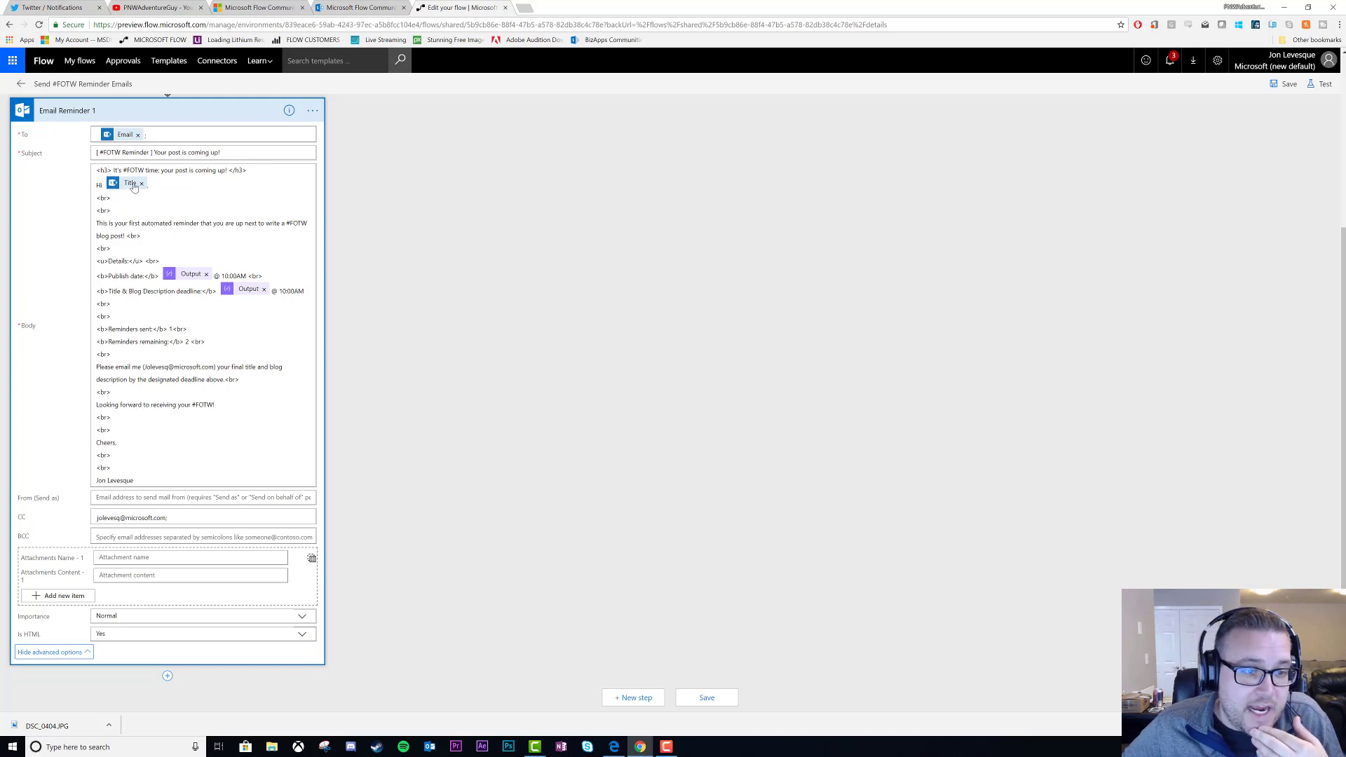
pyautogui.click(258, 7)
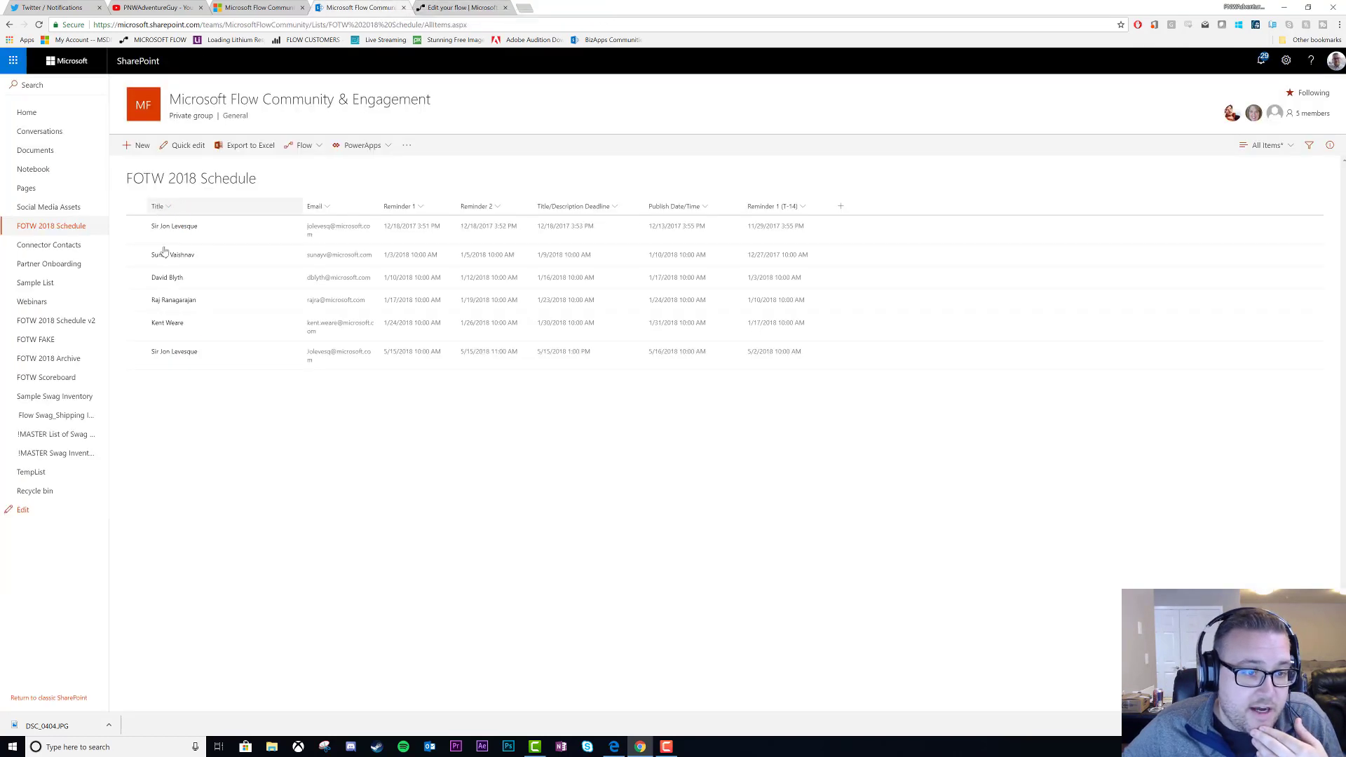
pyautogui.click(460, 9)
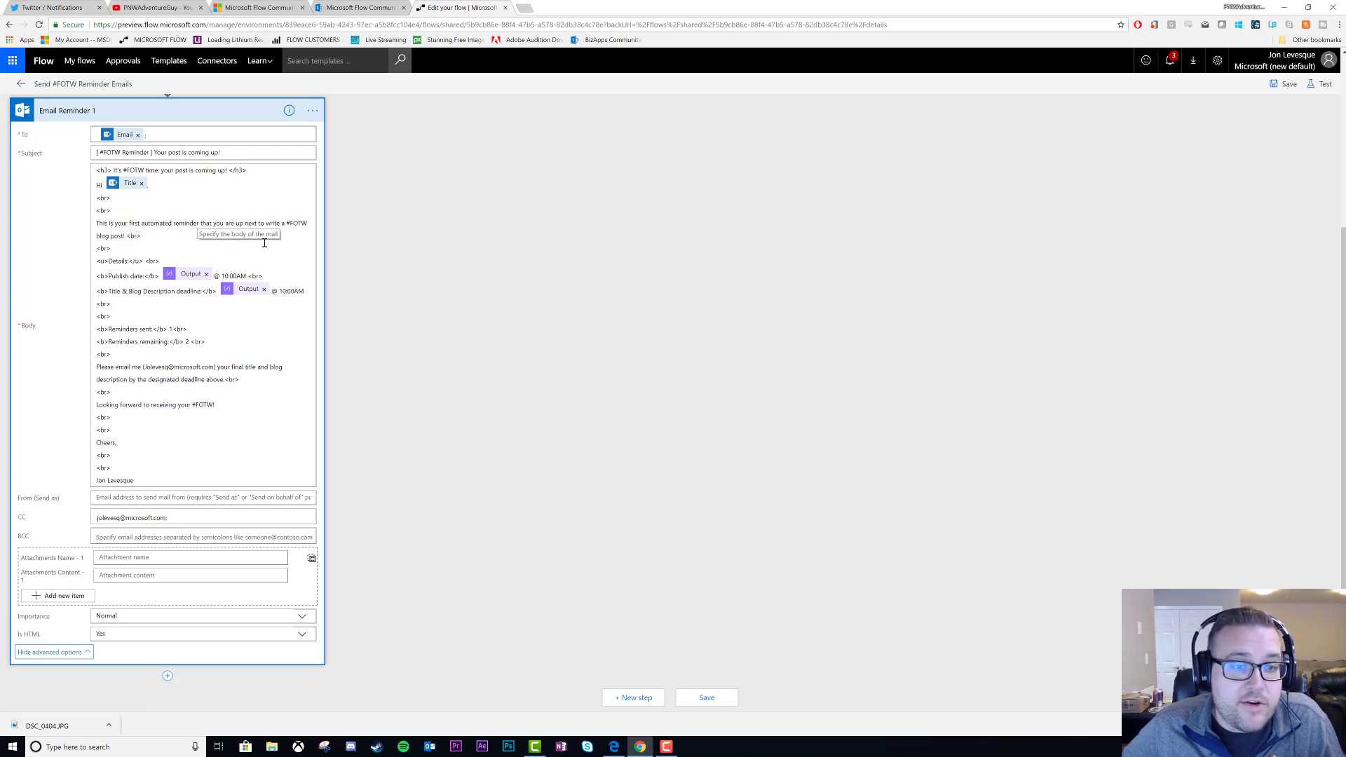
pyautogui.moveTo(287, 242)
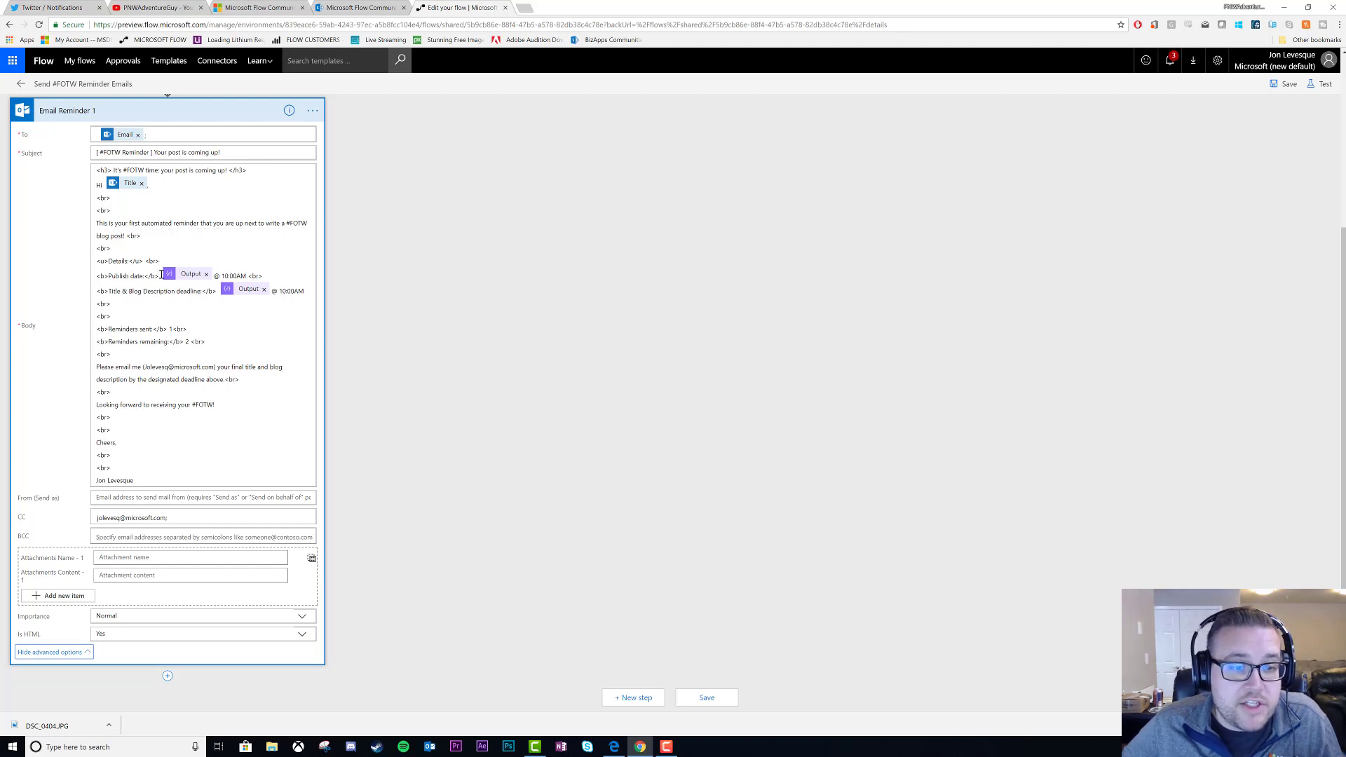
# Review the Email Reminder 1 subject and body, entering 'Your post is coming up!'
pyautogui.scroll(3)
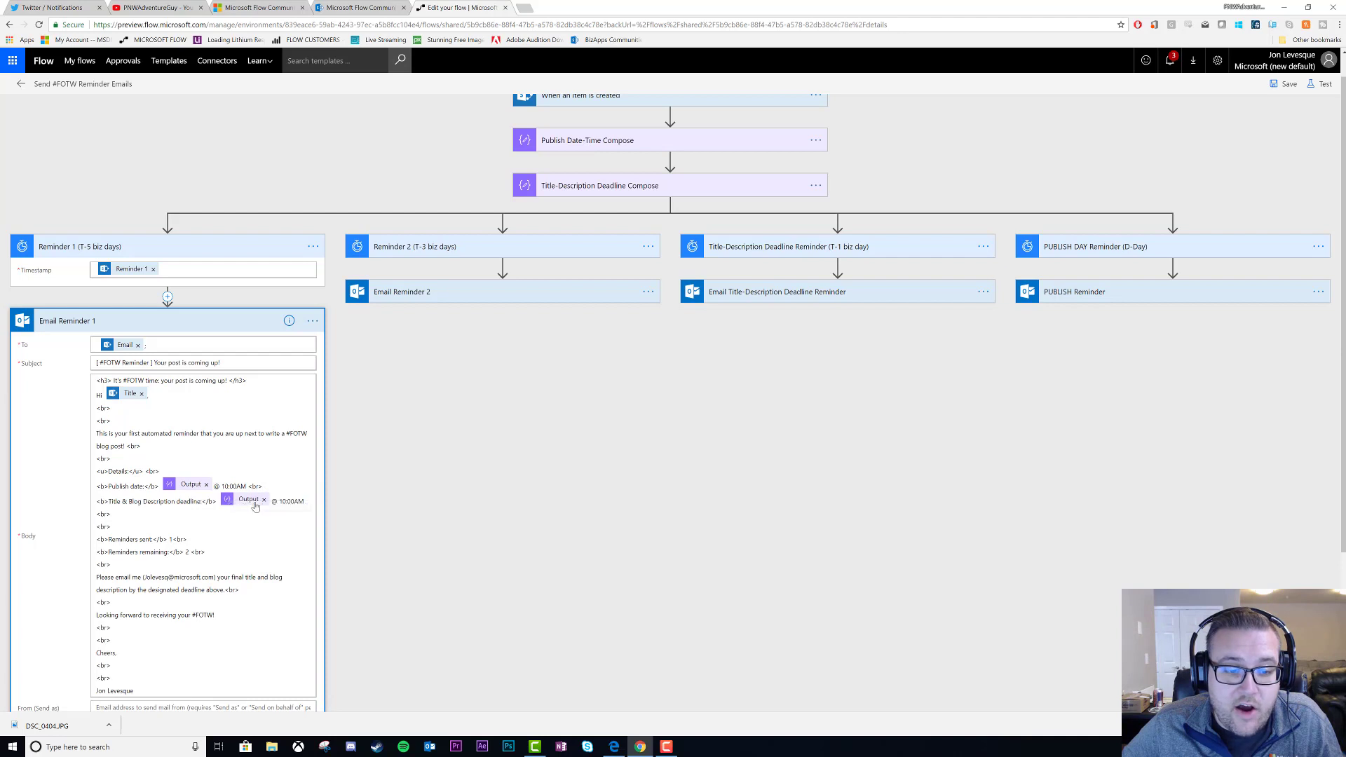
pyautogui.moveTo(576, 189)
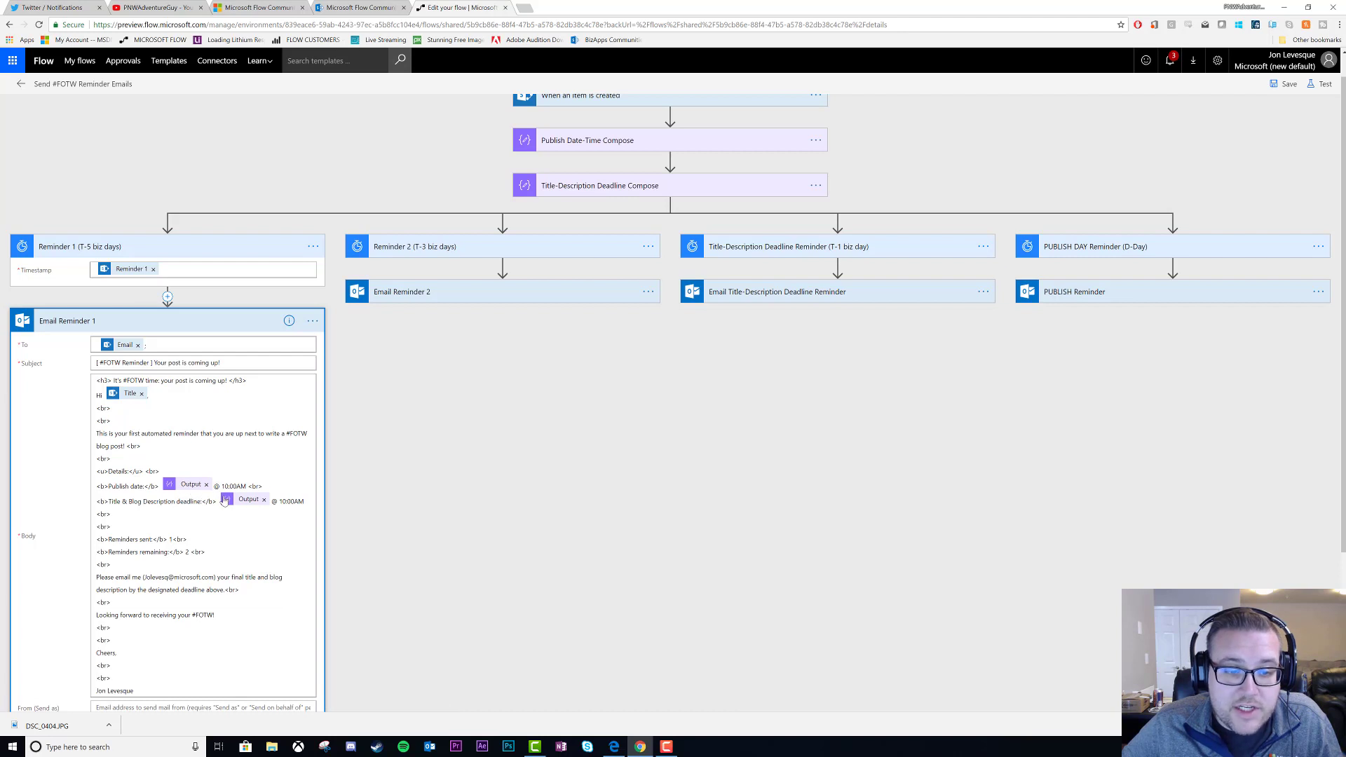
pyautogui.scroll(3)
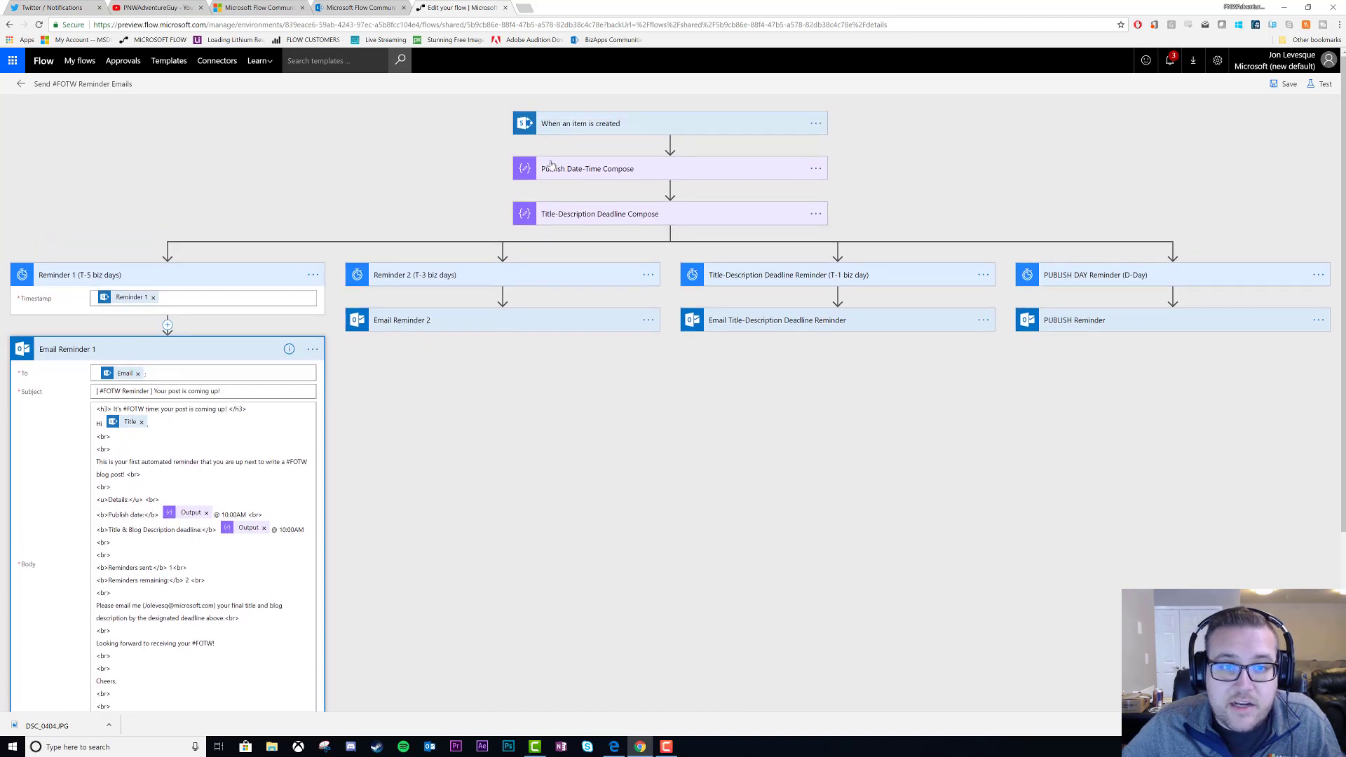
pyautogui.click(360, 7)
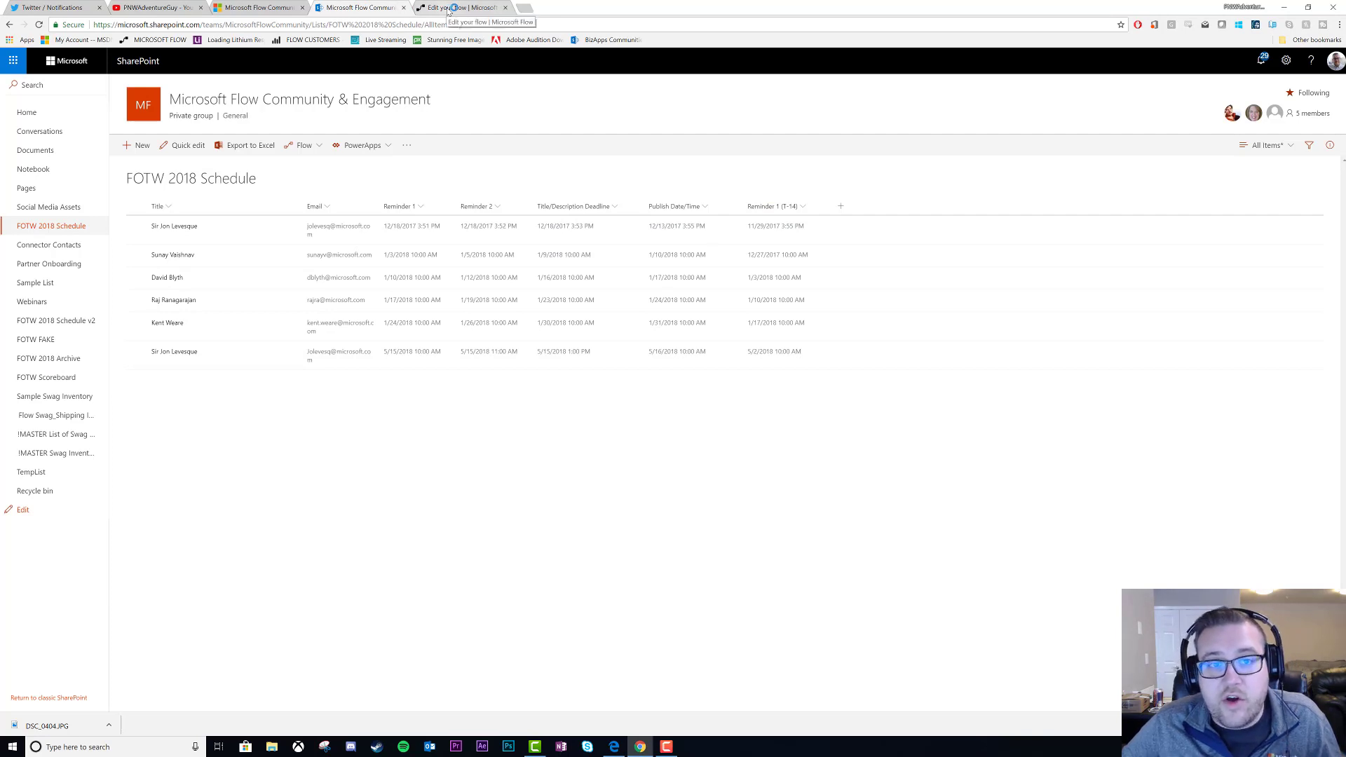
pyautogui.click(464, 7)
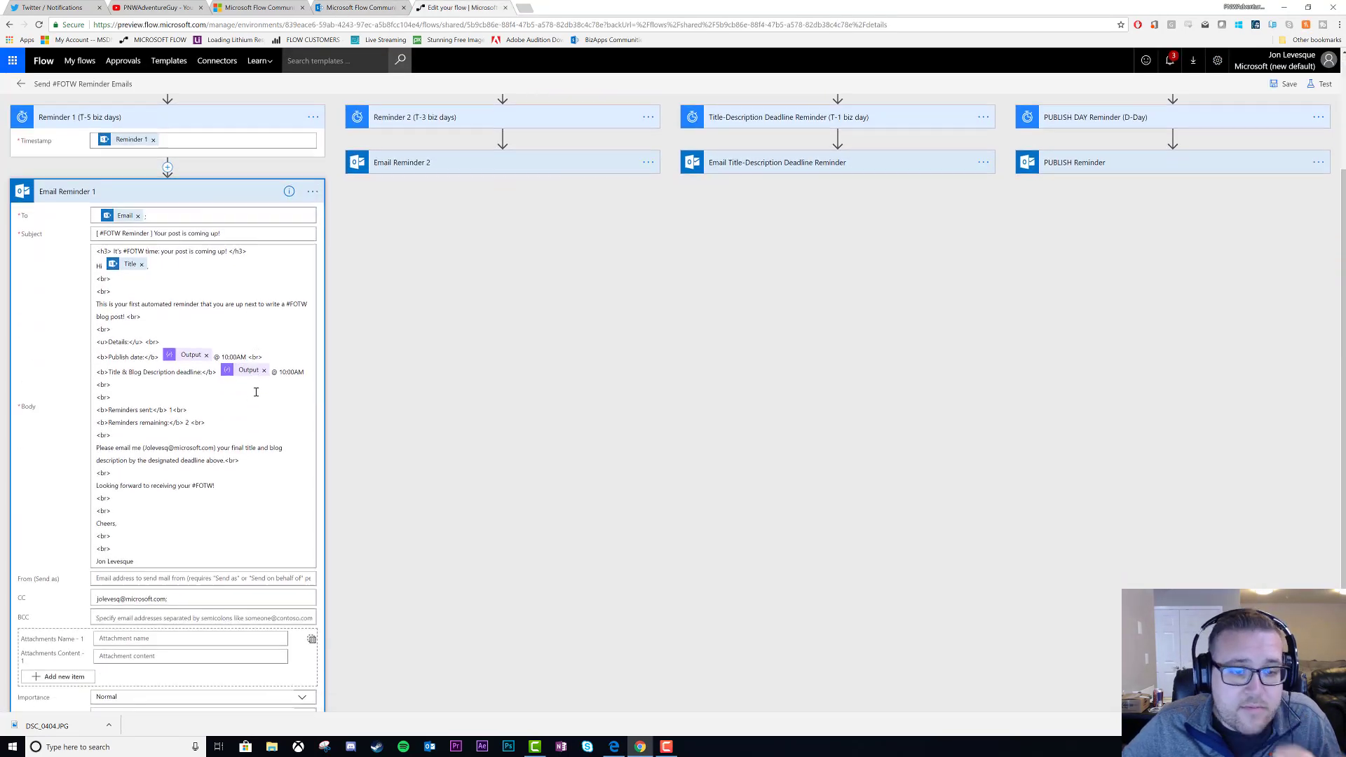
pyautogui.moveTo(255, 392)
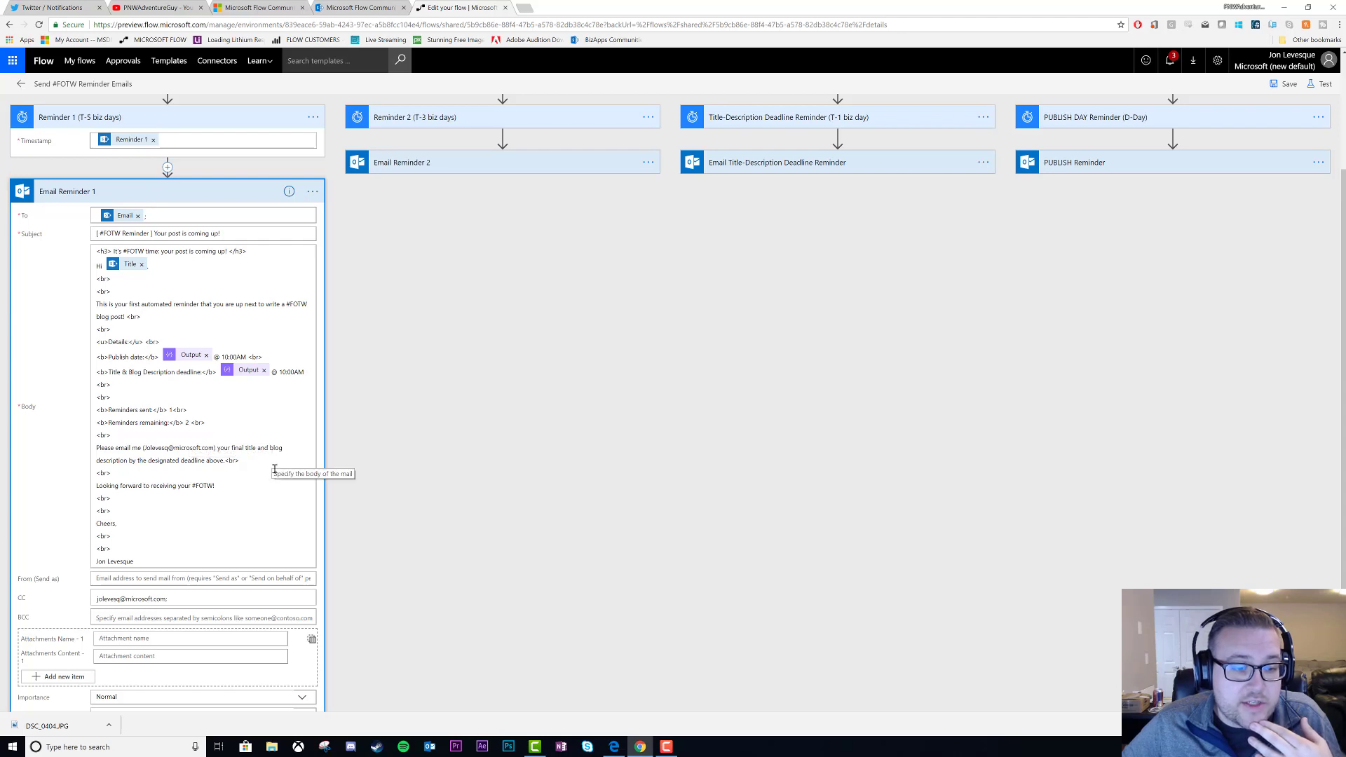
pyautogui.moveTo(237, 481)
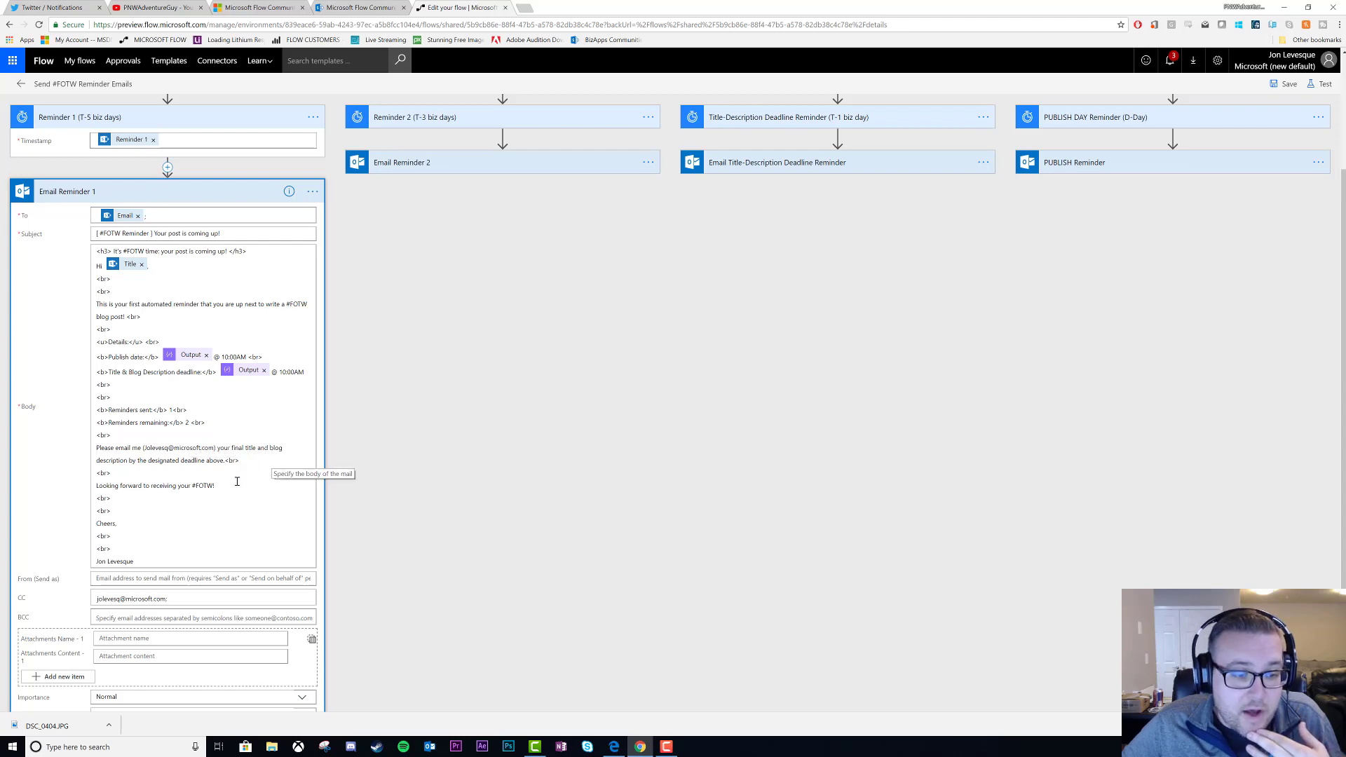
pyautogui.moveTo(192, 501)
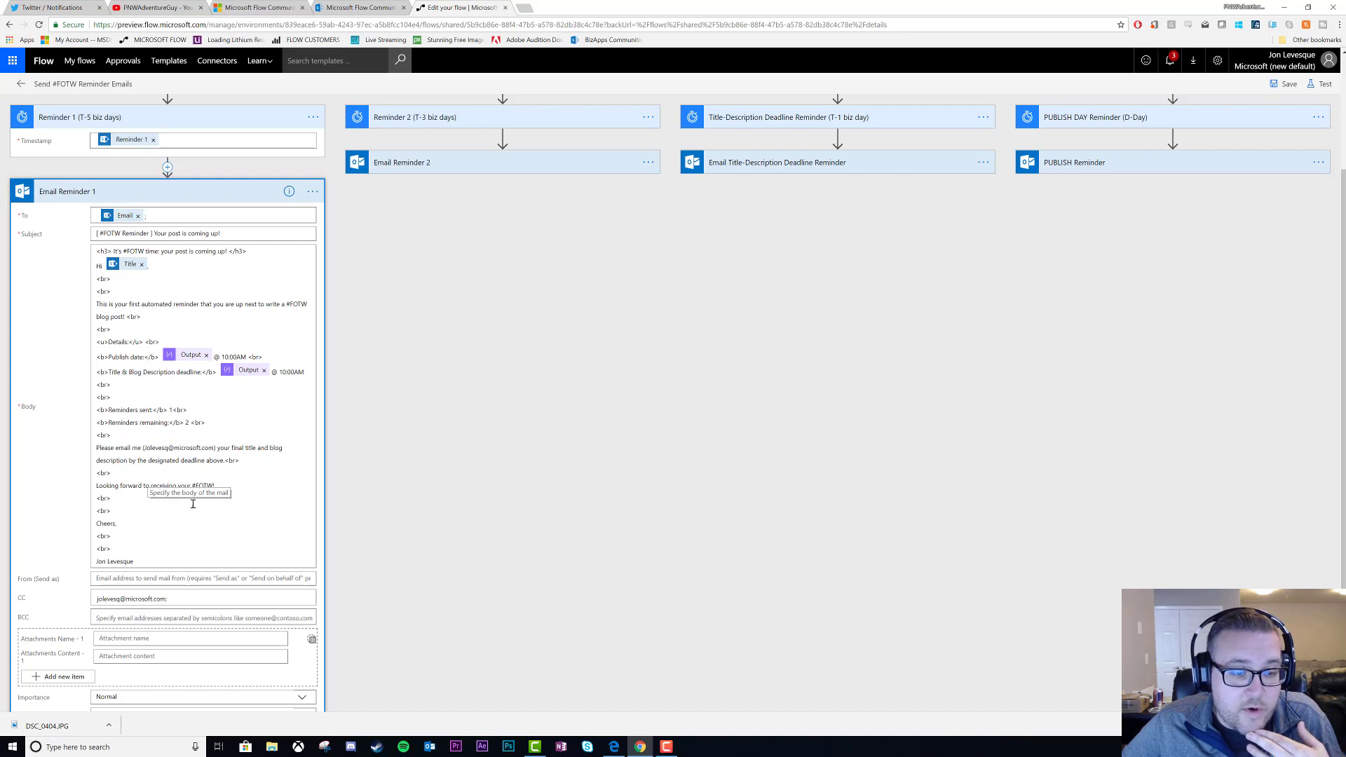
pyautogui.moveTo(162, 567)
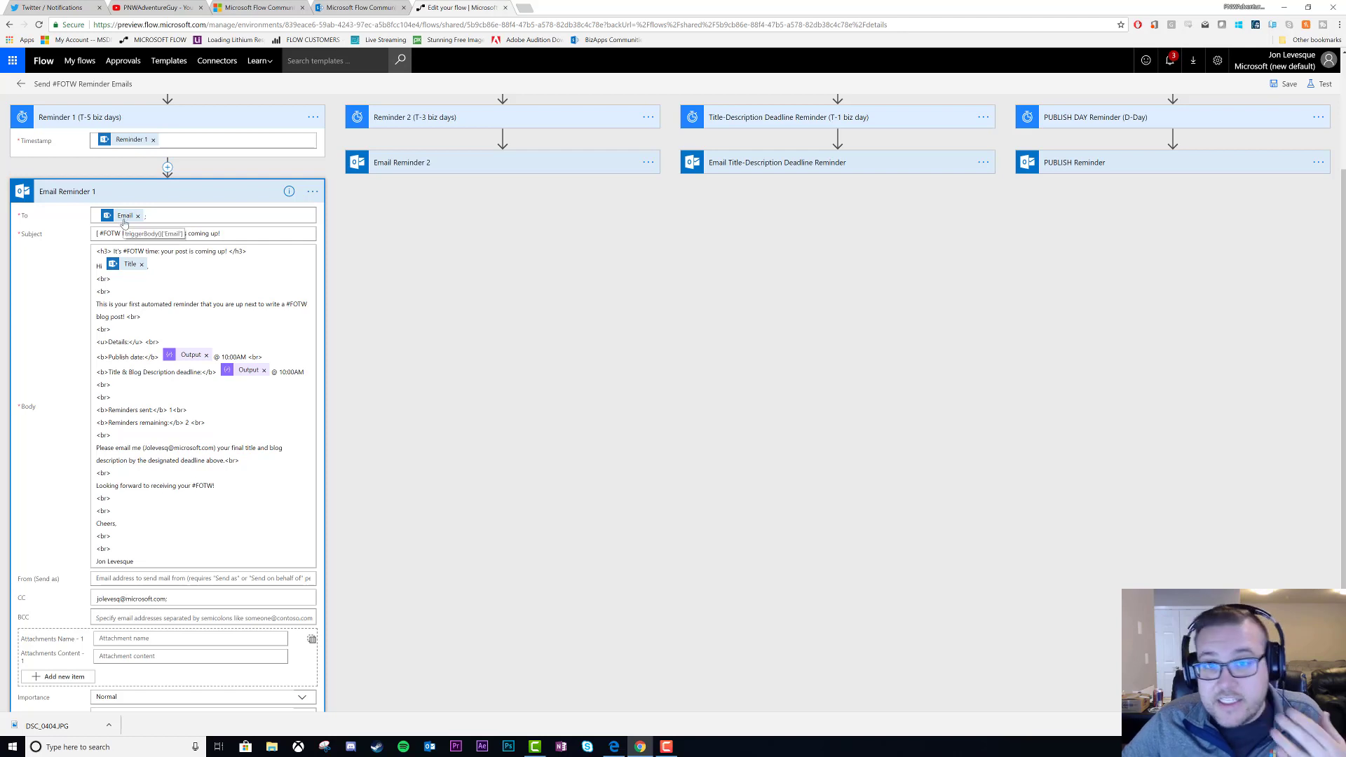
pyautogui.write('Your post is coming up!')
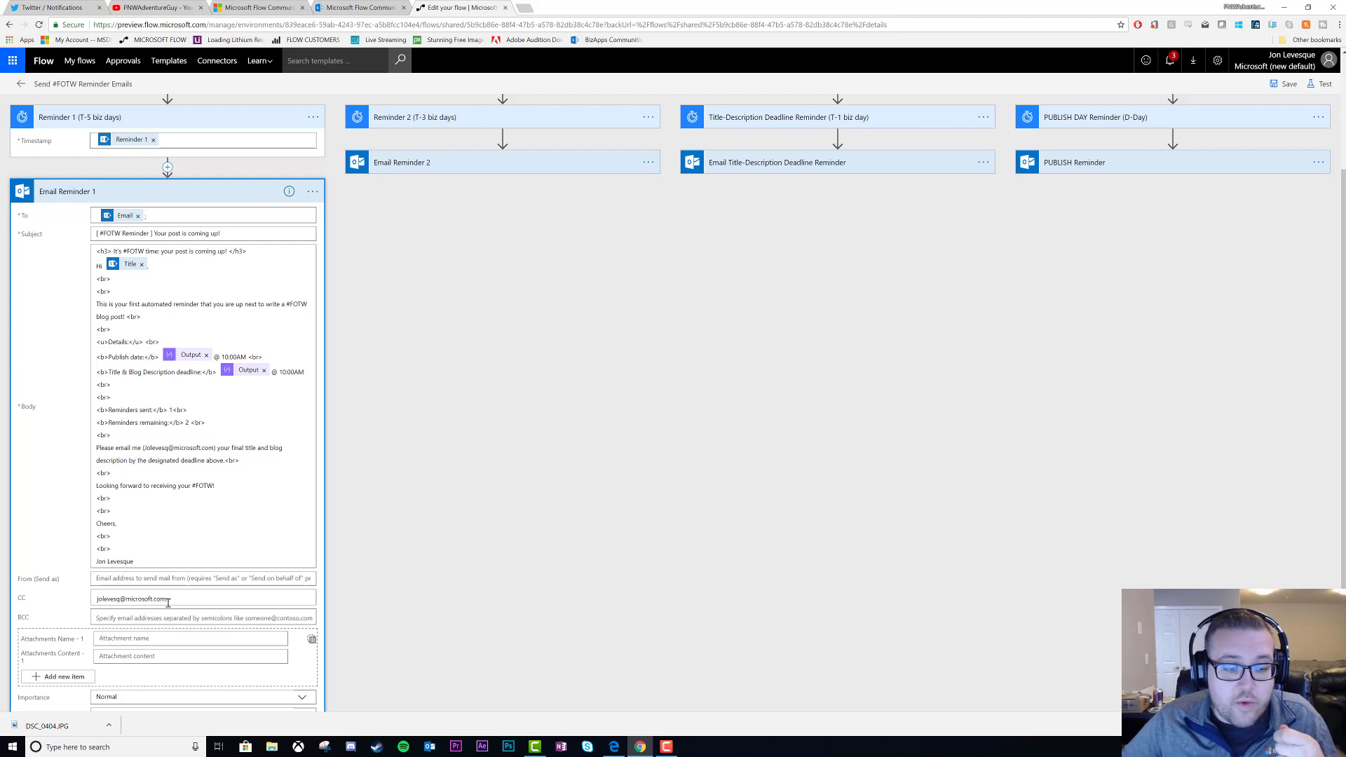
pyautogui.moveTo(216, 192)
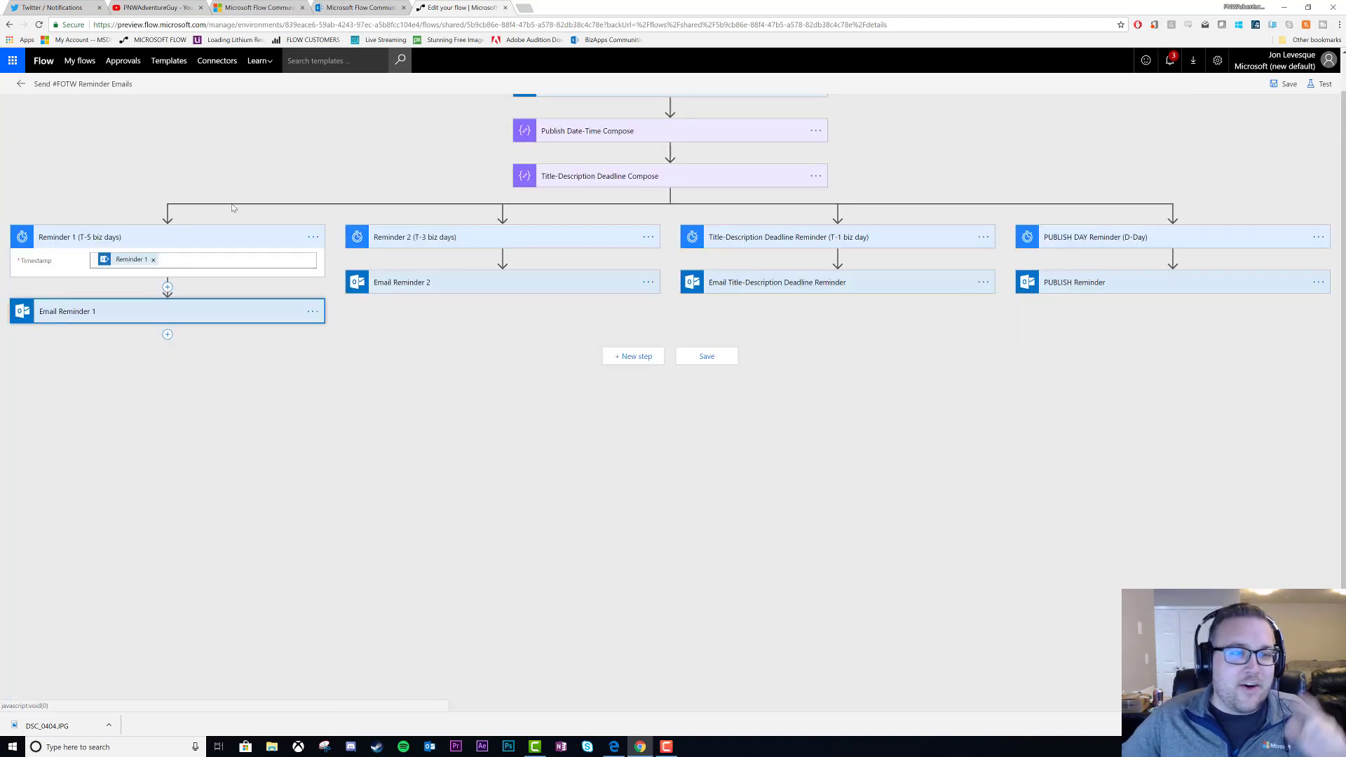
# Collapse Reminder 1 and expand the Reminder 2 branch to read its email
pyautogui.click(167, 235)
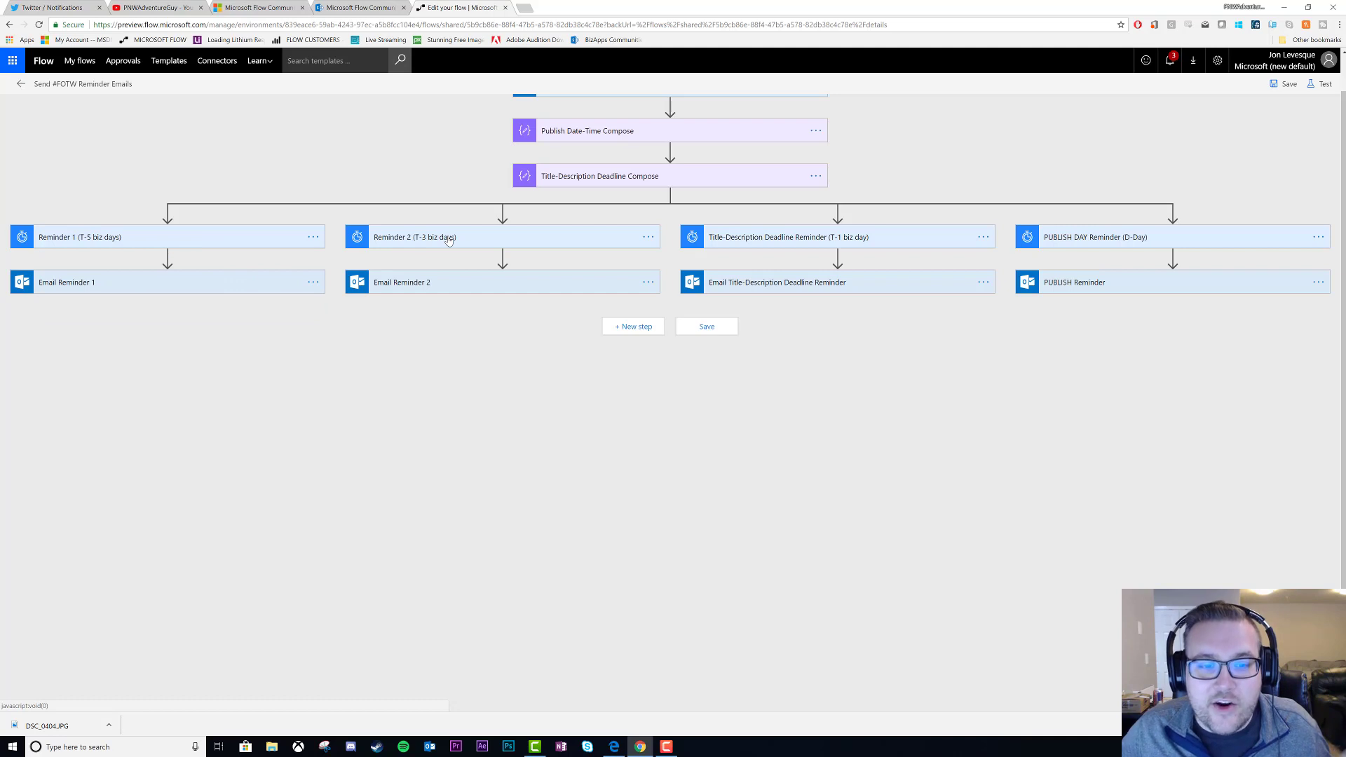
pyautogui.click(402, 282)
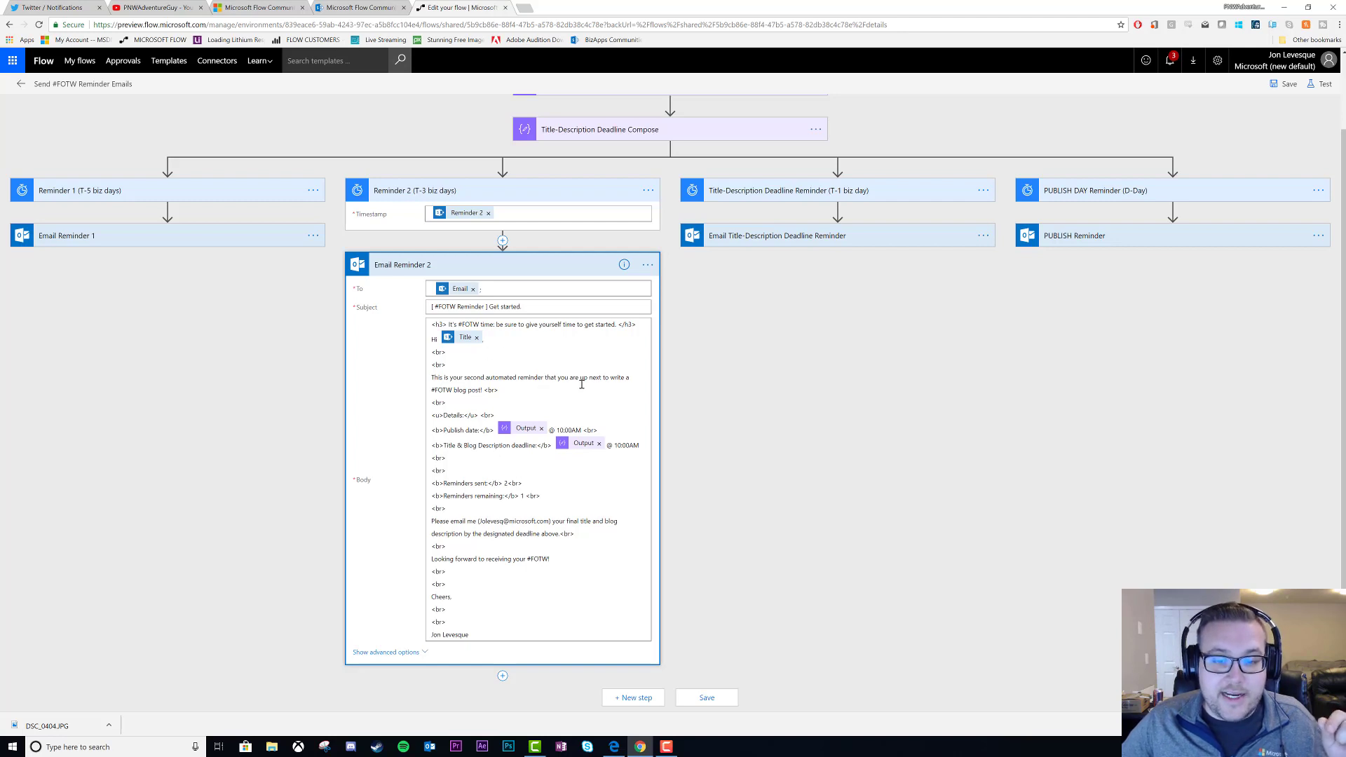
pyautogui.moveTo(455, 421)
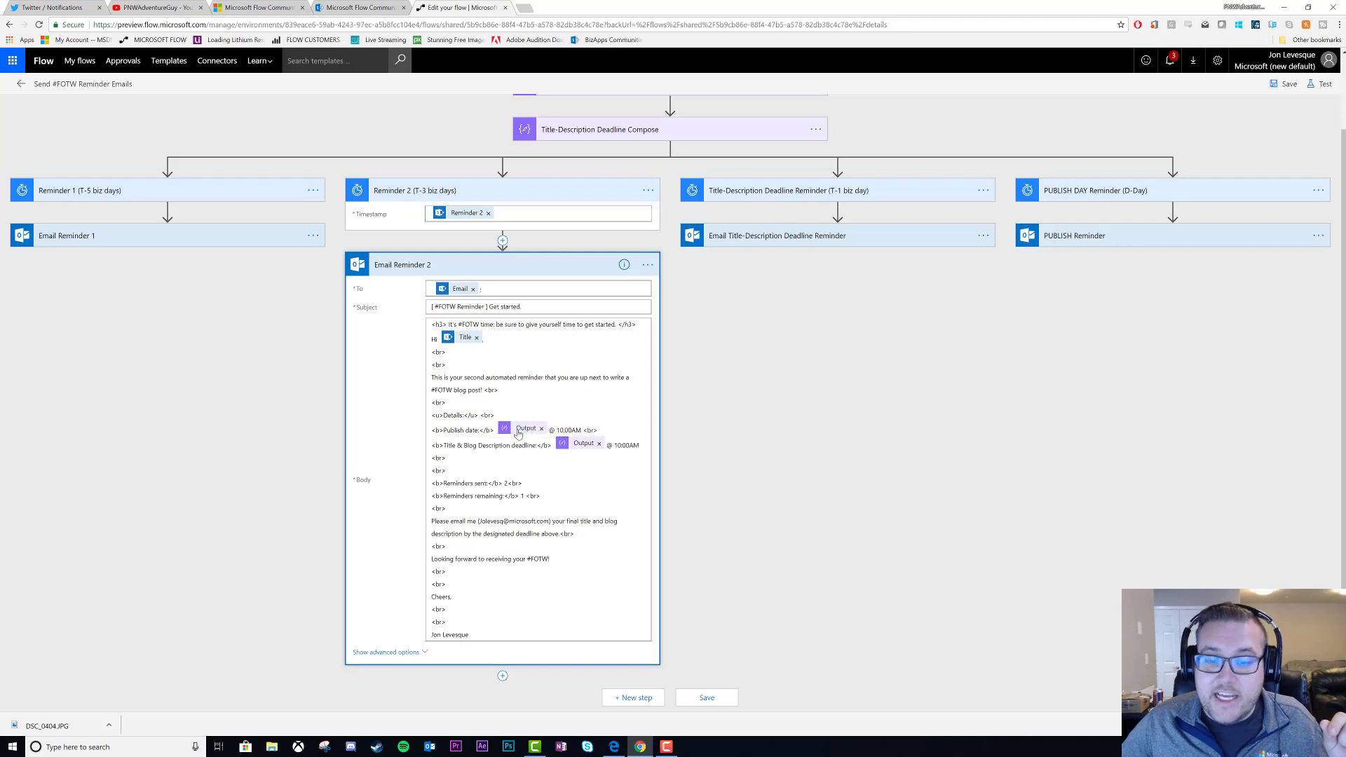
pyautogui.moveTo(580, 477)
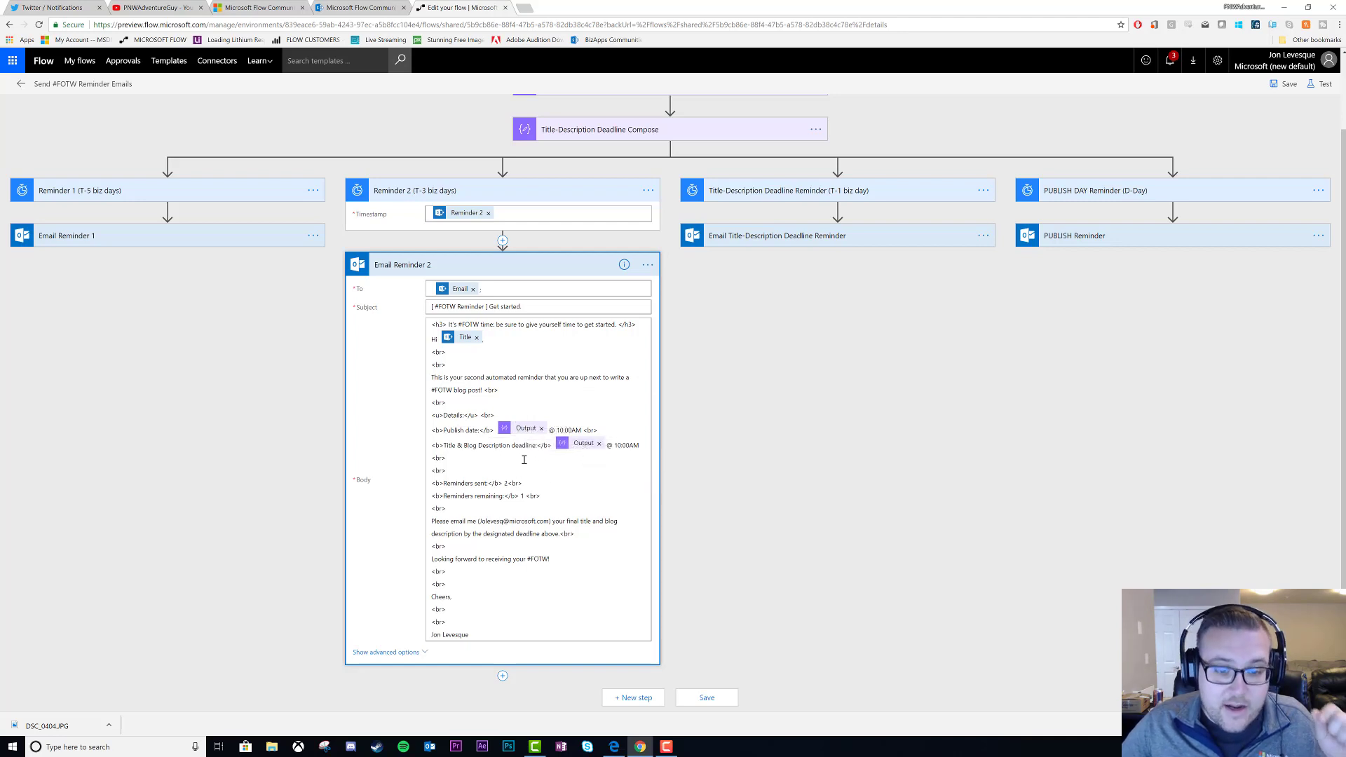
pyautogui.moveTo(528, 499)
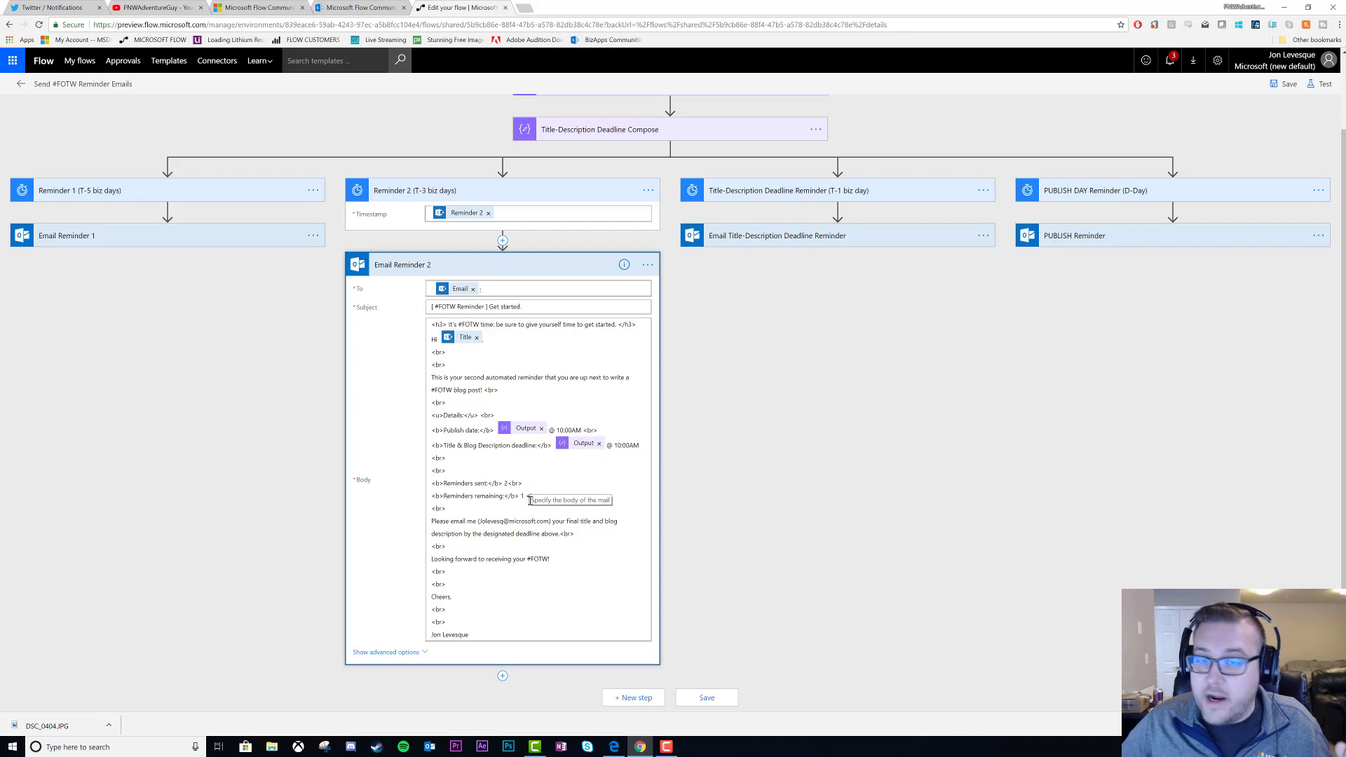
pyautogui.moveTo(582, 520)
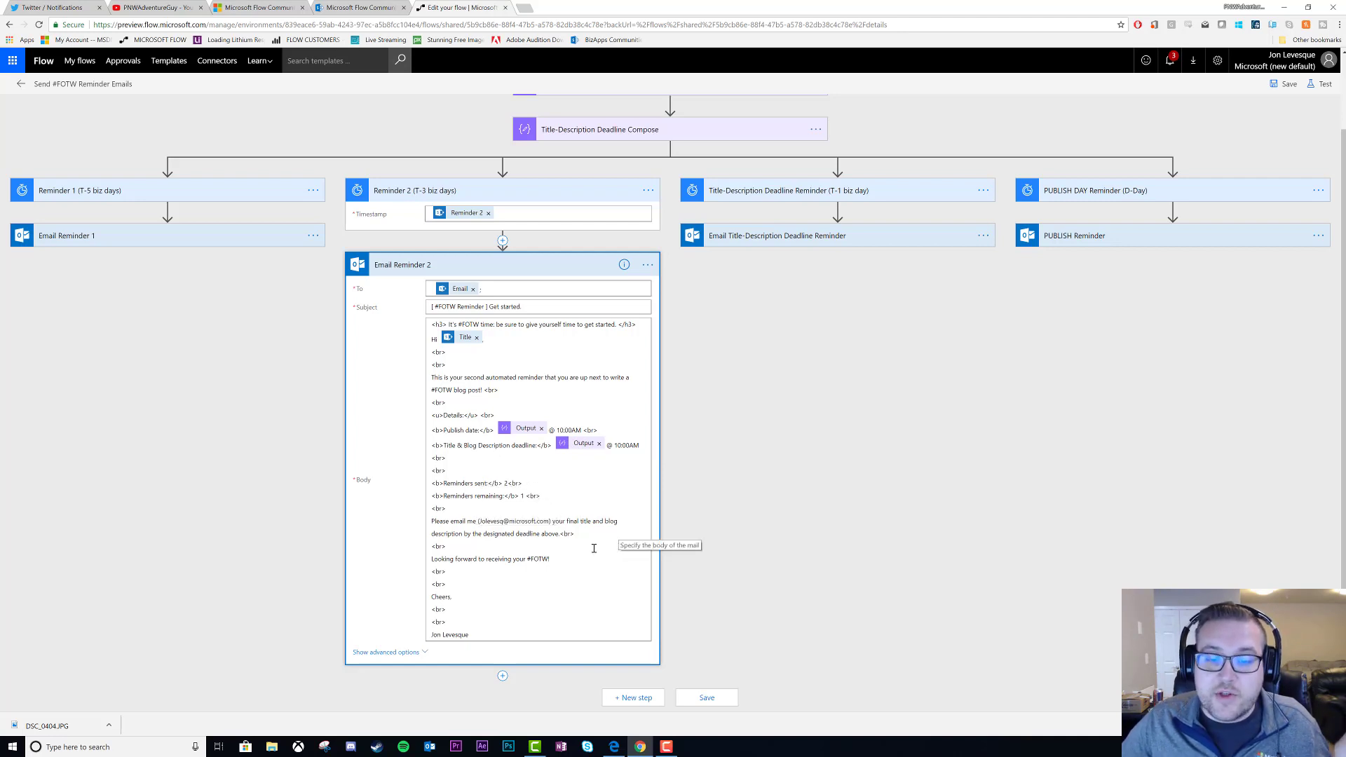
pyautogui.moveTo(578, 476)
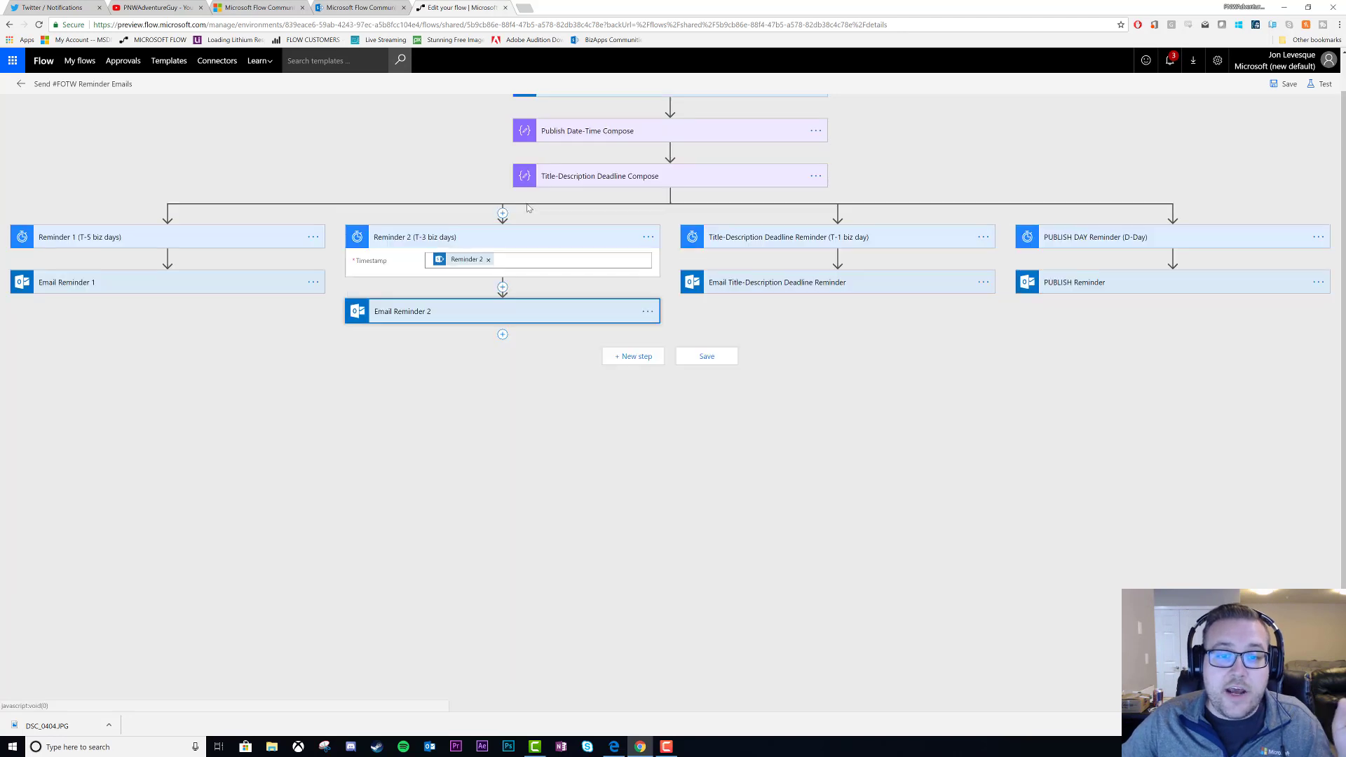
# Collapse Reminder 2 and expand the Title-Description Deadline Reminder delay and its email
pyautogui.click(501, 237)
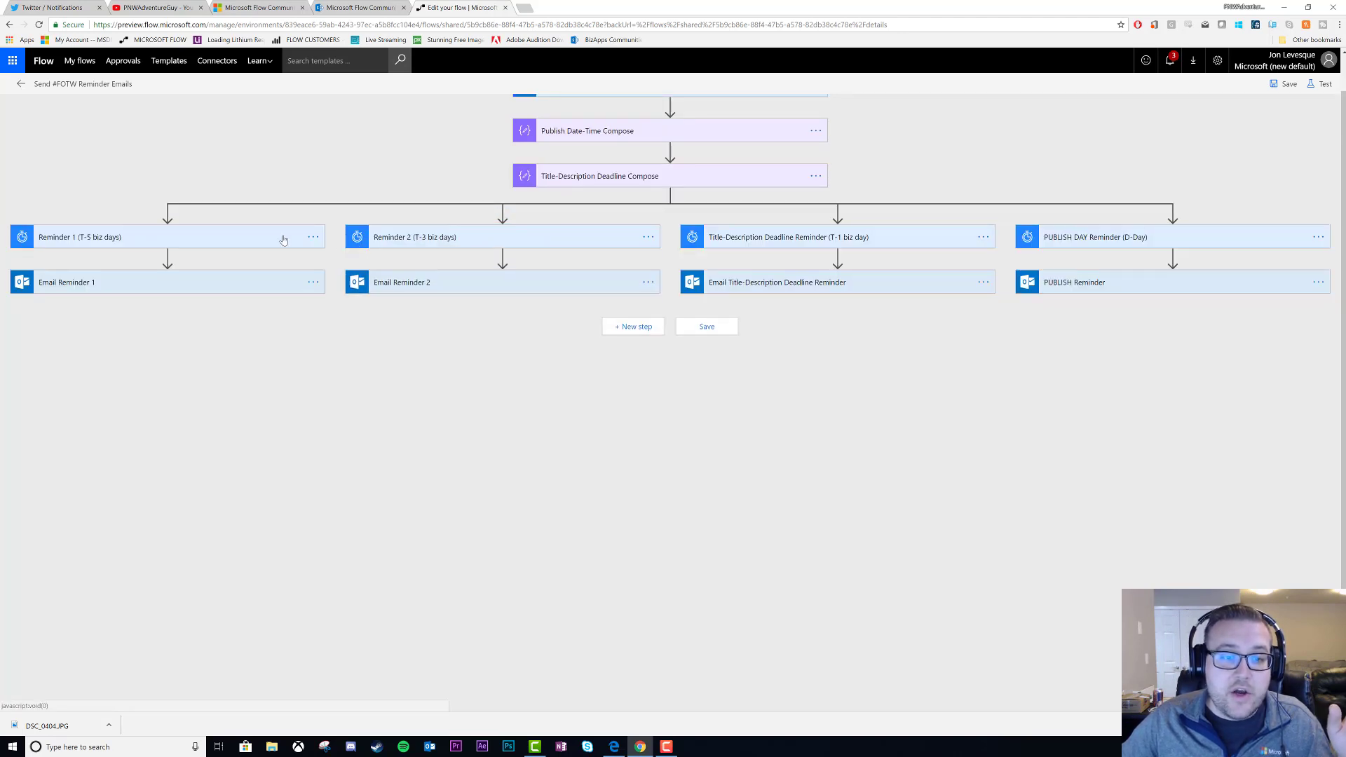
pyautogui.moveTo(356, 243)
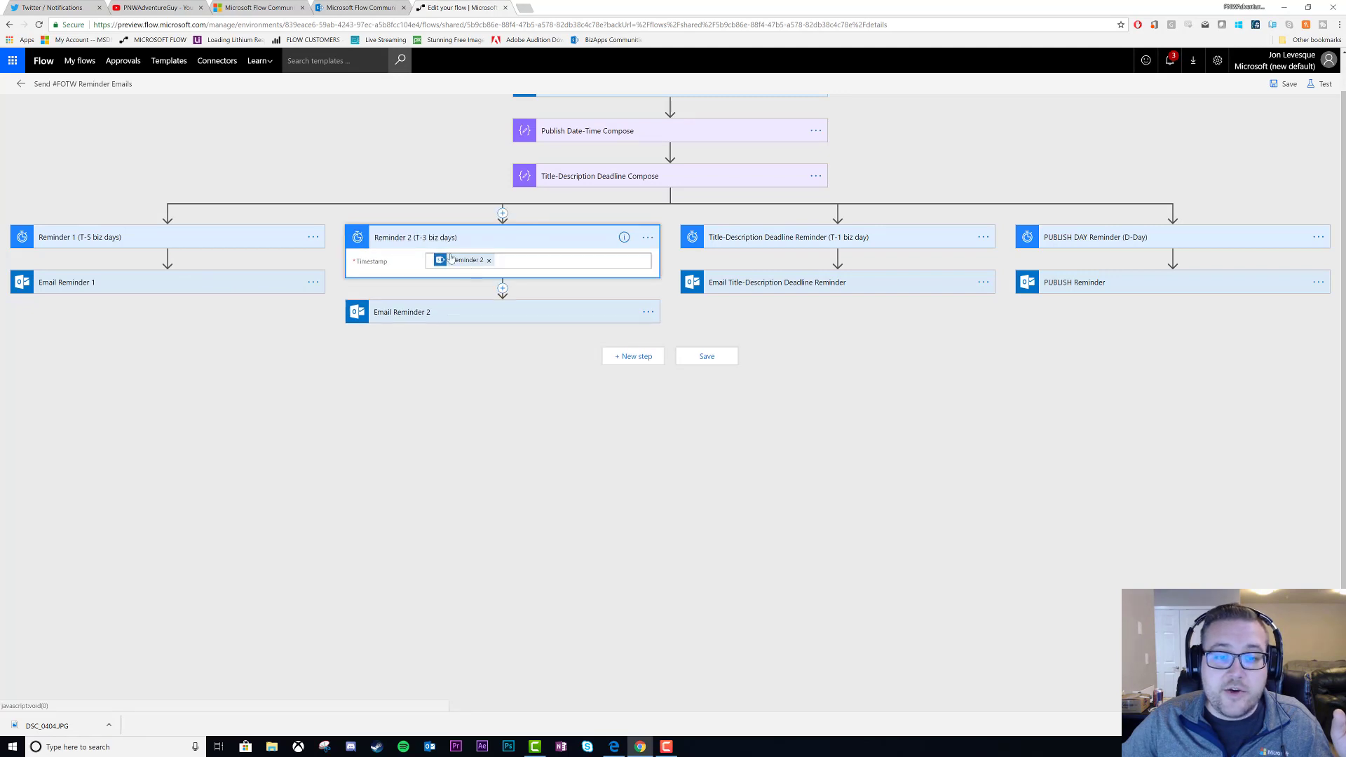
pyautogui.click(788, 237)
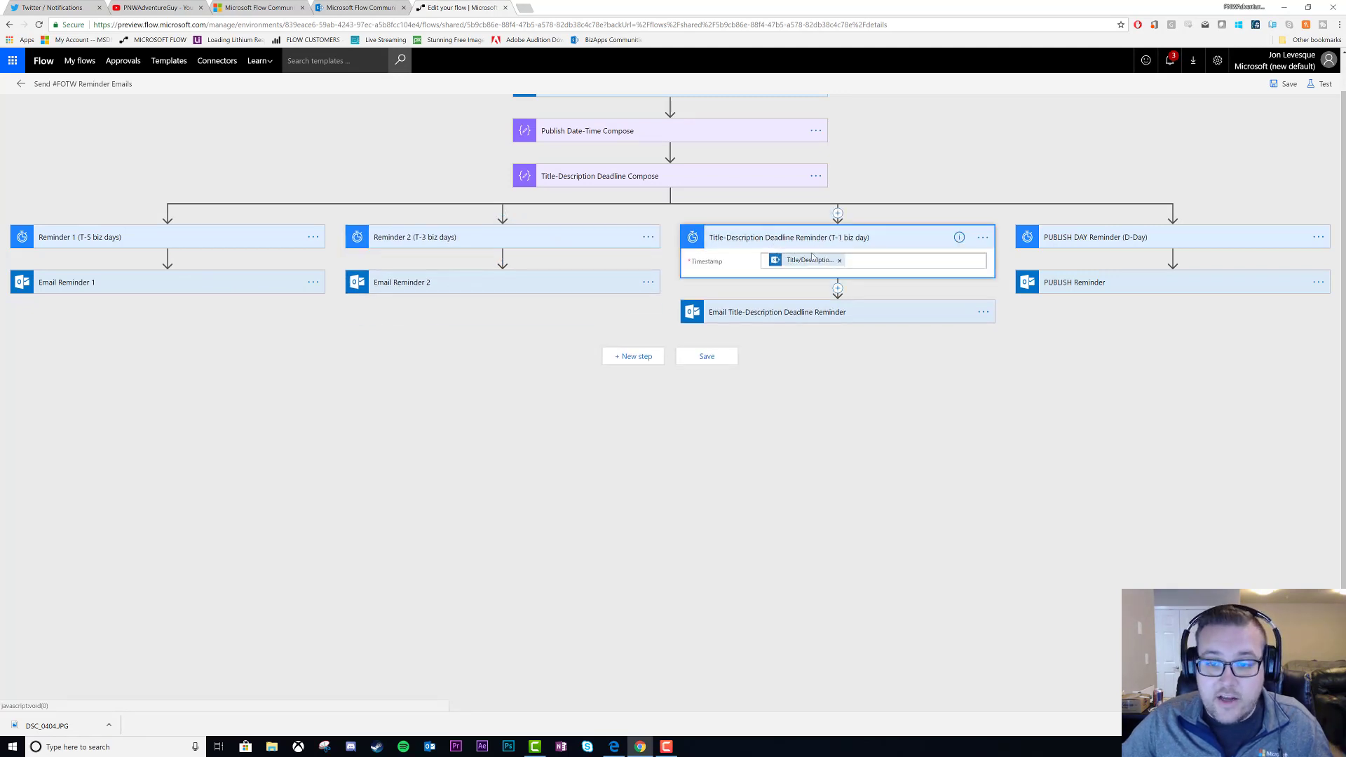
pyautogui.click(776, 311)
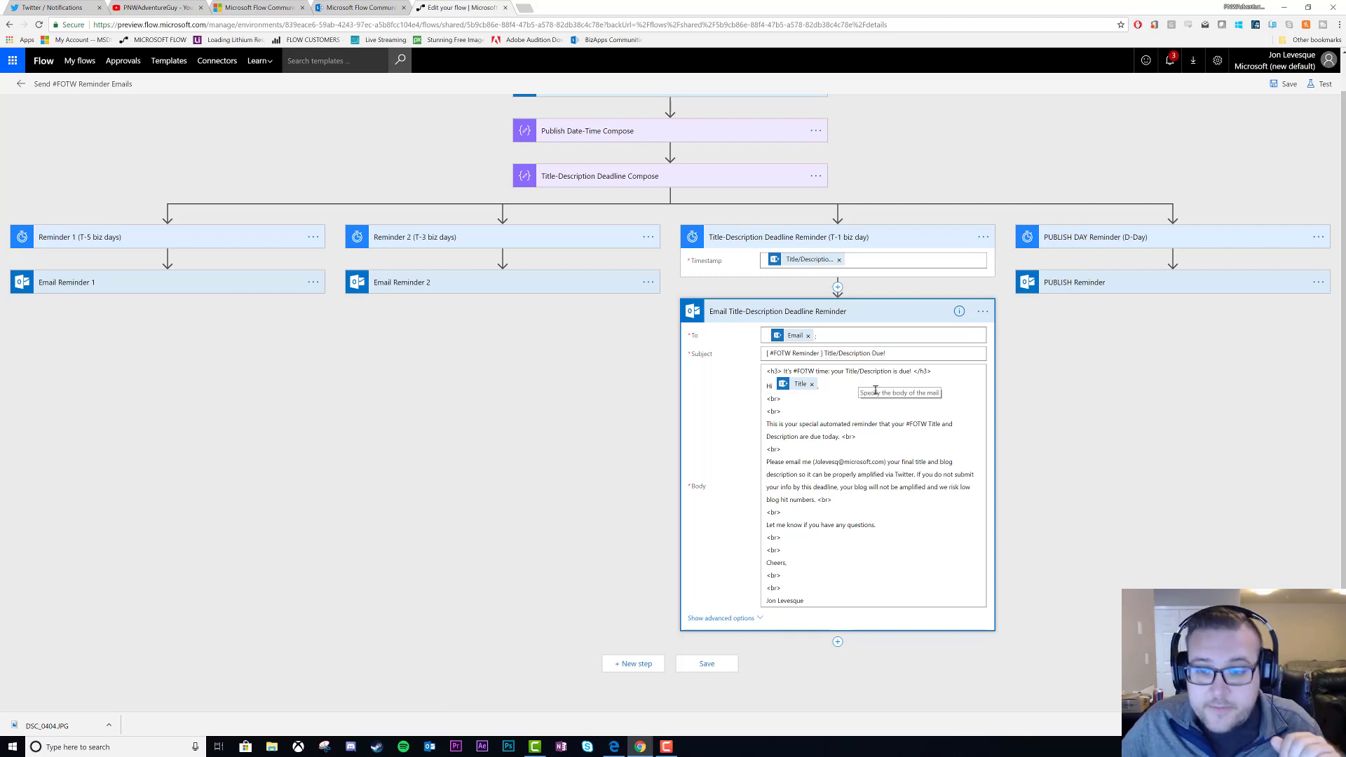
pyautogui.moveTo(780, 335)
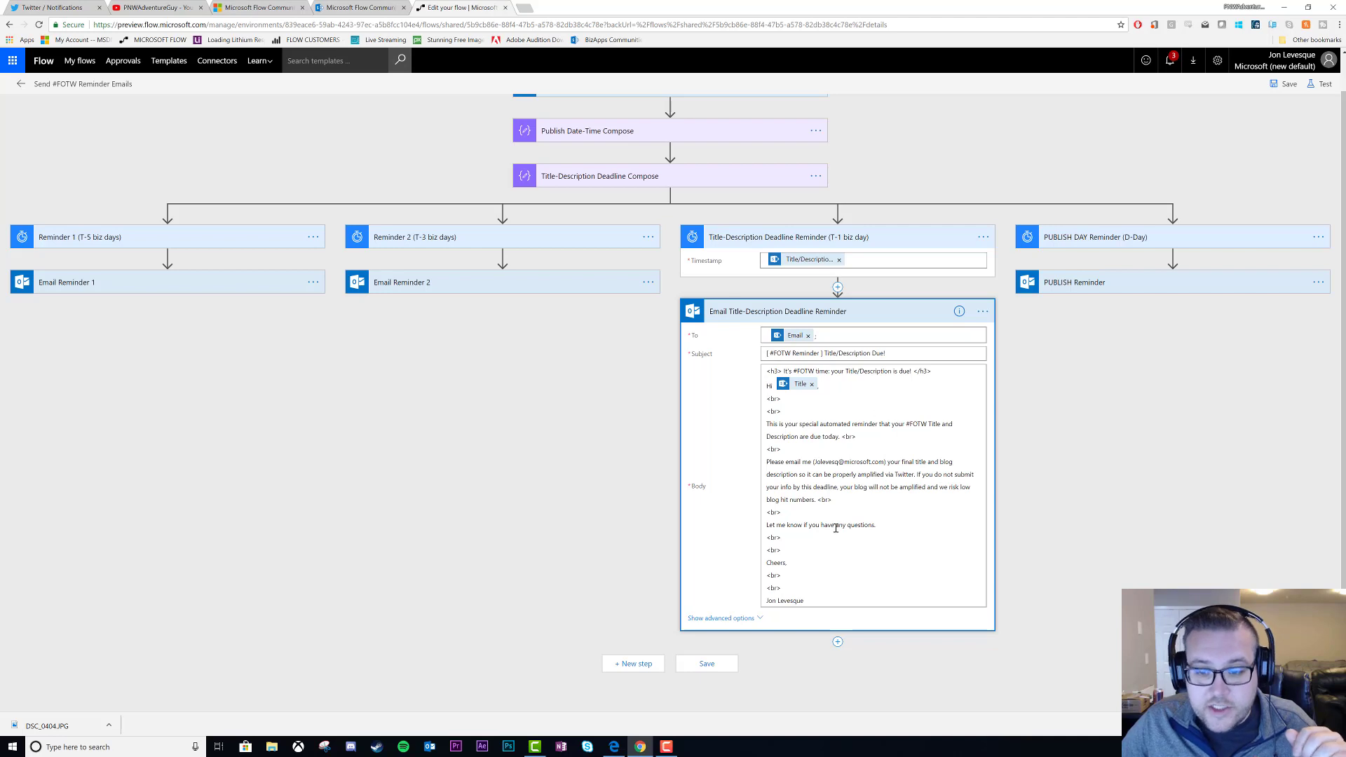
pyautogui.moveTo(843, 555)
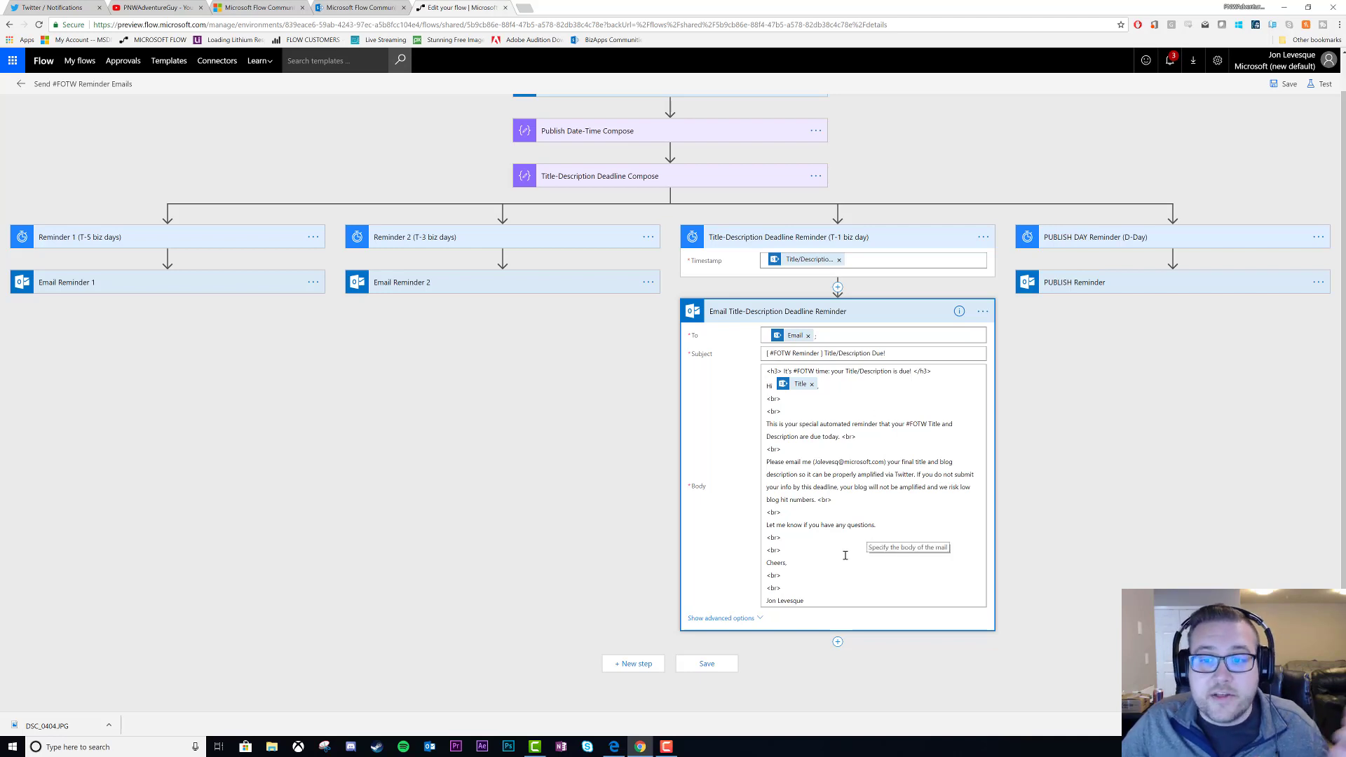
pyautogui.moveTo(872, 312)
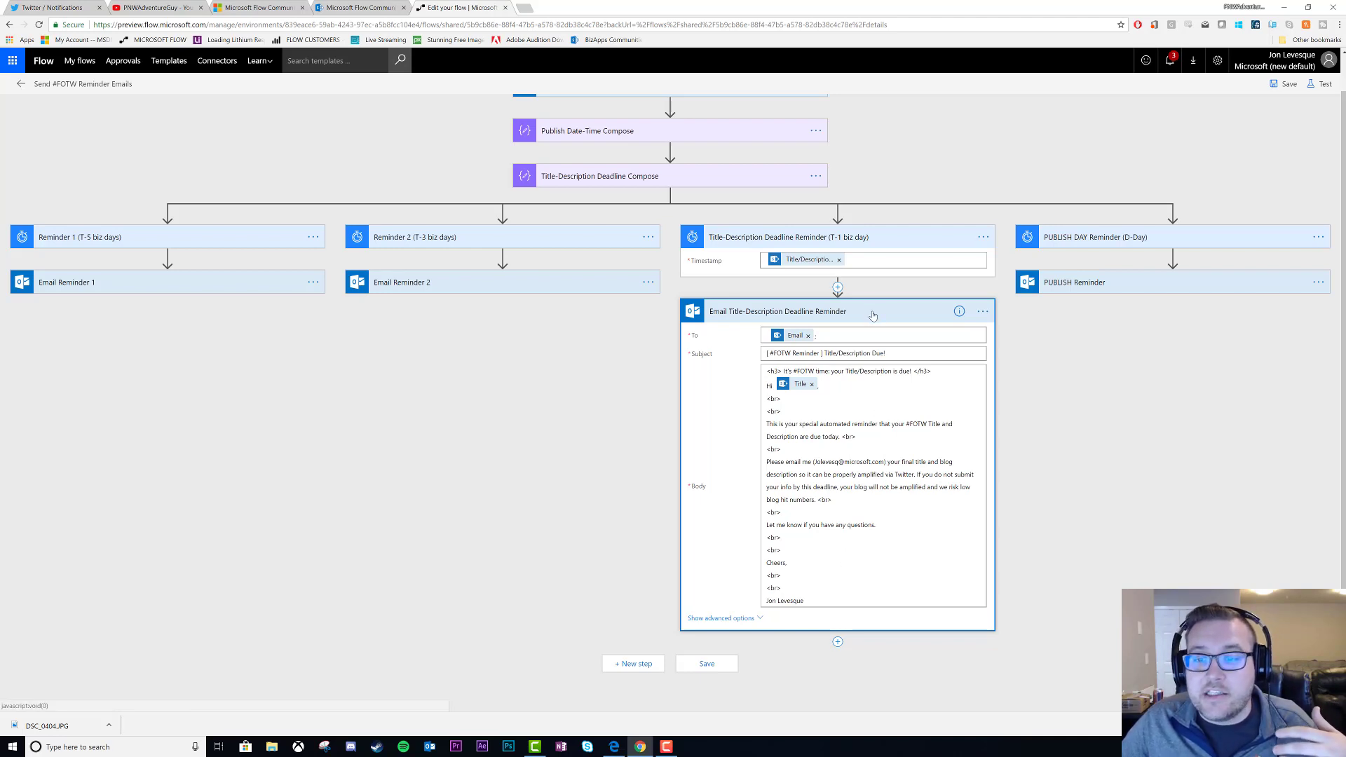
pyautogui.moveTo(871, 315)
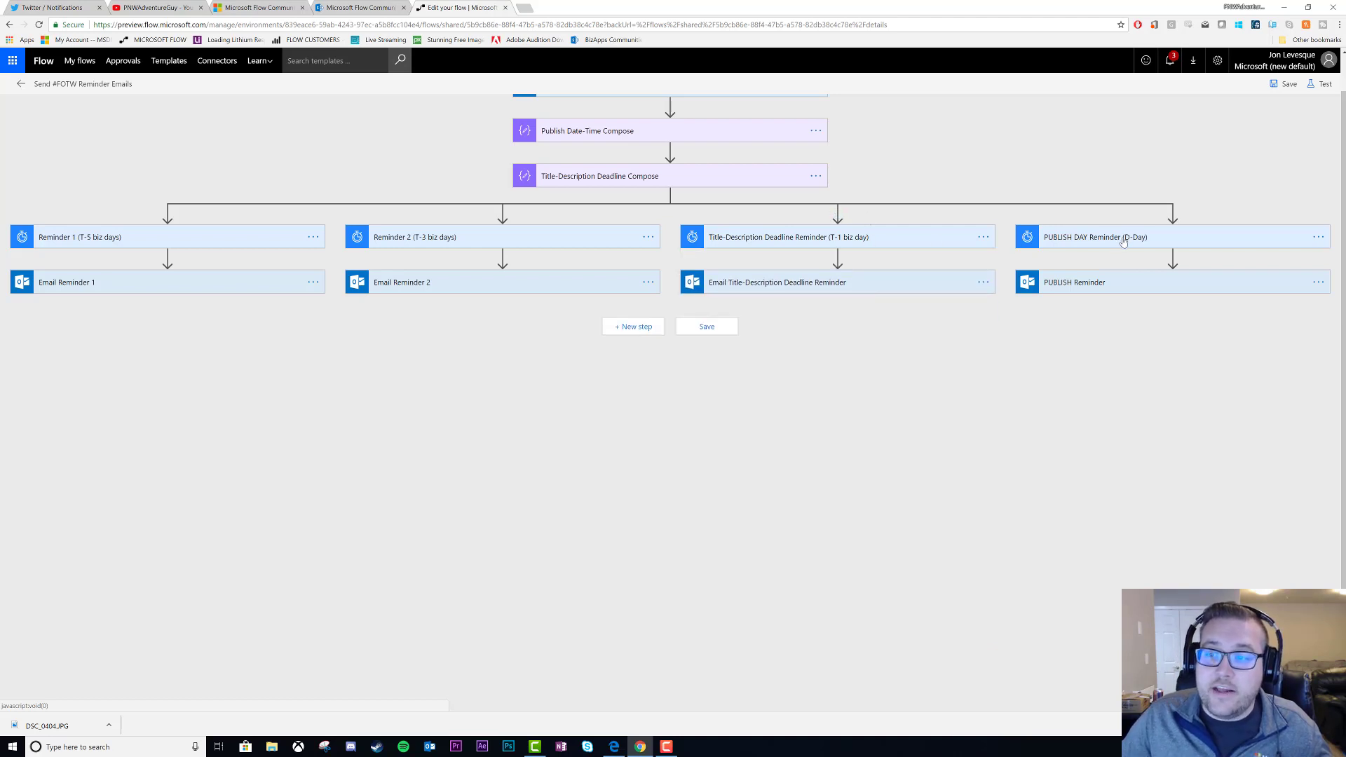
# Expand the PUBLISH DAY Reminder (D-Day) delay and its PUBLISH Reminder email
pyautogui.click(1095, 236)
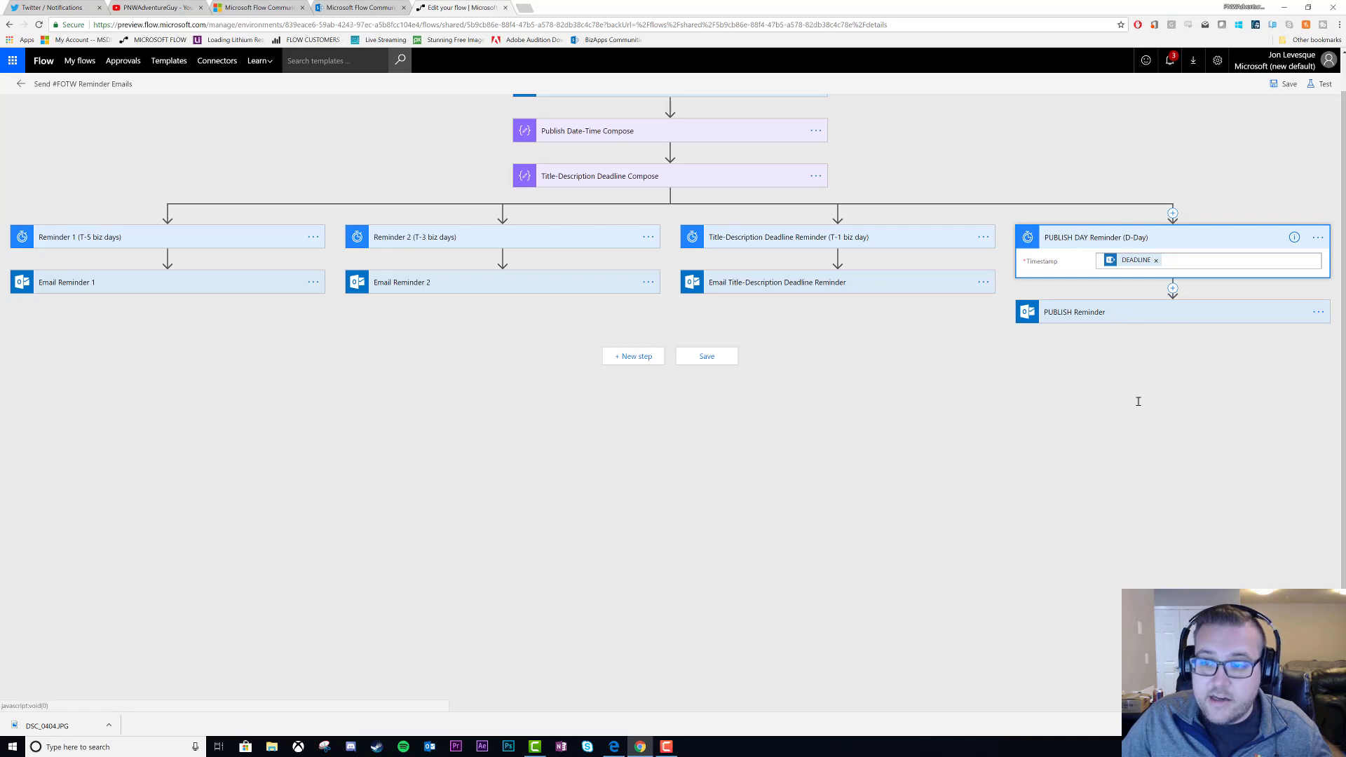
pyautogui.click(360, 7)
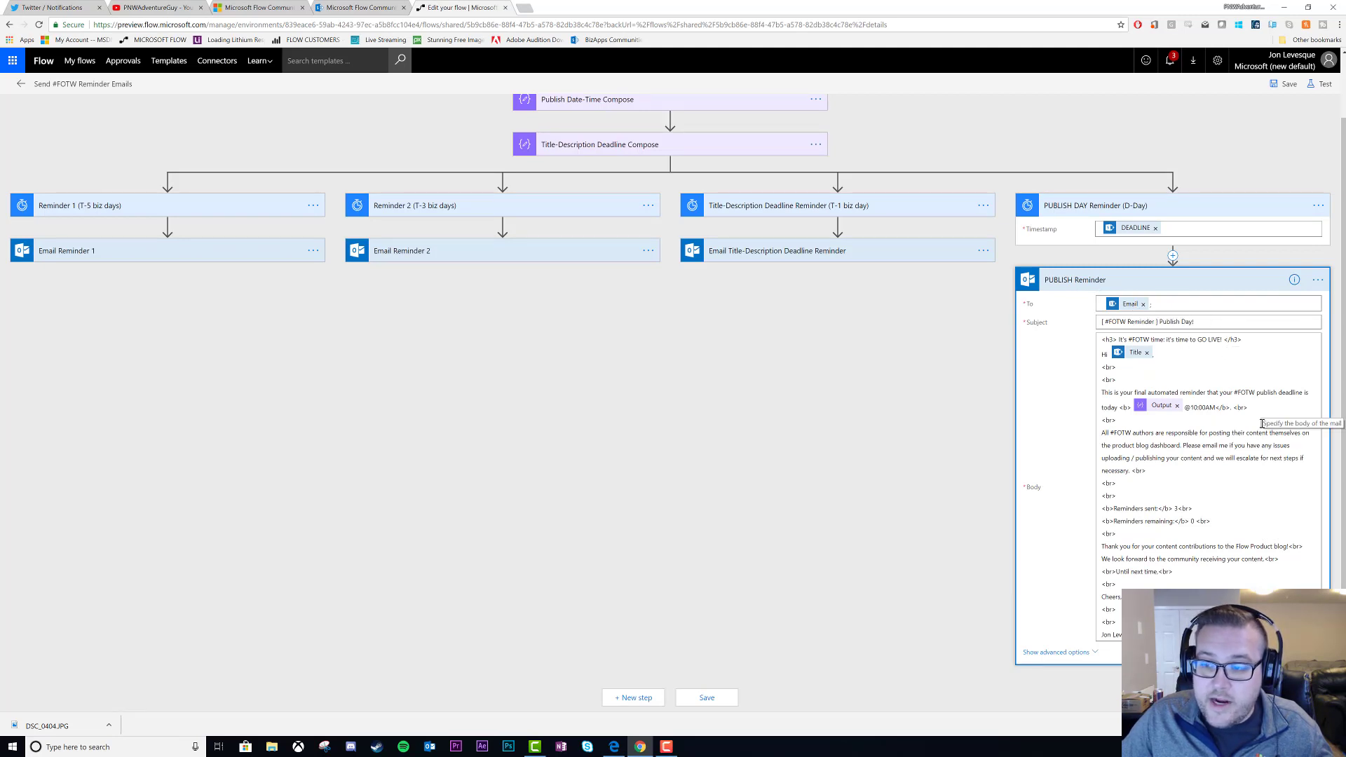
pyautogui.moveTo(1187, 415)
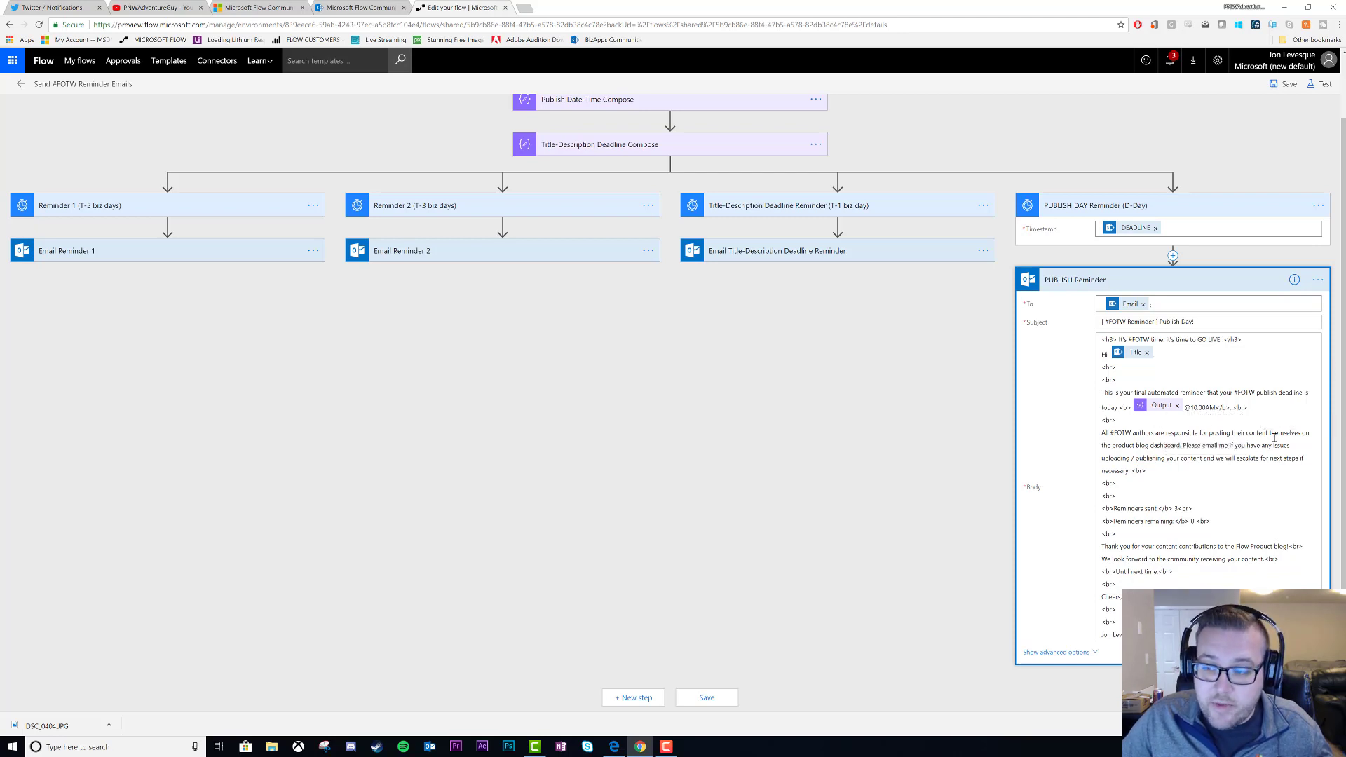
pyautogui.moveTo(1190, 457)
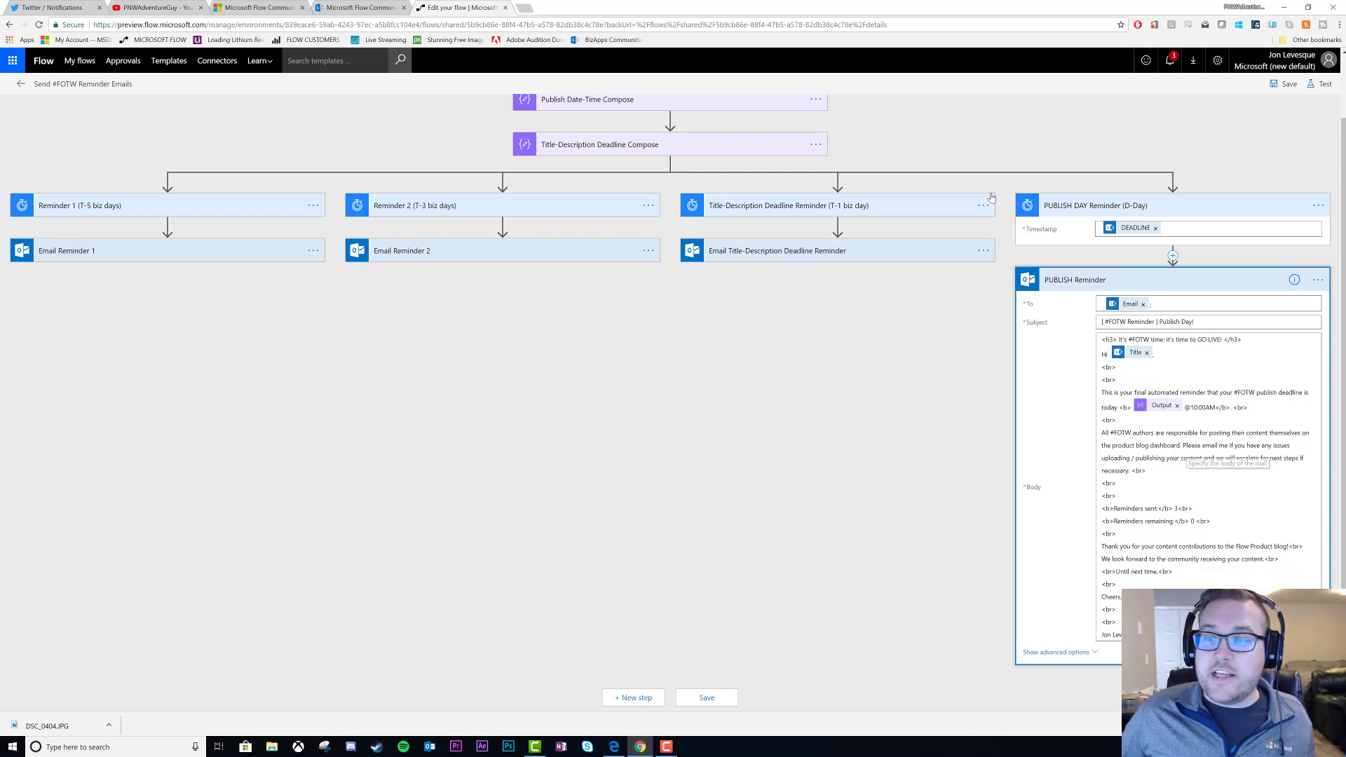
pyautogui.moveTo(1068, 291)
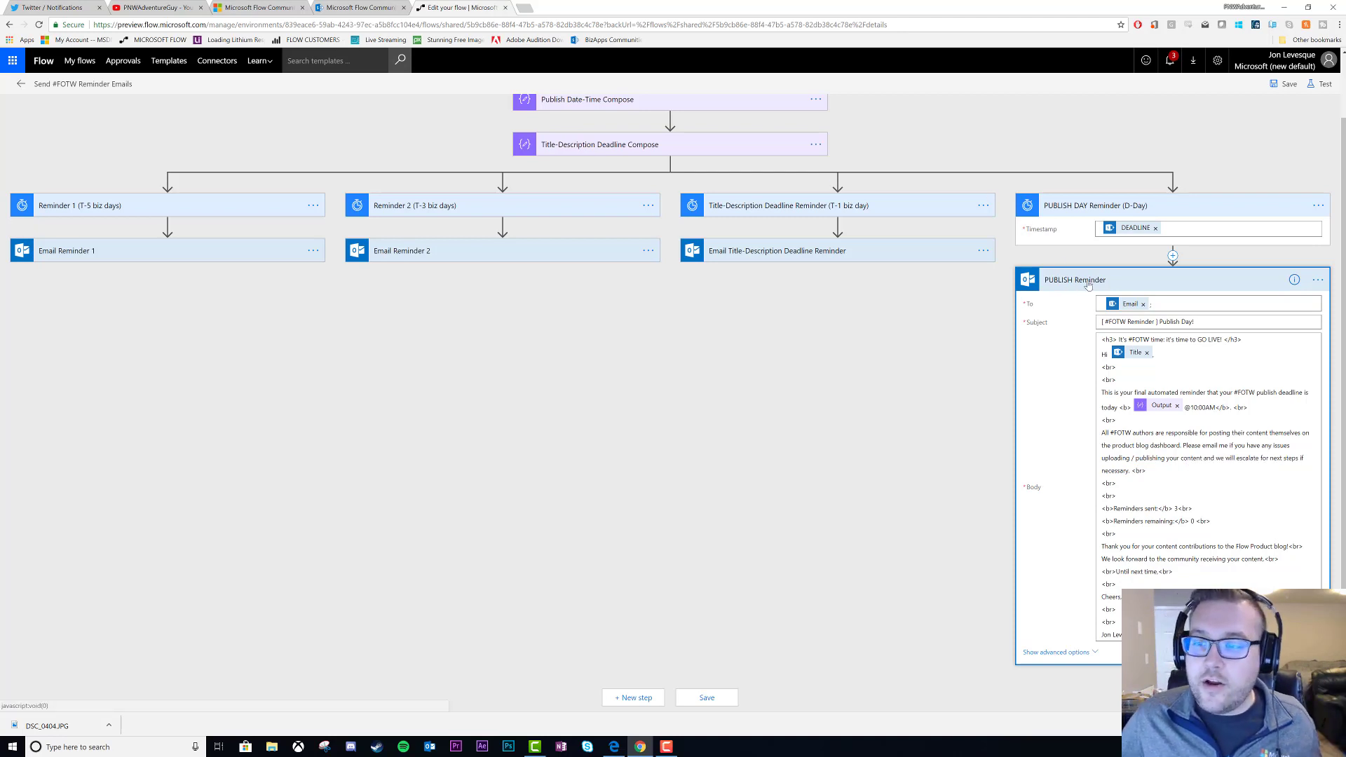
# Collapse the PUBLISH Reminder email and switch to the FOTW 2018 Schedule list in SharePoint
pyautogui.click(1072, 280)
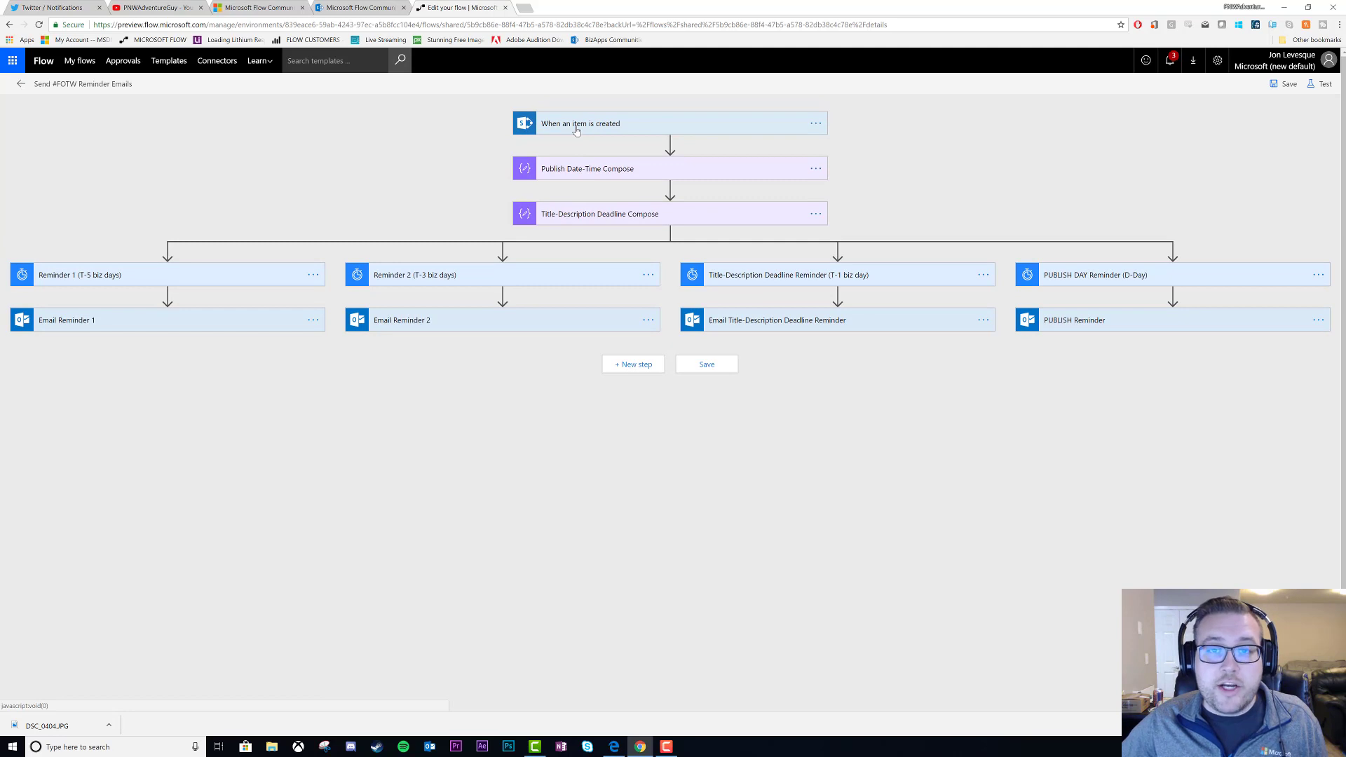
pyautogui.moveTo(599, 176)
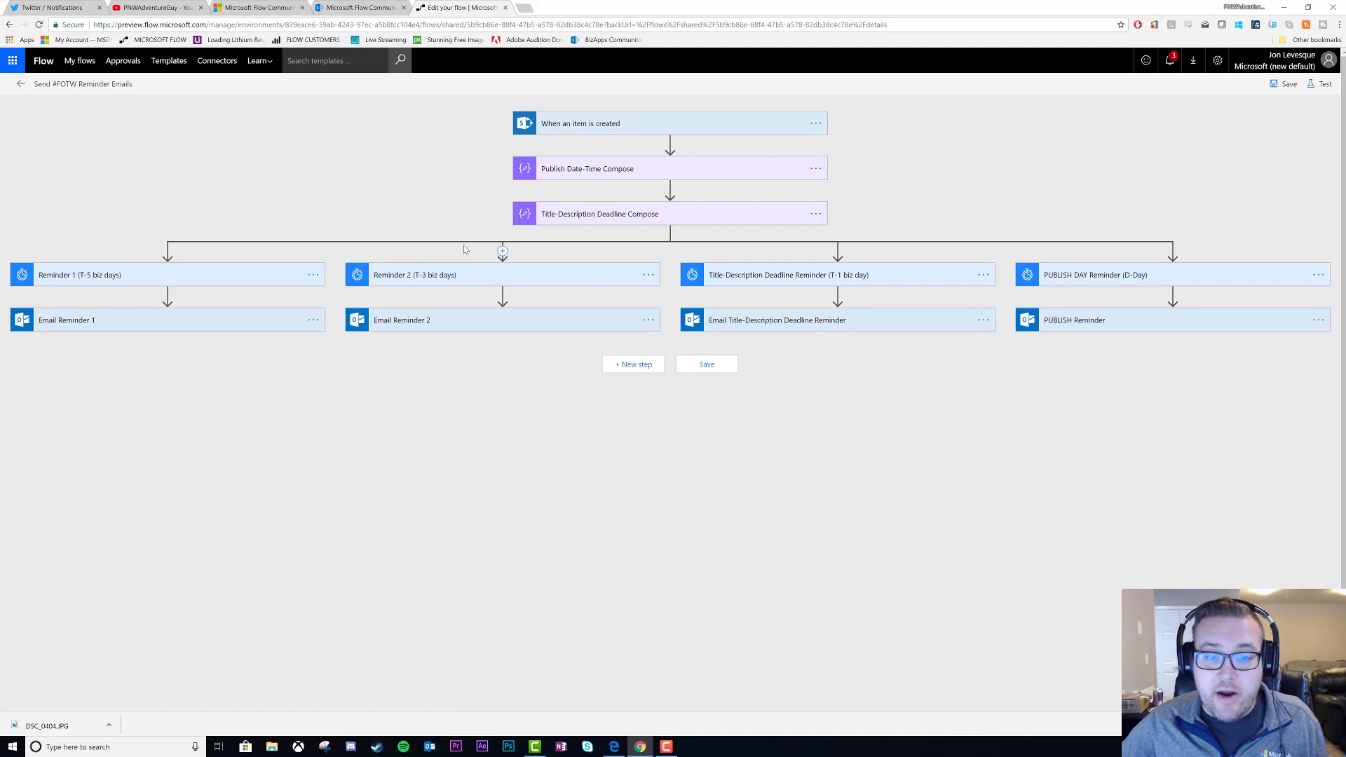
pyautogui.moveTo(187, 319)
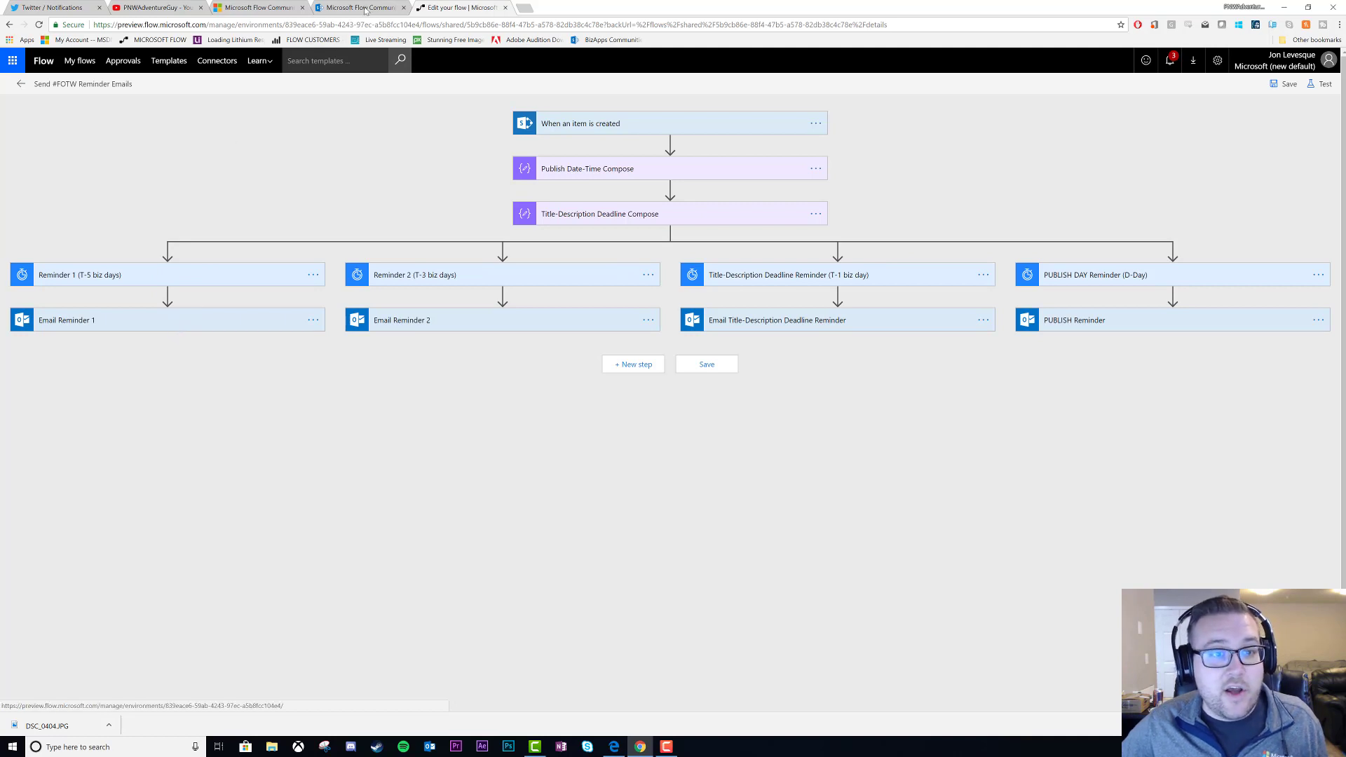
pyautogui.click(360, 7)
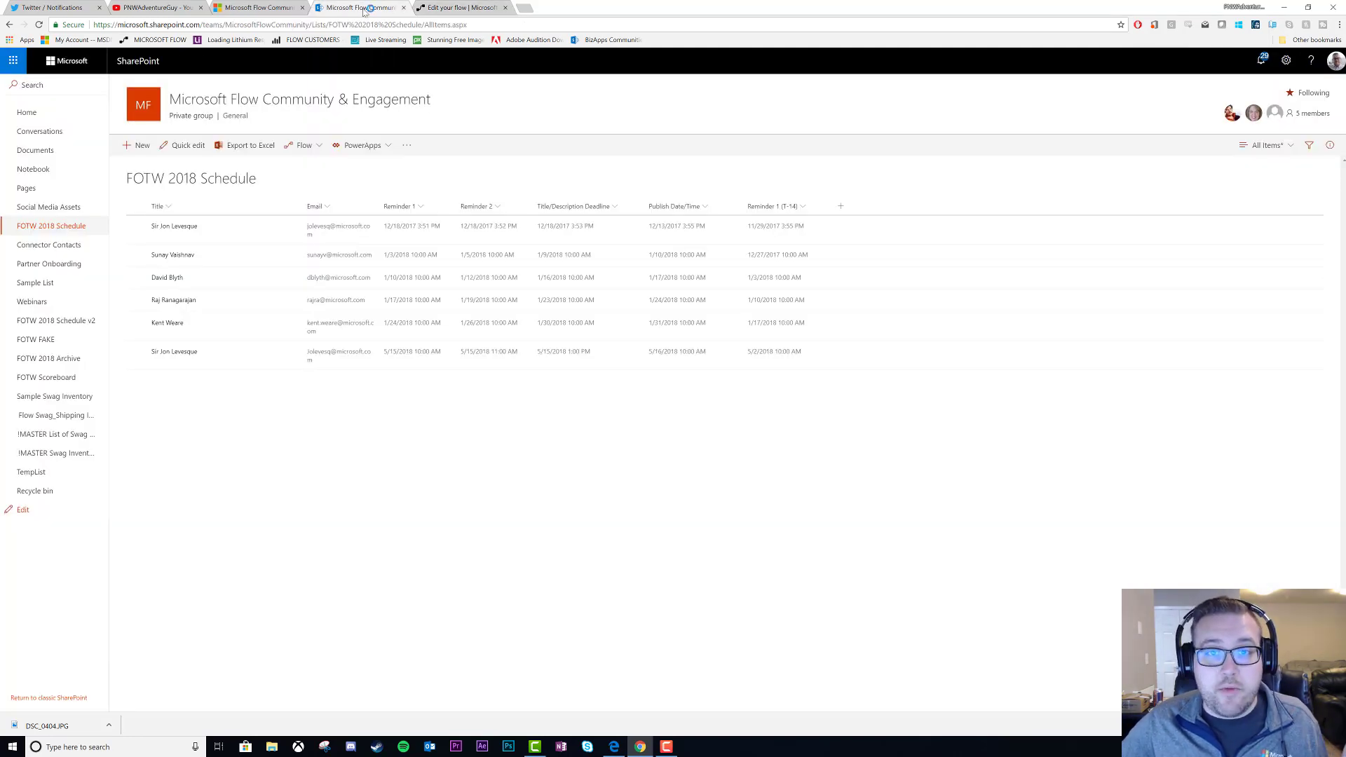